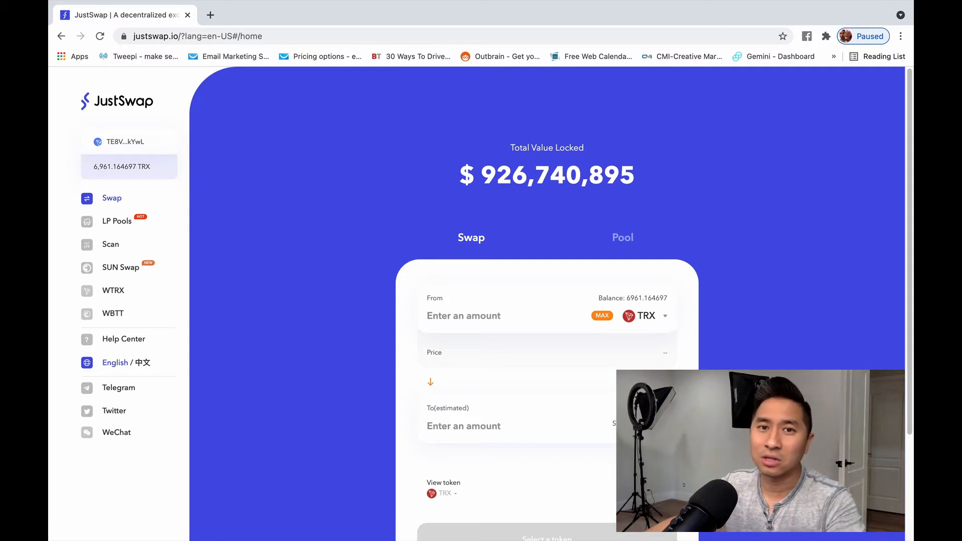
{"action": "mouse_move", "coordinate": [868, 161]}
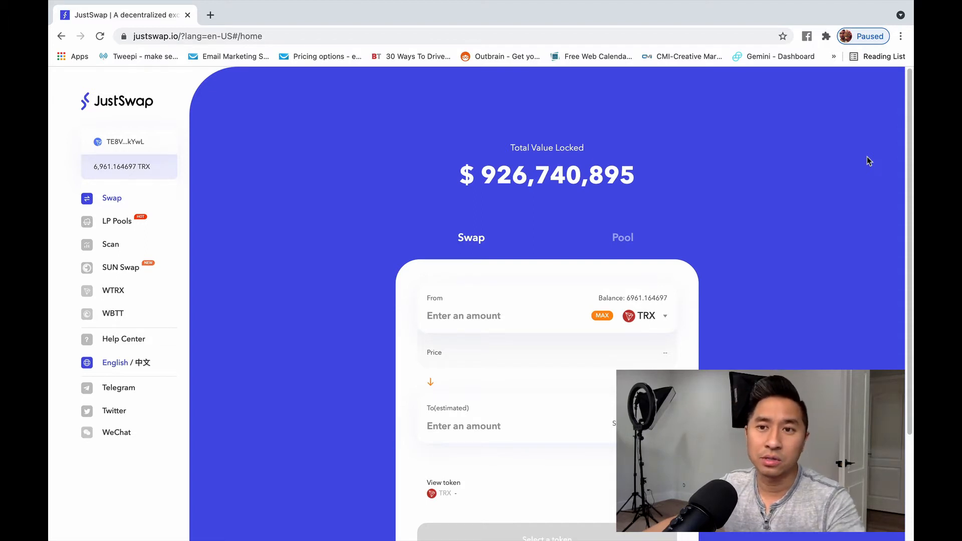
{"action": "mouse_move", "coordinate": [828, 41]}
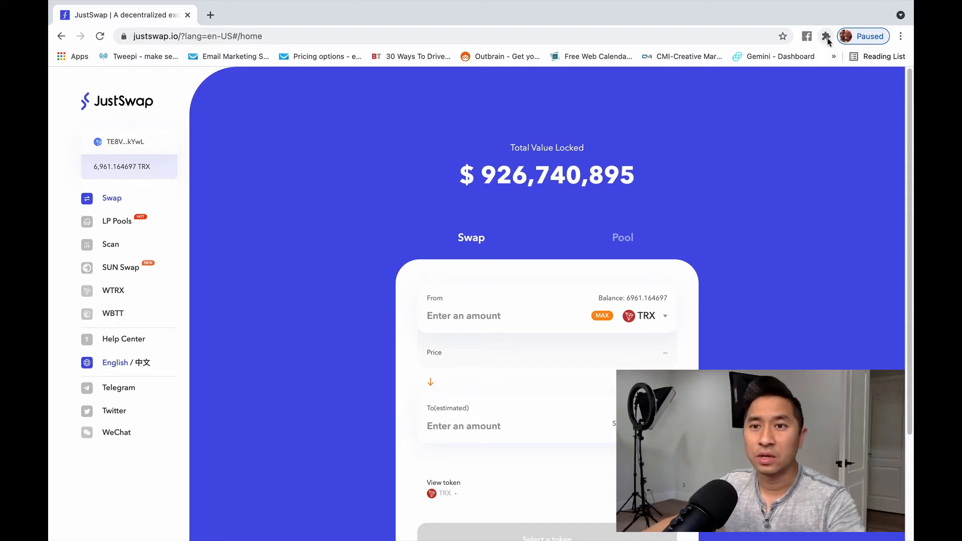
Step: Set the swap's receive token to USDC, replacing the briefly chosen SUN
{"action": "left_click", "coordinate": [827, 36]}
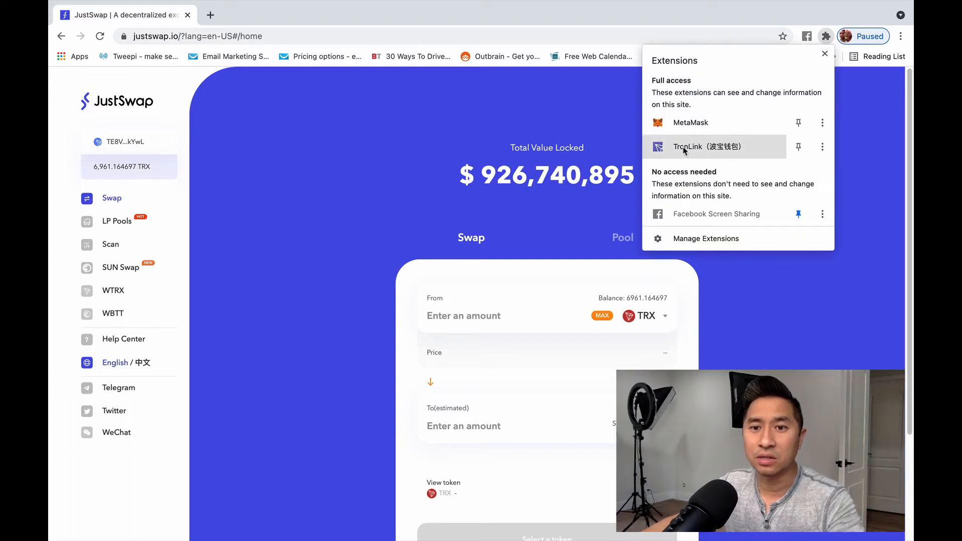
{"action": "mouse_move", "coordinate": [271, 260]}
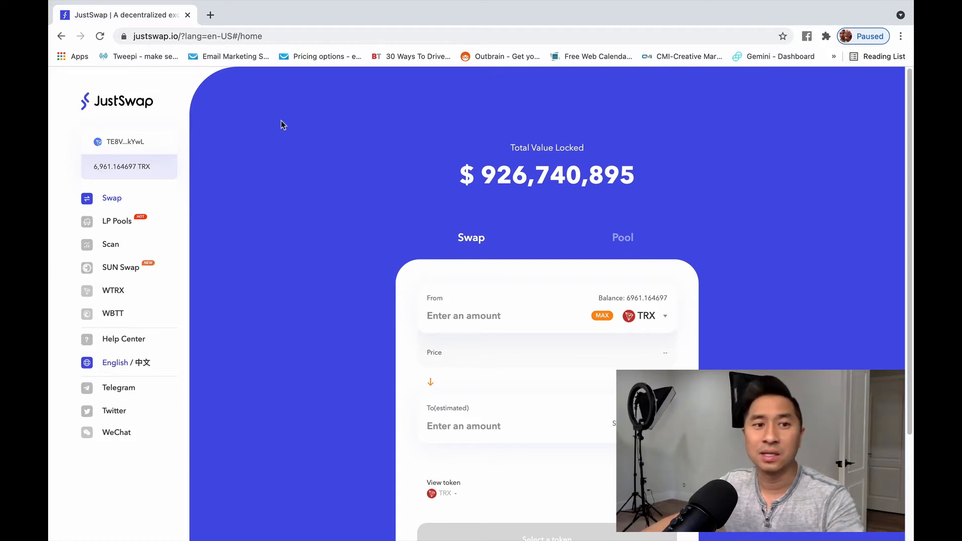
{"action": "mouse_move", "coordinate": [300, 117]}
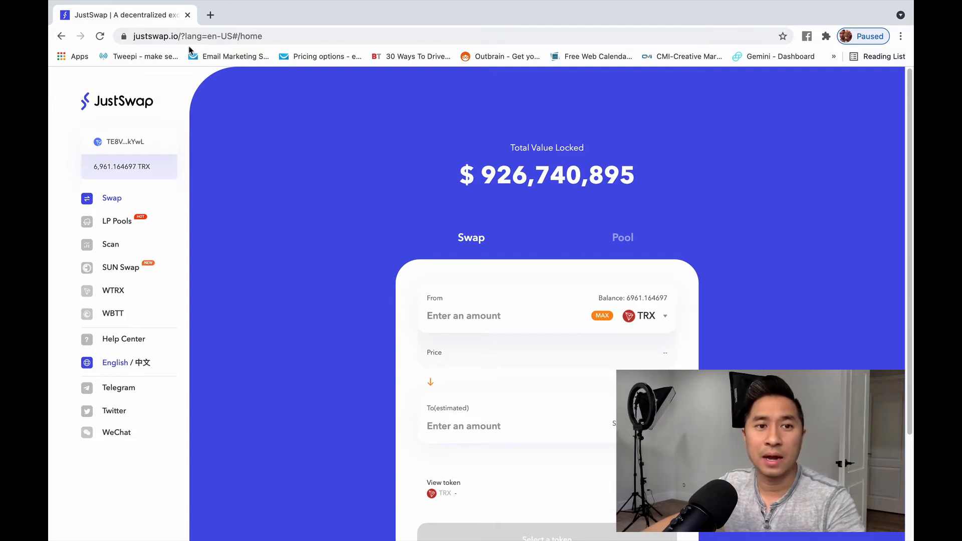
{"action": "mouse_move", "coordinate": [346, 227]}
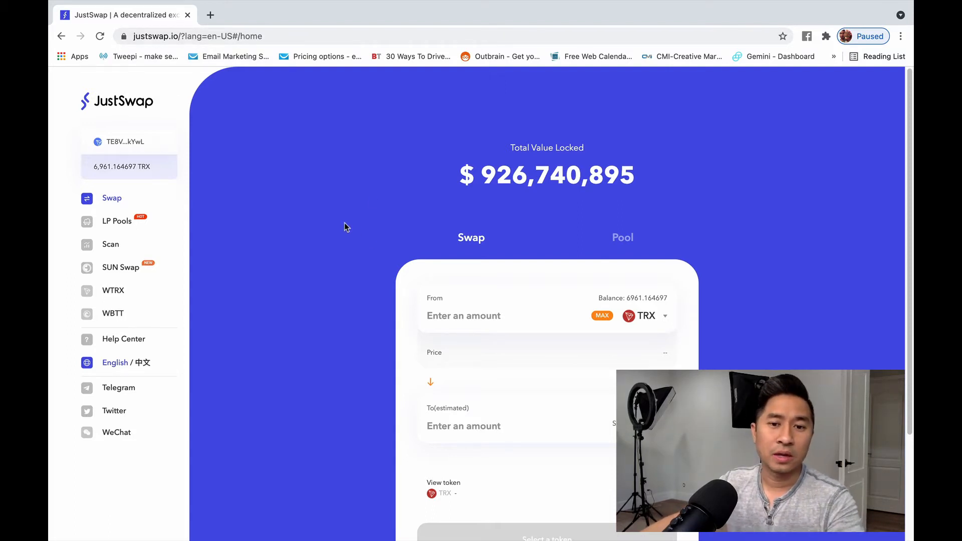
{"action": "mouse_move", "coordinate": [140, 161]}
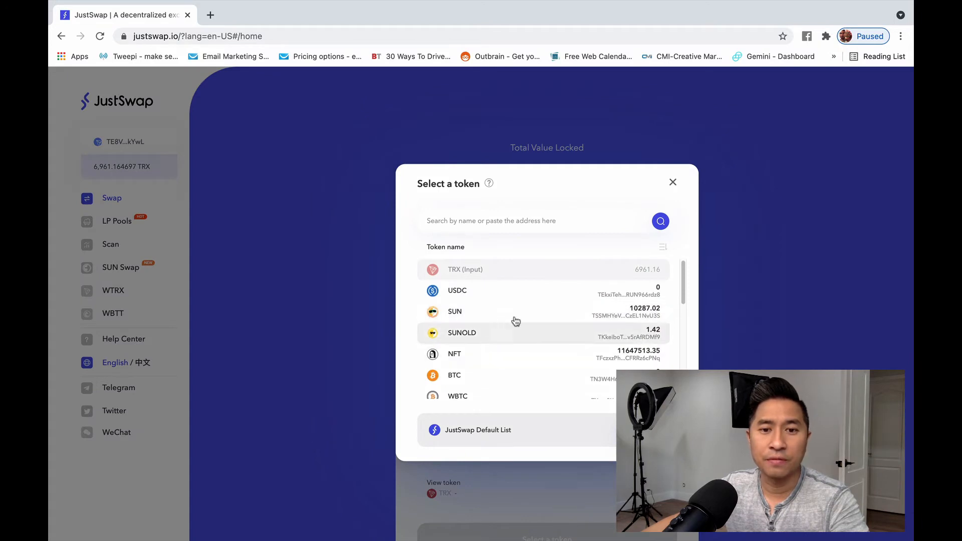
{"action": "scroll", "scroll_direction": "down", "scroll_amount": 3}
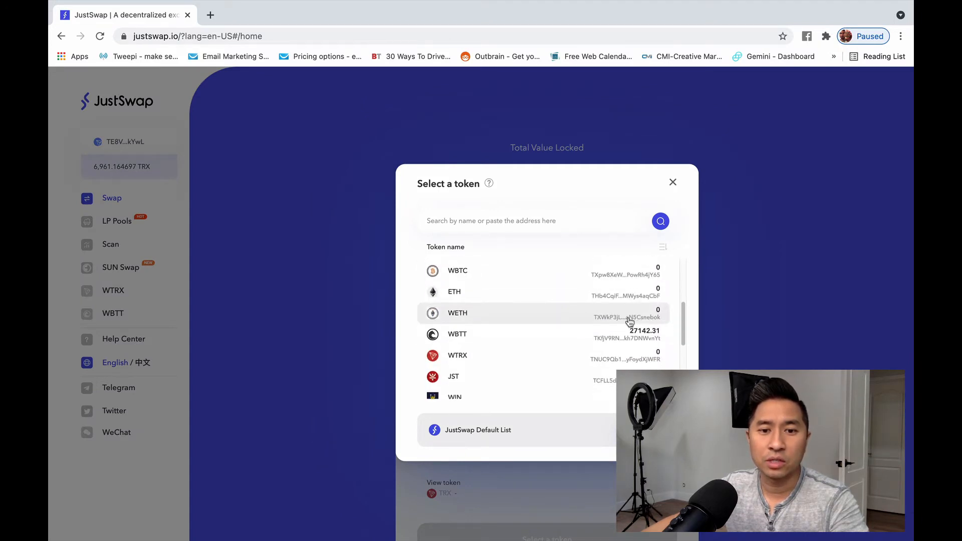
{"action": "scroll", "scroll_direction": "up", "scroll_amount": 3}
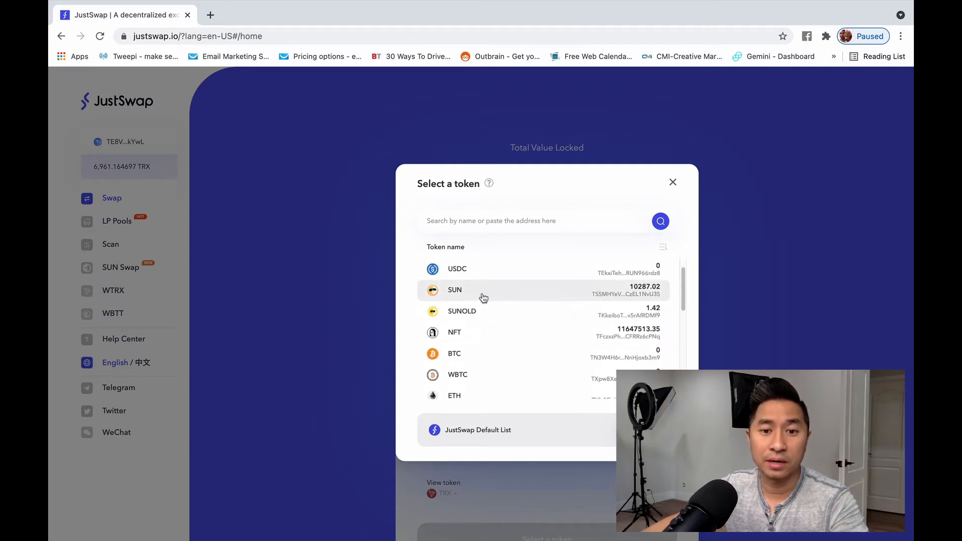
{"action": "left_click", "coordinate": [455, 290]}
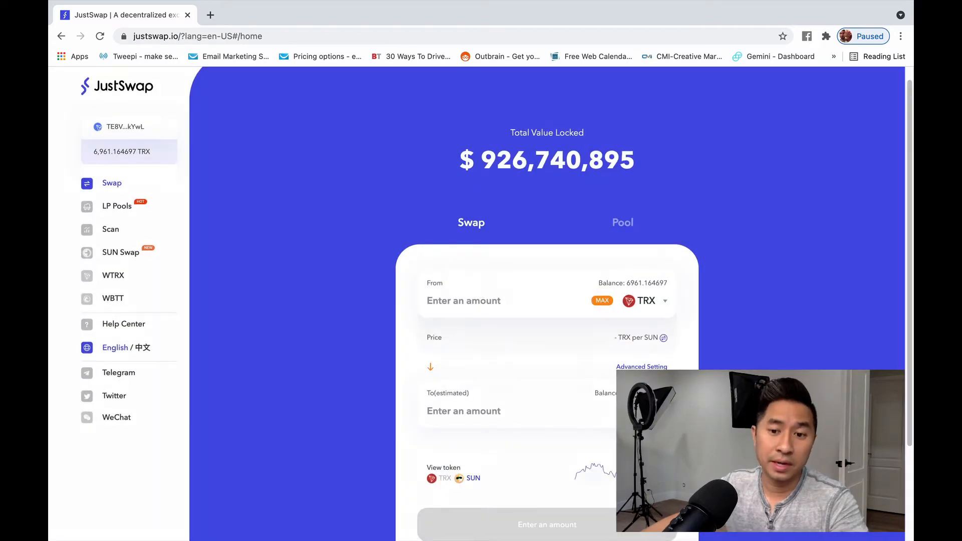
{"action": "left_click", "coordinate": [645, 300]}
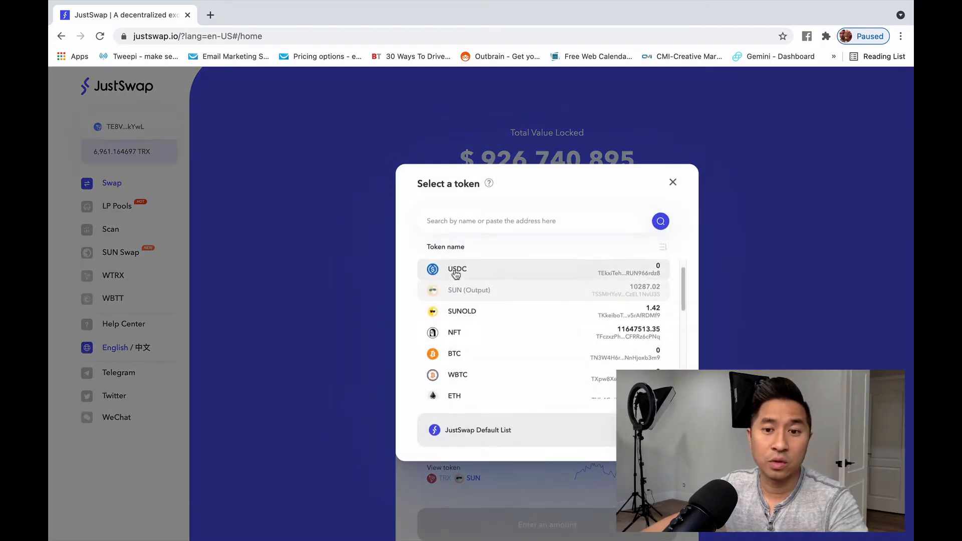
{"action": "left_click", "coordinate": [456, 270]}
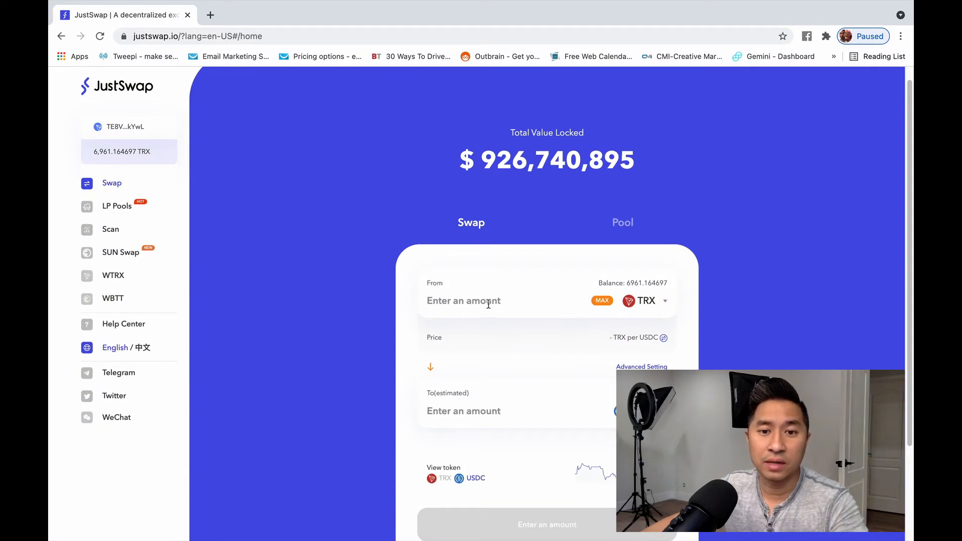
{"action": "mouse_move", "coordinate": [501, 313]}
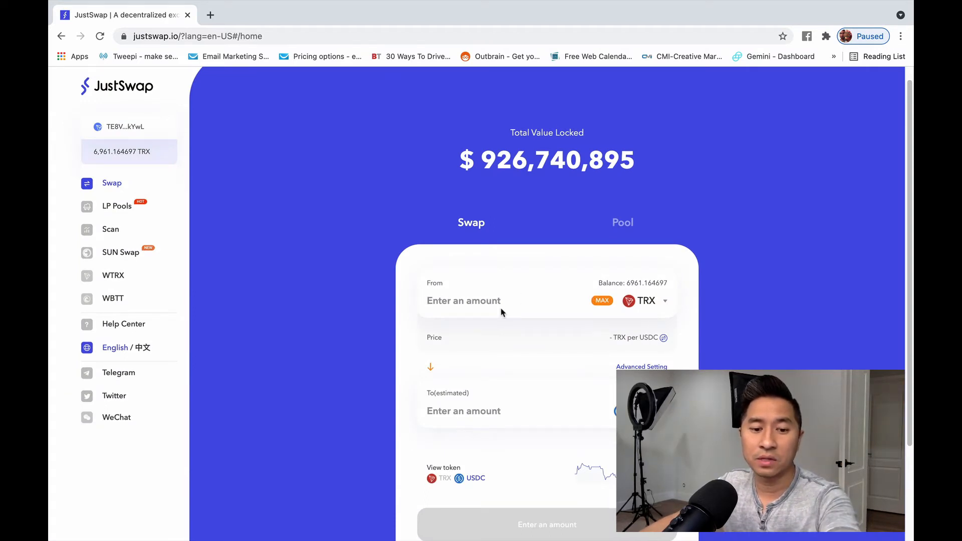
Step: Enter 500 TRX to swap and review the ~32.246389 USDC quote
{"action": "type", "text": "500"}
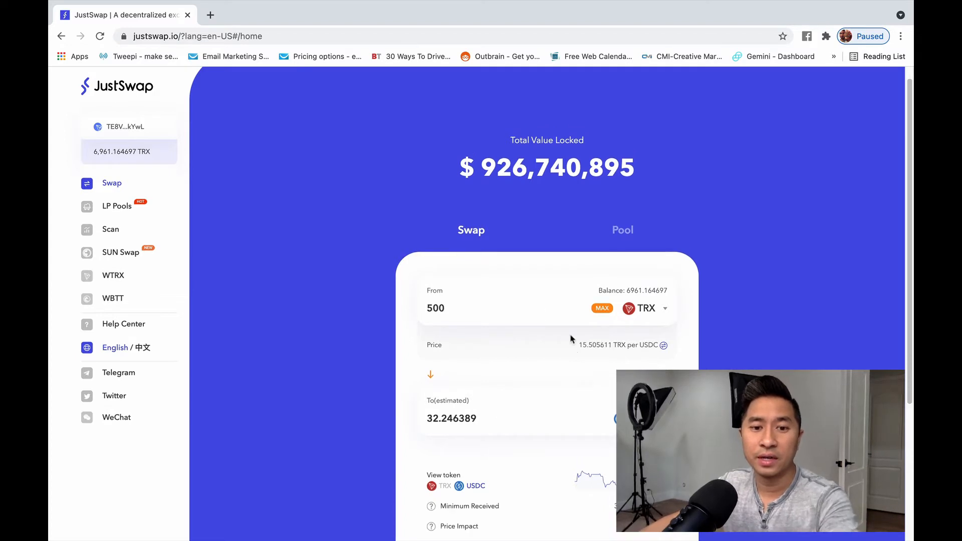
{"action": "mouse_move", "coordinate": [487, 391]}
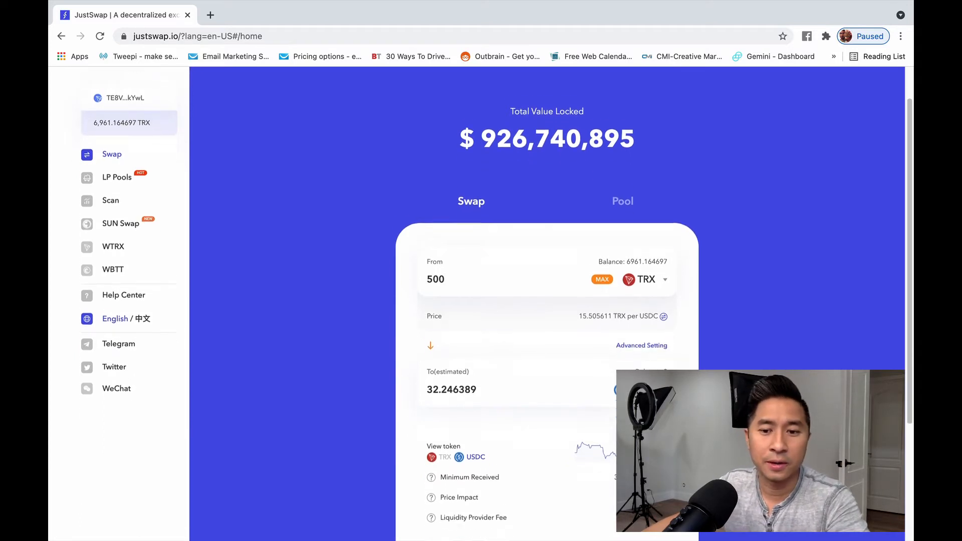
{"action": "scroll", "scroll_direction": "down", "scroll_amount": 3}
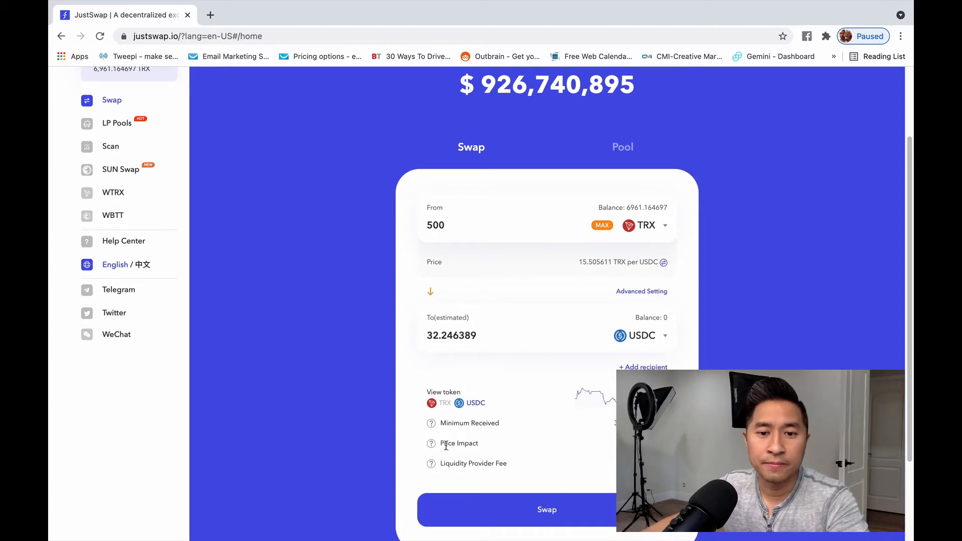
{"action": "mouse_move", "coordinate": [454, 473]}
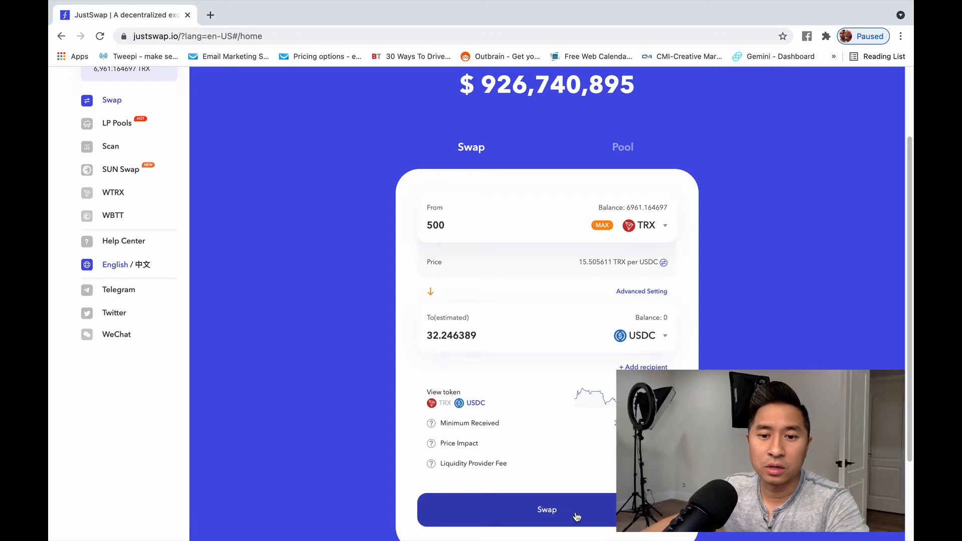
Step: Confirm the 500 TRX to USDC swap and approve its TronLink signature
{"action": "left_click", "coordinate": [546, 509]}
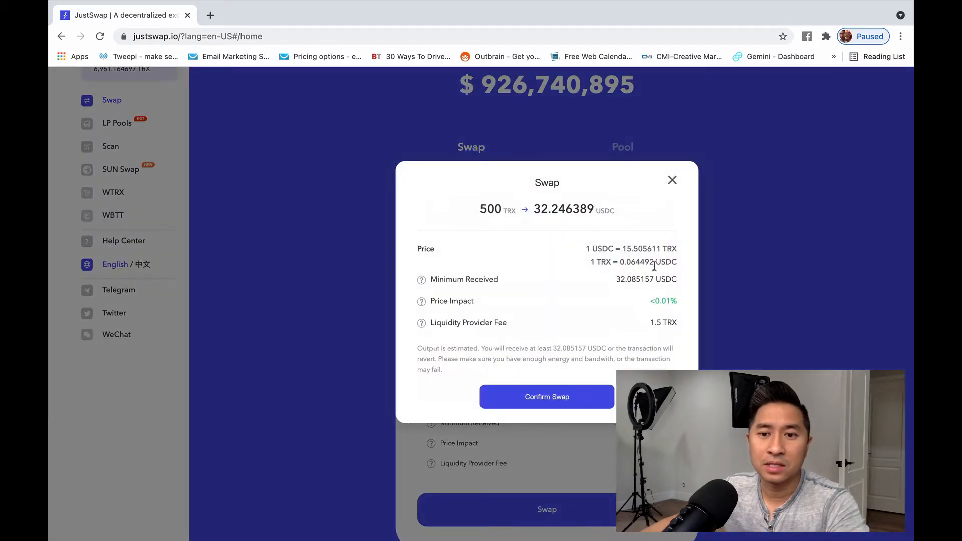
{"action": "mouse_move", "coordinate": [533, 396]}
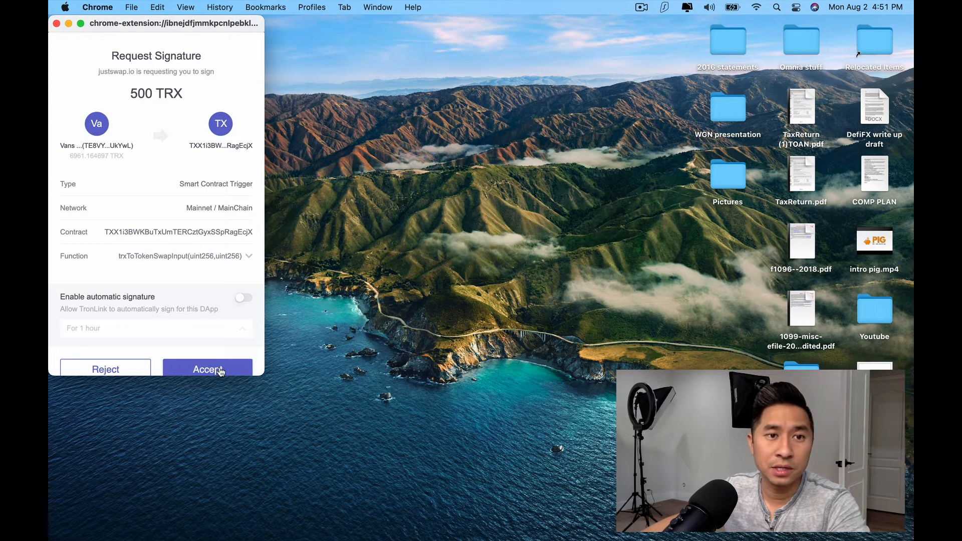
{"action": "left_click", "coordinate": [207, 369]}
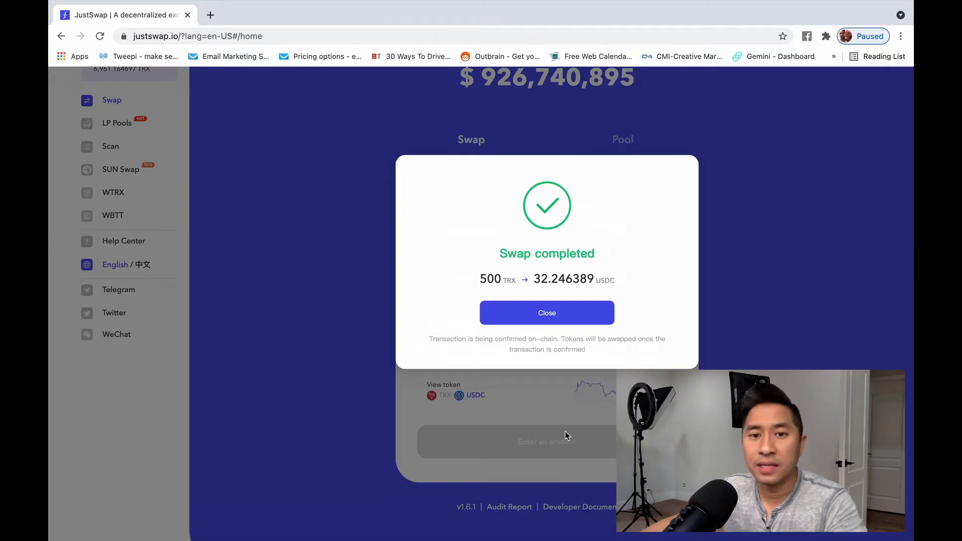
{"action": "left_click", "coordinate": [547, 312]}
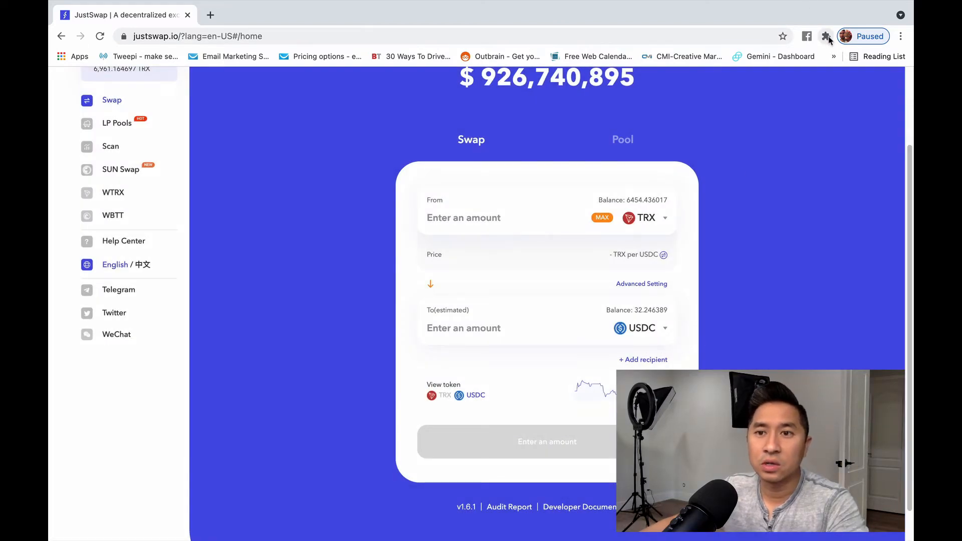
{"action": "mouse_move", "coordinate": [826, 36]}
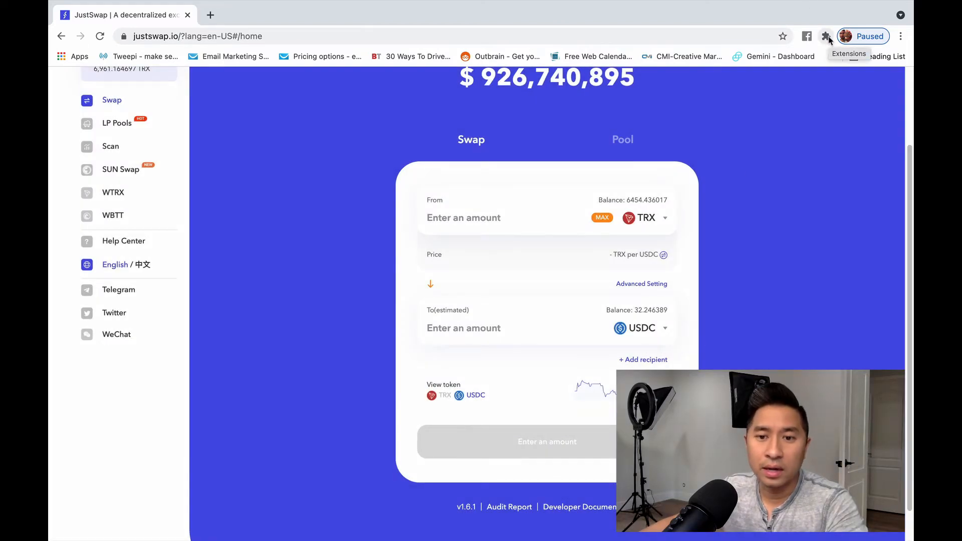
Step: Check TronLink balances, confirming USDC at 32.246389 and TRX at 6454.436017
{"action": "left_click", "coordinate": [806, 35]}
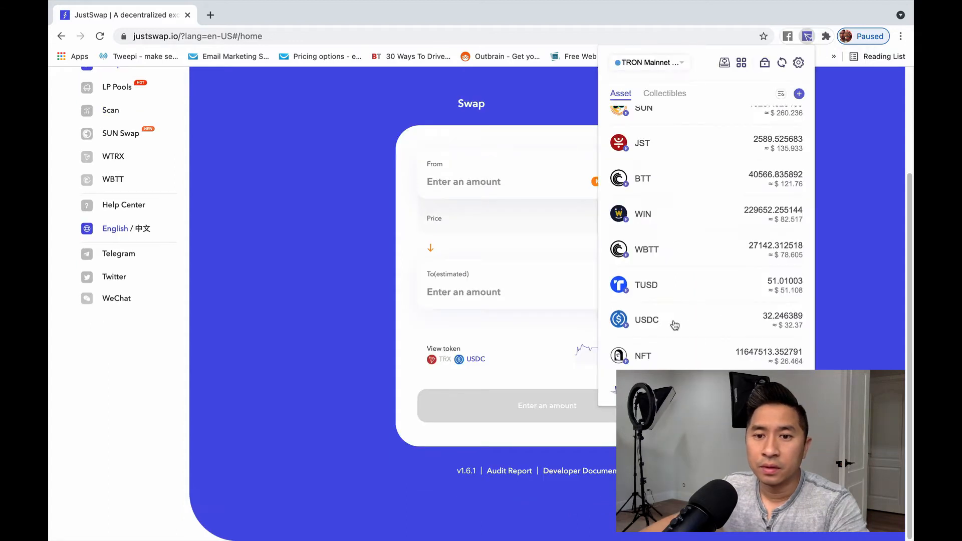
{"action": "mouse_move", "coordinate": [768, 331]}
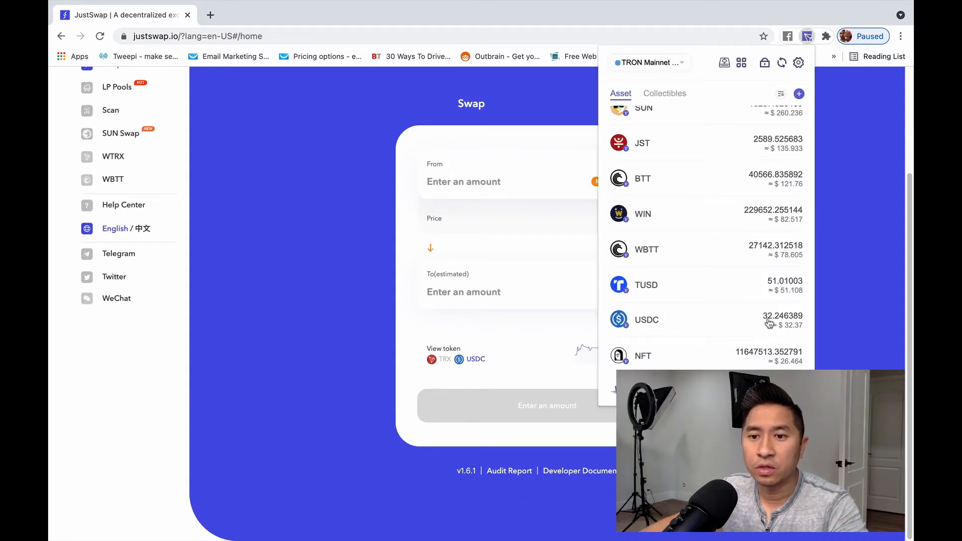
{"action": "mouse_move", "coordinate": [695, 325]}
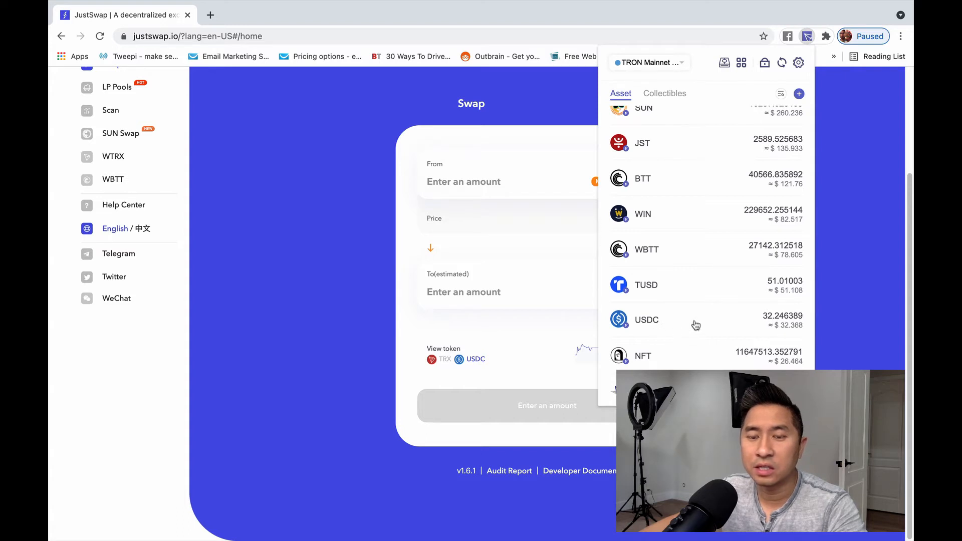
{"action": "mouse_move", "coordinate": [728, 317]}
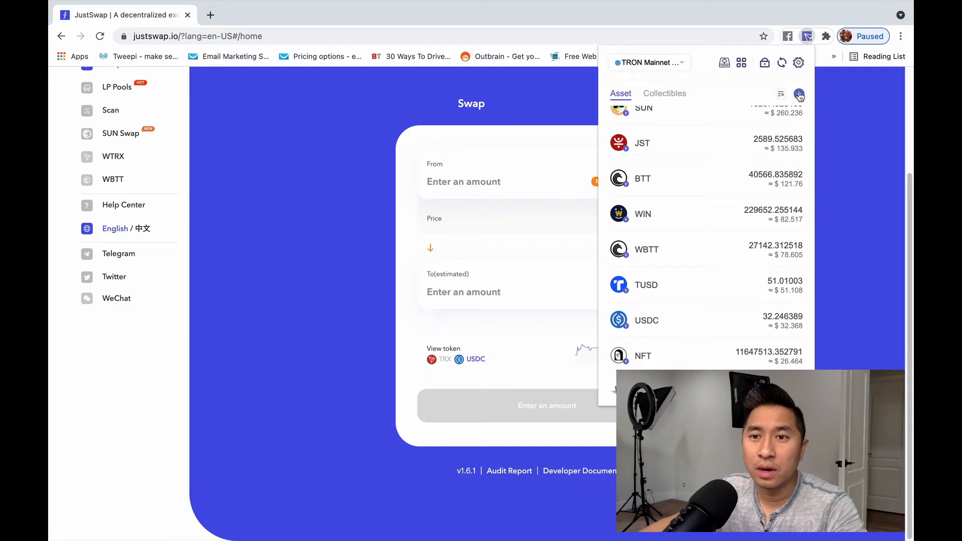
{"action": "left_click", "coordinate": [799, 95]}
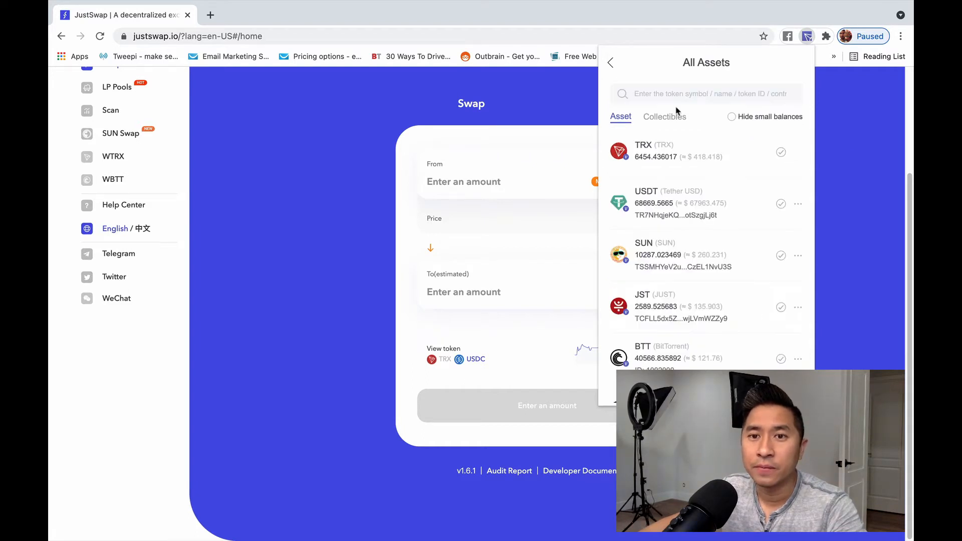
{"action": "type", "text": "usdc"}
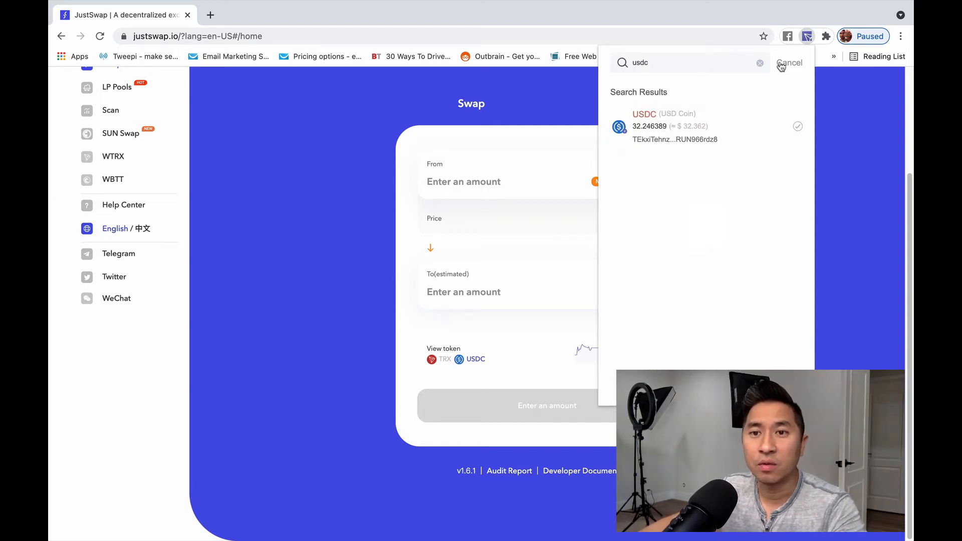
{"action": "left_click", "coordinate": [790, 63]}
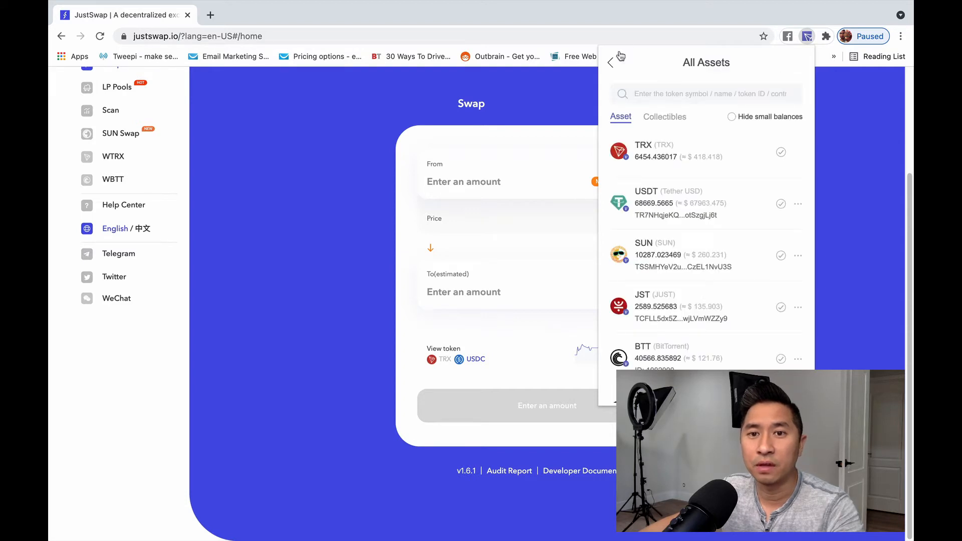
{"action": "left_click", "coordinate": [611, 62]}
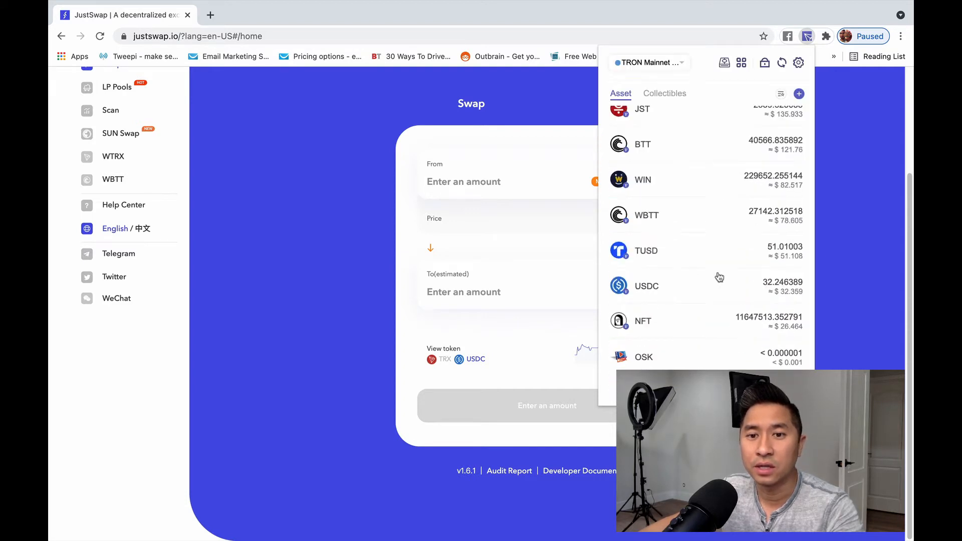
{"action": "mouse_move", "coordinate": [750, 298]}
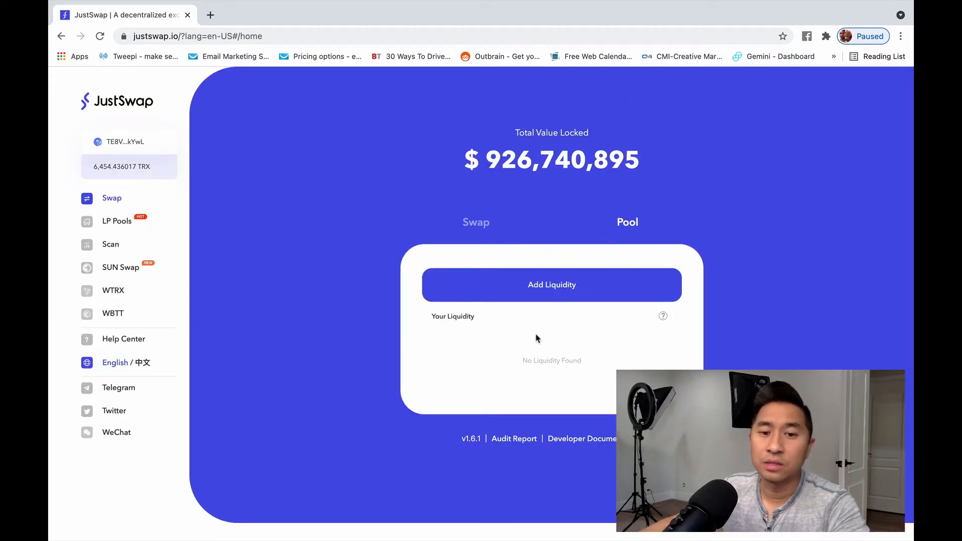
Step: Browse both pages of Your Liquidity, including the zero-amount USDC/TRX pair
{"action": "scroll", "scroll_direction": "down", "scroll_amount": 3}
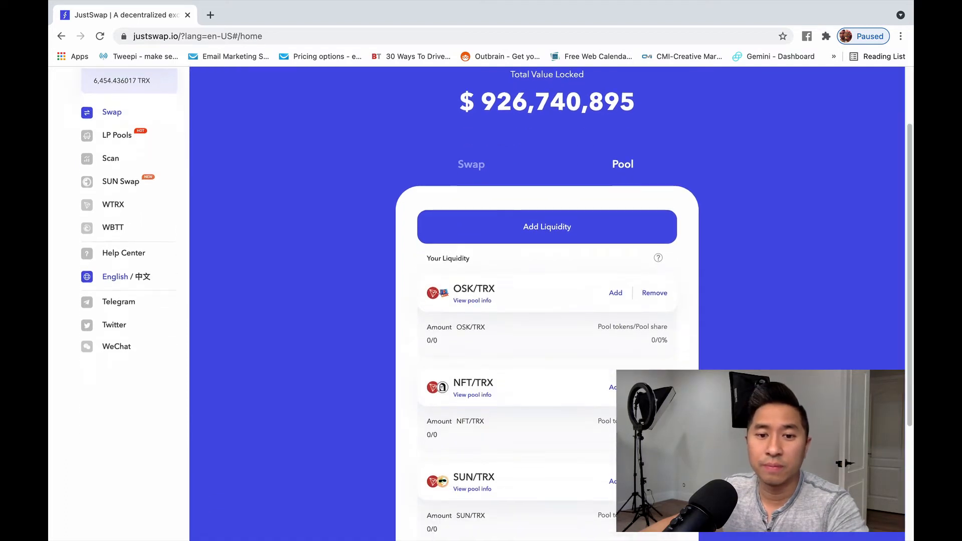
{"action": "scroll", "scroll_direction": "down", "scroll_amount": 3}
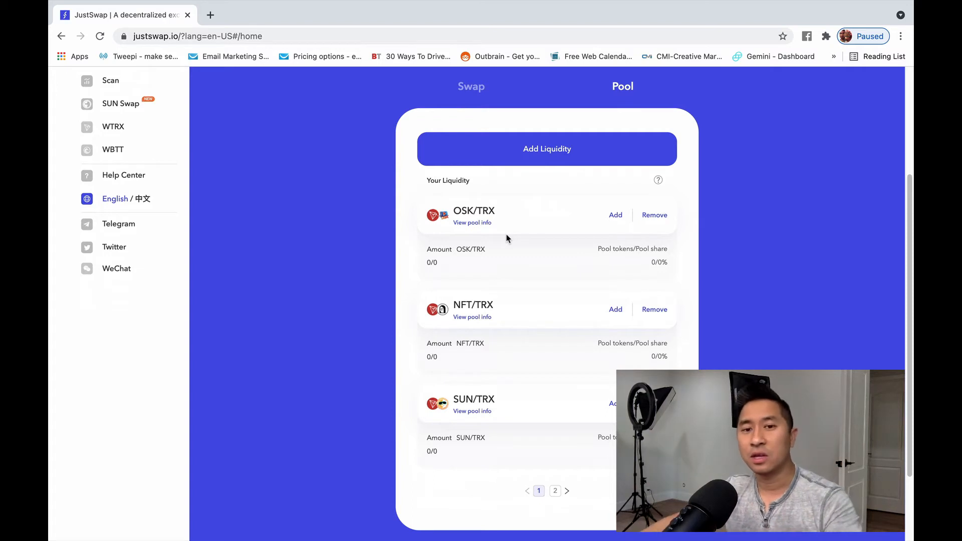
{"action": "mouse_move", "coordinate": [565, 464]}
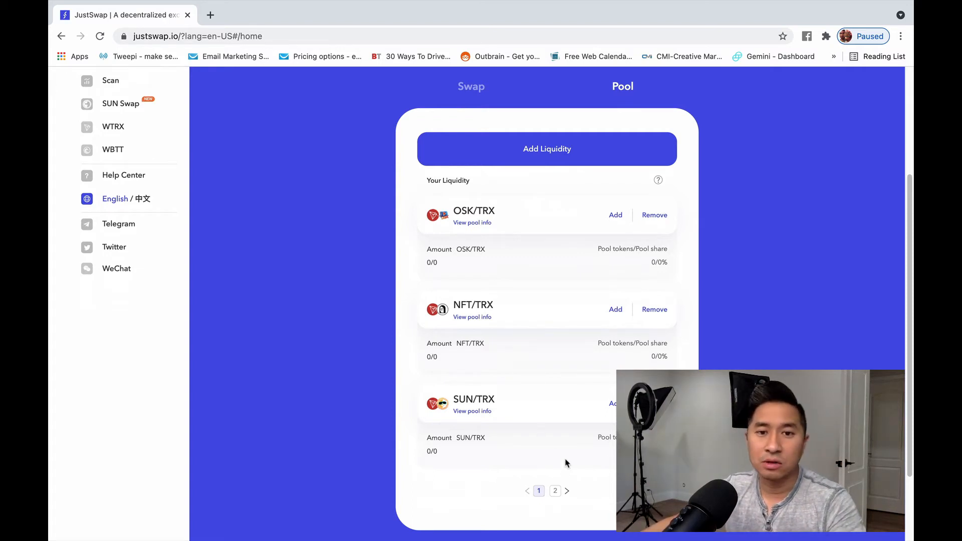
{"action": "mouse_move", "coordinate": [548, 403]}
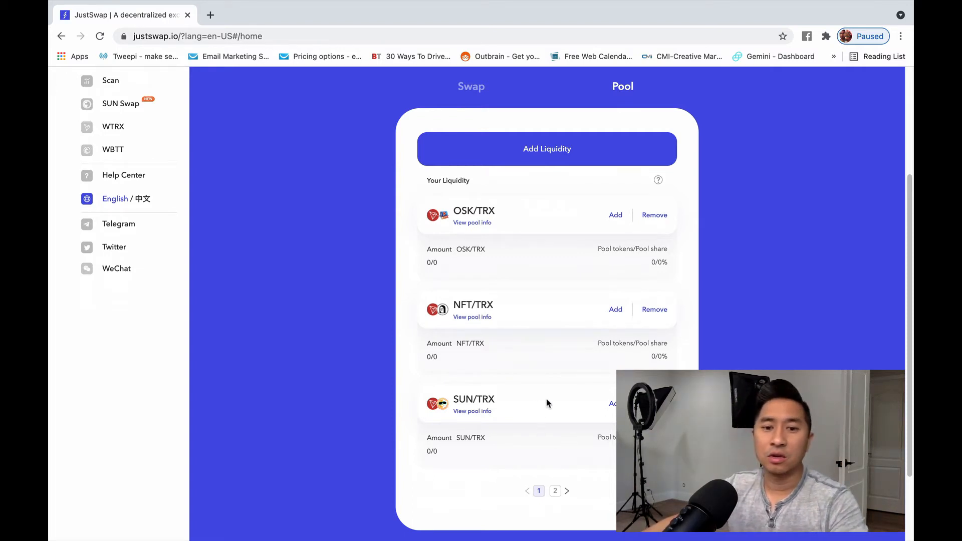
{"action": "mouse_move", "coordinate": [546, 401]}
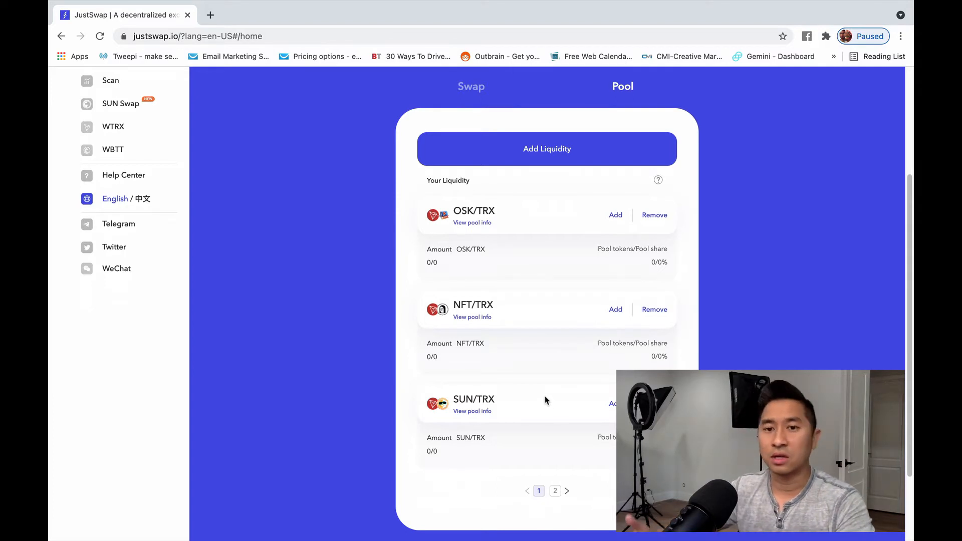
{"action": "mouse_move", "coordinate": [536, 406]}
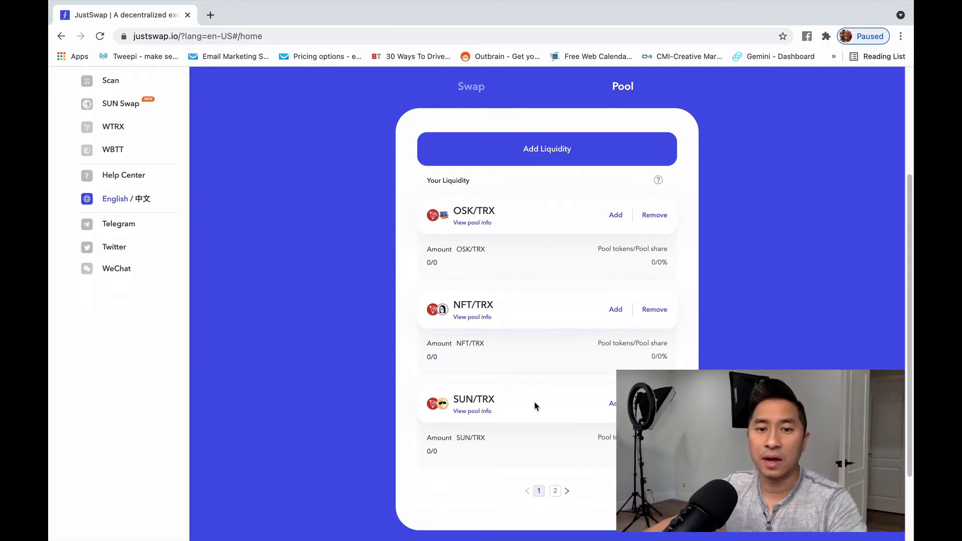
{"action": "scroll", "scroll_direction": "up", "scroll_amount": 3}
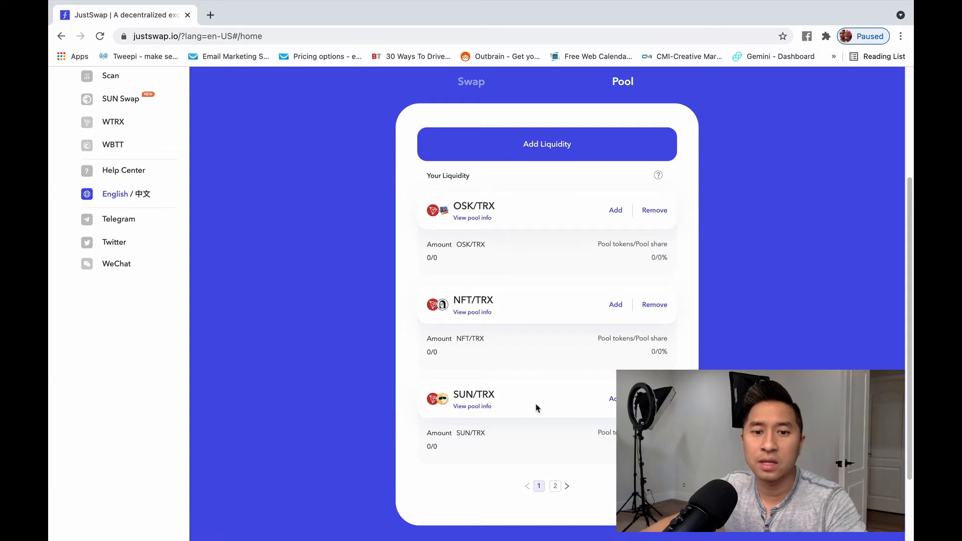
{"action": "mouse_move", "coordinate": [477, 204]}
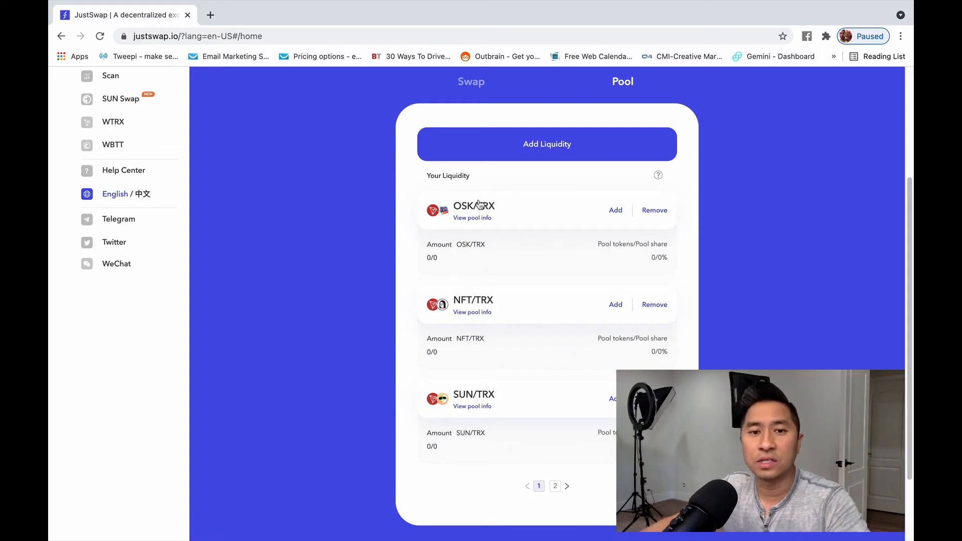
{"action": "mouse_move", "coordinate": [496, 209]}
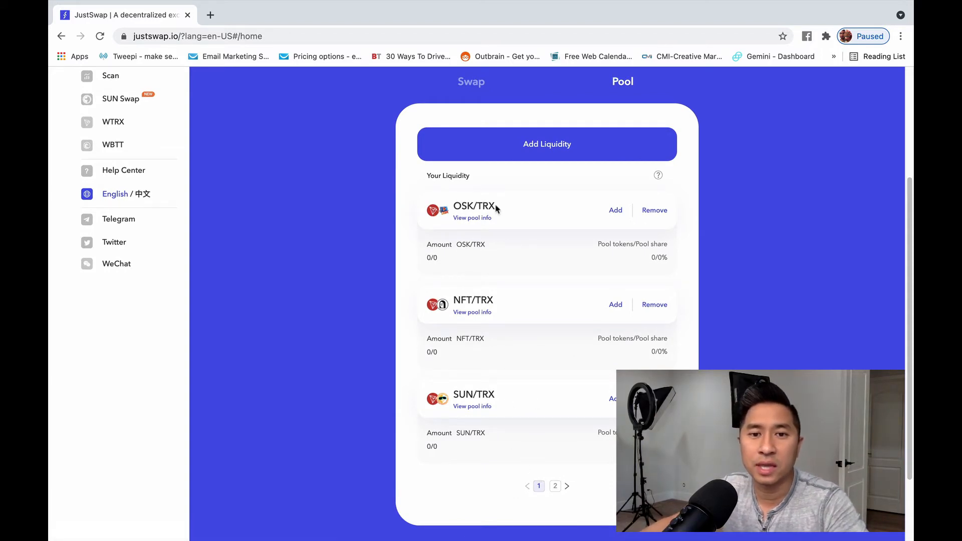
{"action": "mouse_move", "coordinate": [473, 371]}
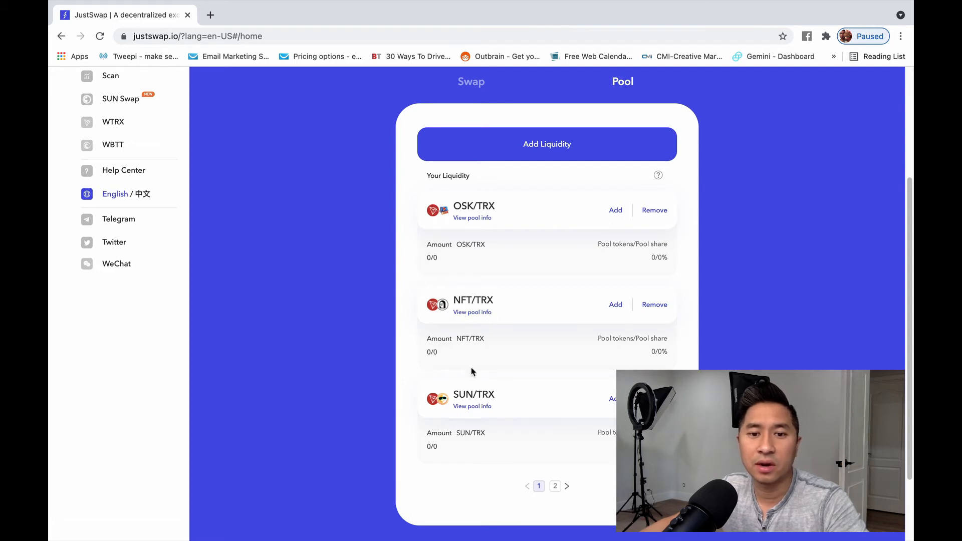
{"action": "left_click", "coordinate": [555, 486]}
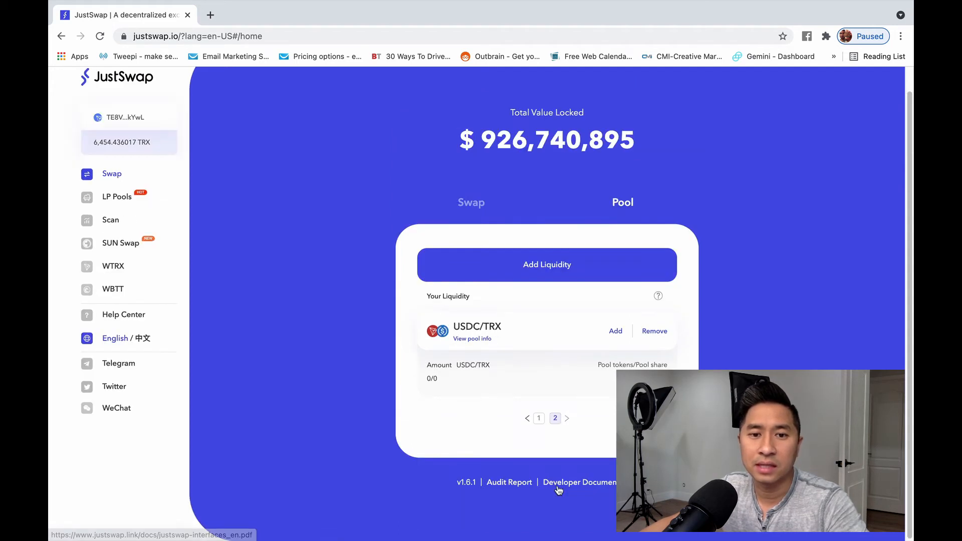
{"action": "mouse_move", "coordinate": [539, 419]}
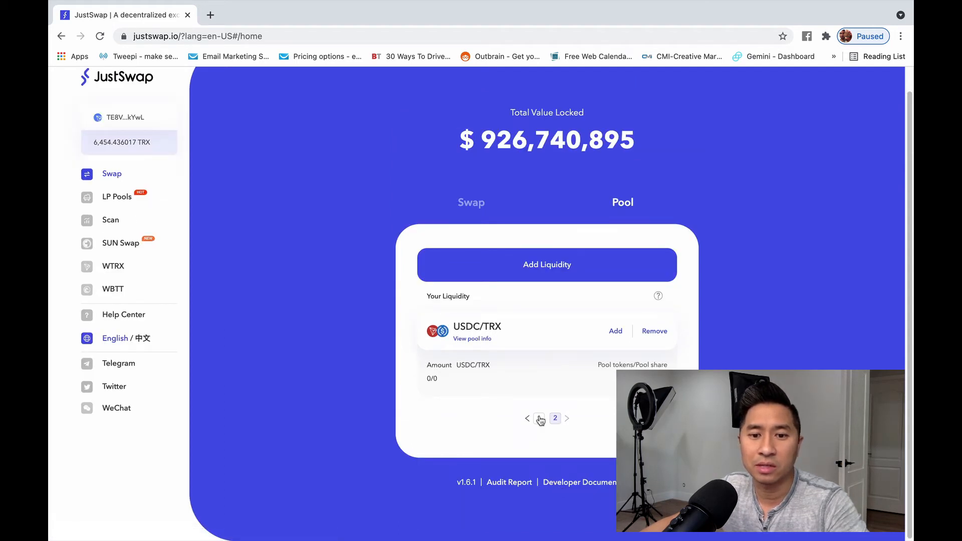
{"action": "left_click", "coordinate": [527, 419]}
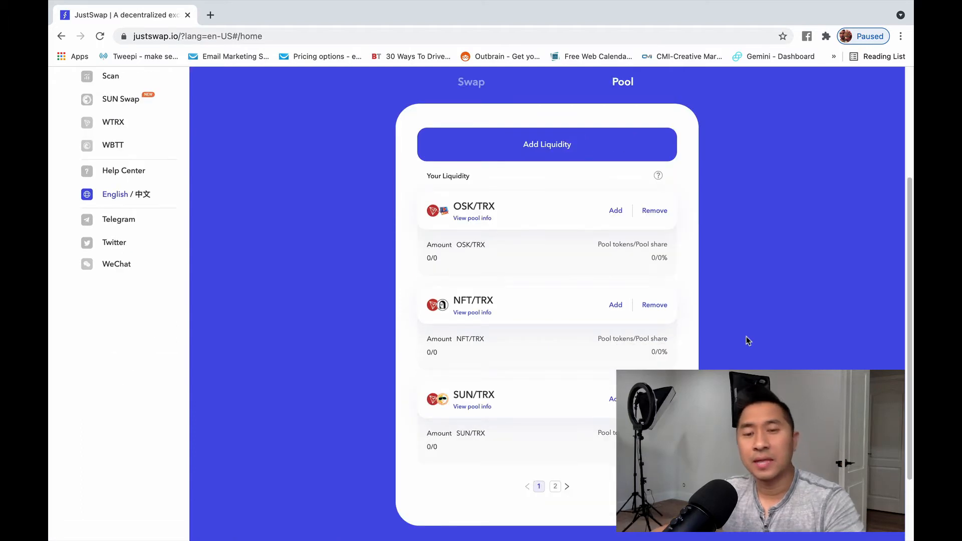
{"action": "mouse_move", "coordinate": [733, 340]}
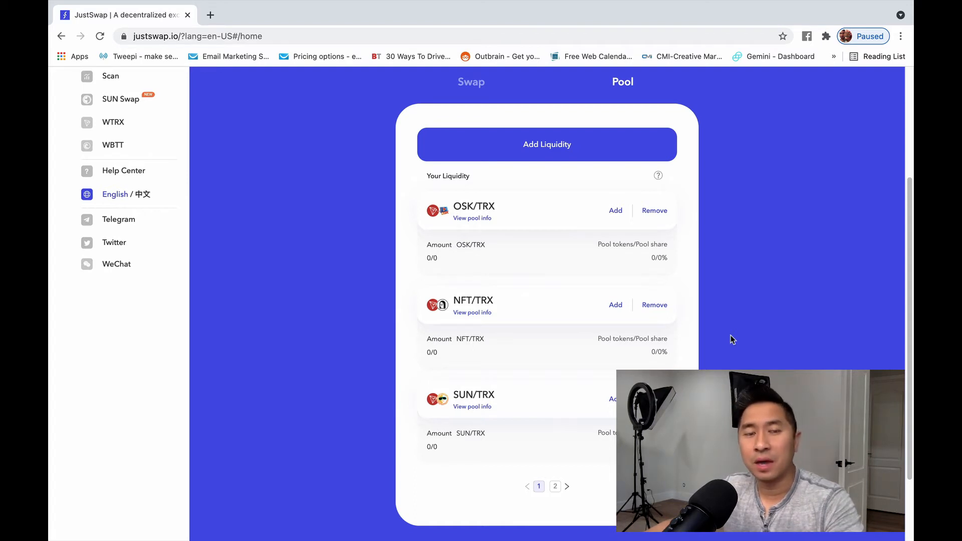
{"action": "mouse_move", "coordinate": [730, 341]}
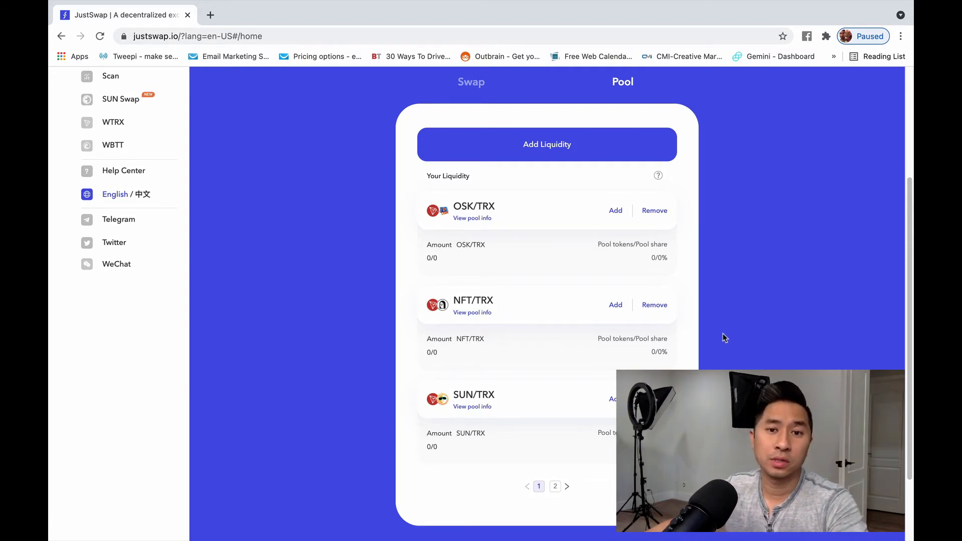
{"action": "mouse_move", "coordinate": [700, 333]}
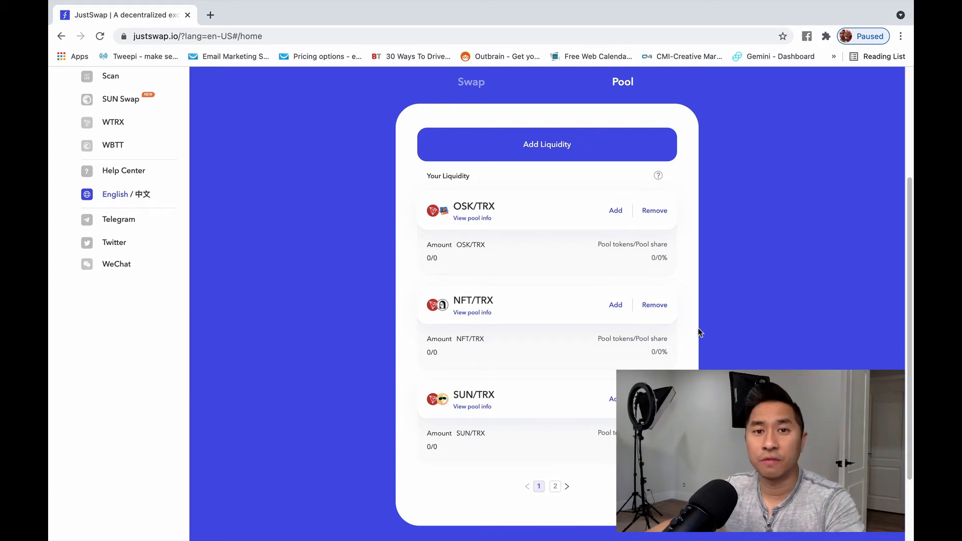
{"action": "mouse_move", "coordinate": [565, 175]}
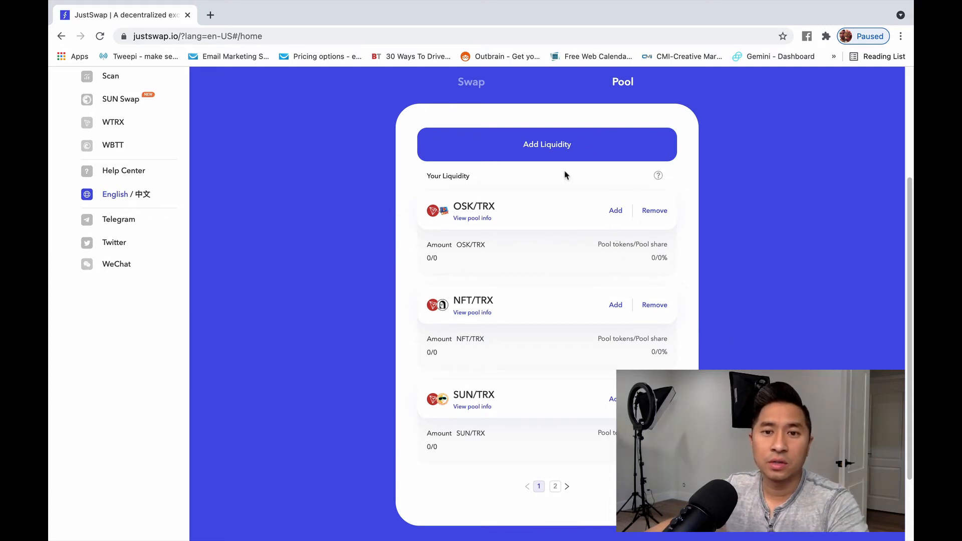
{"action": "mouse_move", "coordinate": [547, 153]}
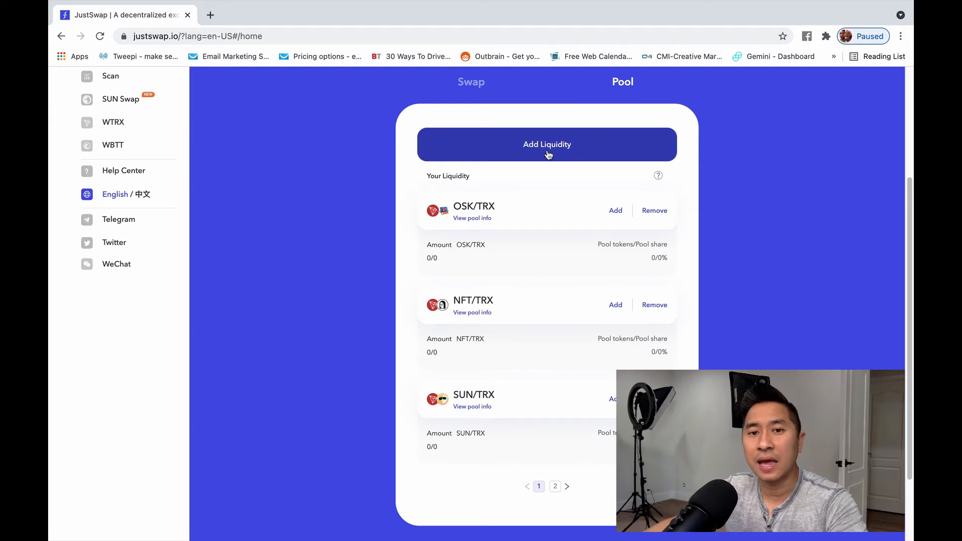
Step: Start adding liquidity and pair TRX with USDC
{"action": "left_click", "coordinate": [547, 144]}
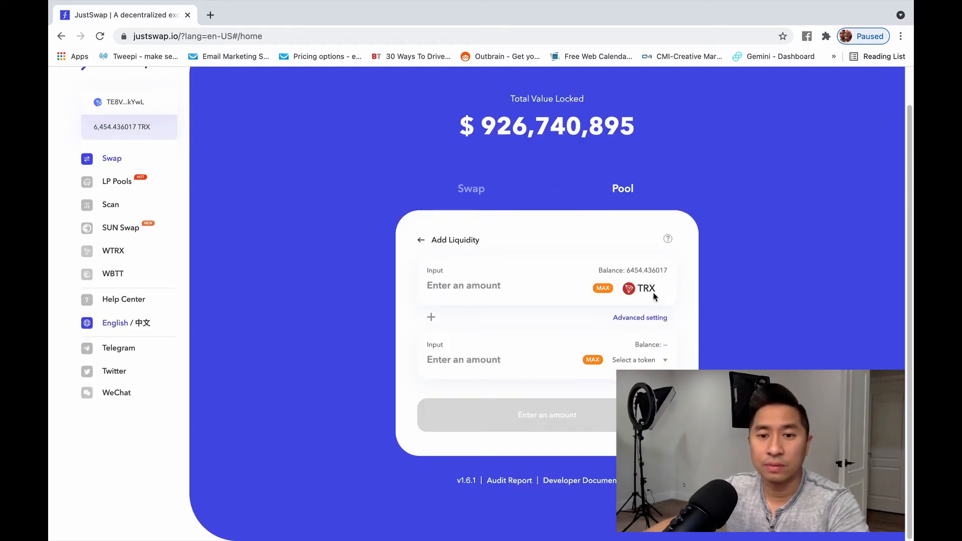
{"action": "left_click", "coordinate": [638, 359]}
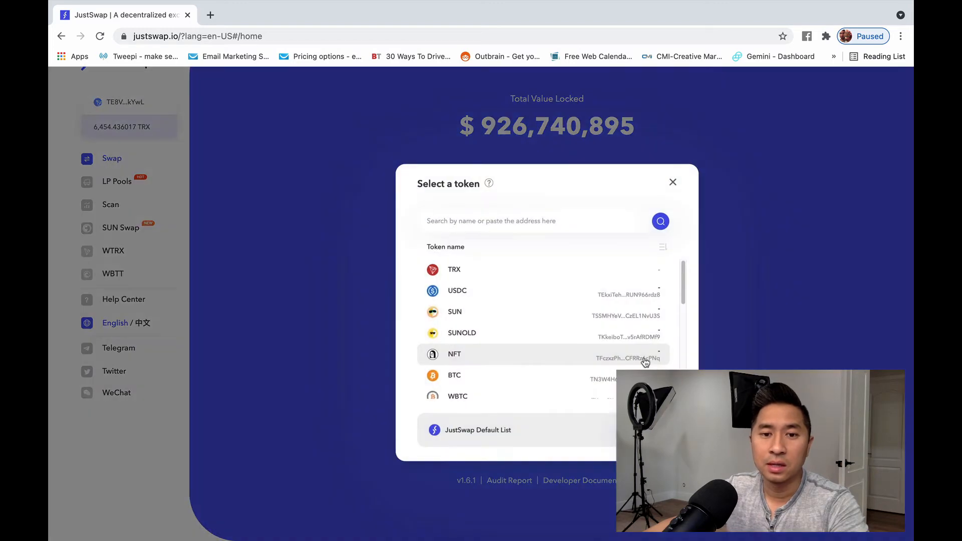
{"action": "left_click", "coordinate": [457, 290]}
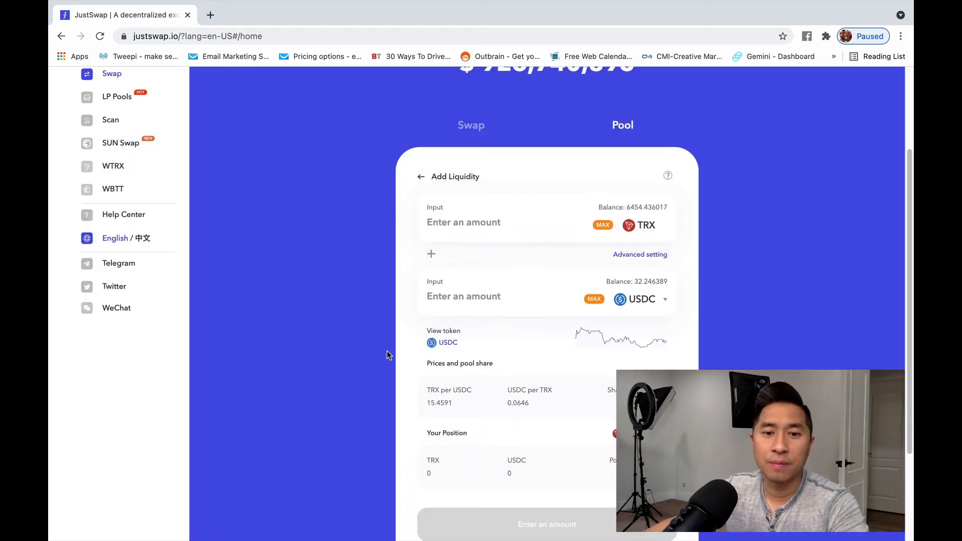
{"action": "mouse_move", "coordinate": [522, 330]}
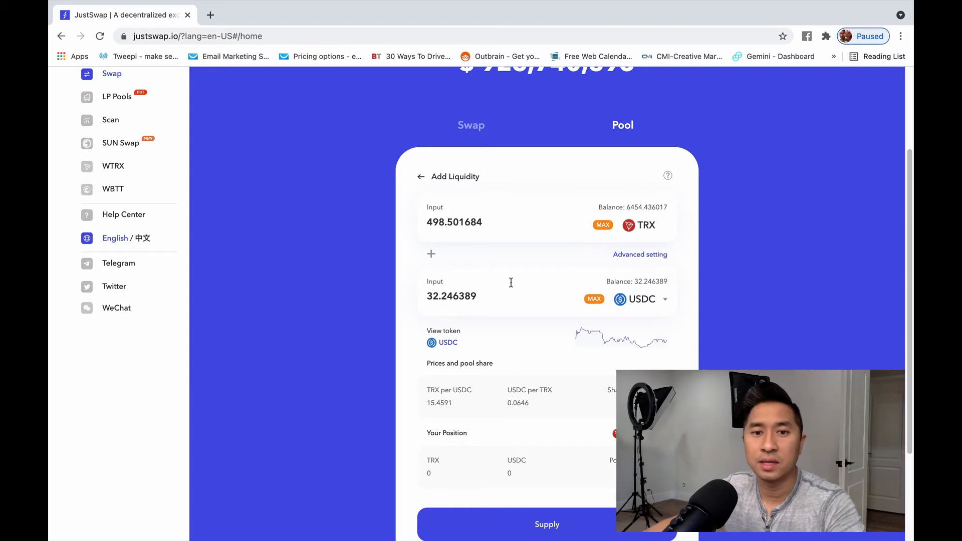
{"action": "mouse_move", "coordinate": [479, 245]}
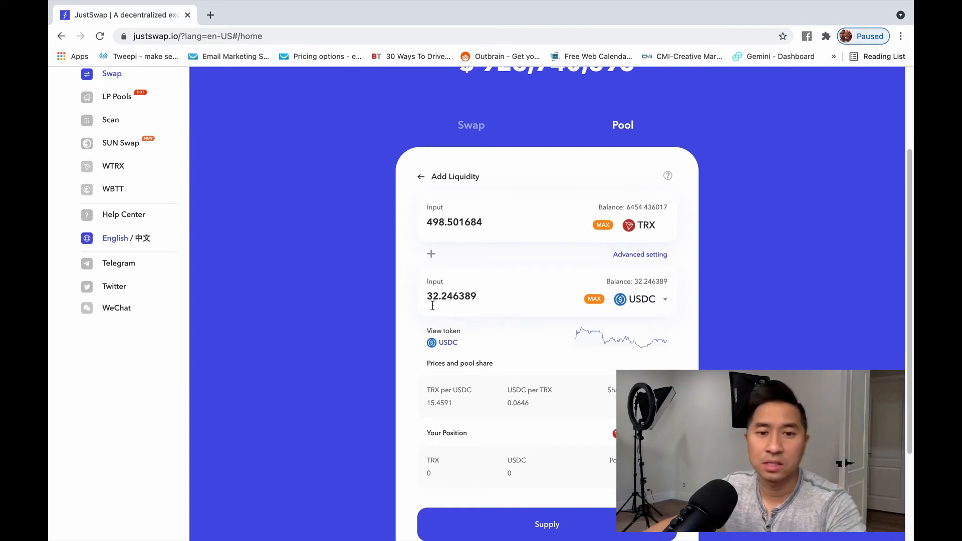
{"action": "mouse_move", "coordinate": [402, 226]}
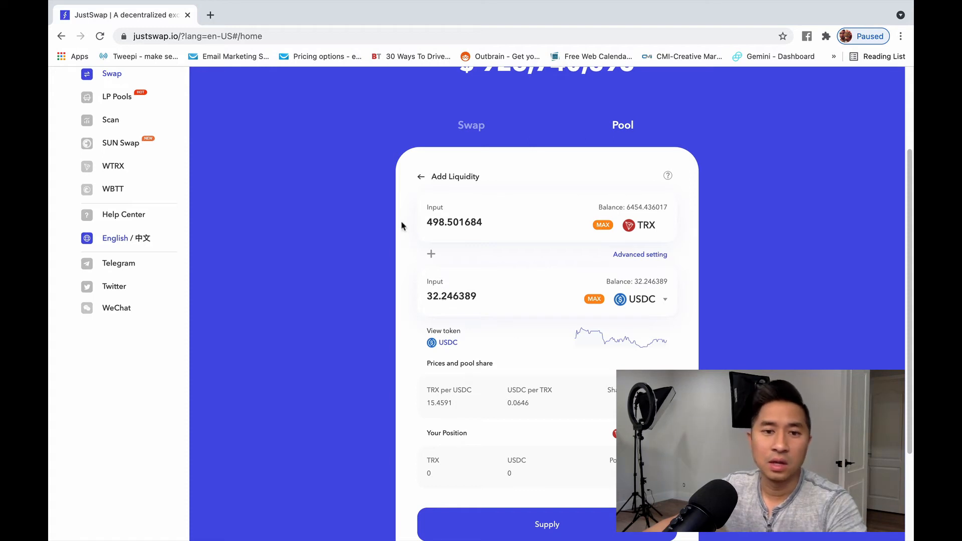
{"action": "mouse_move", "coordinate": [492, 263]}
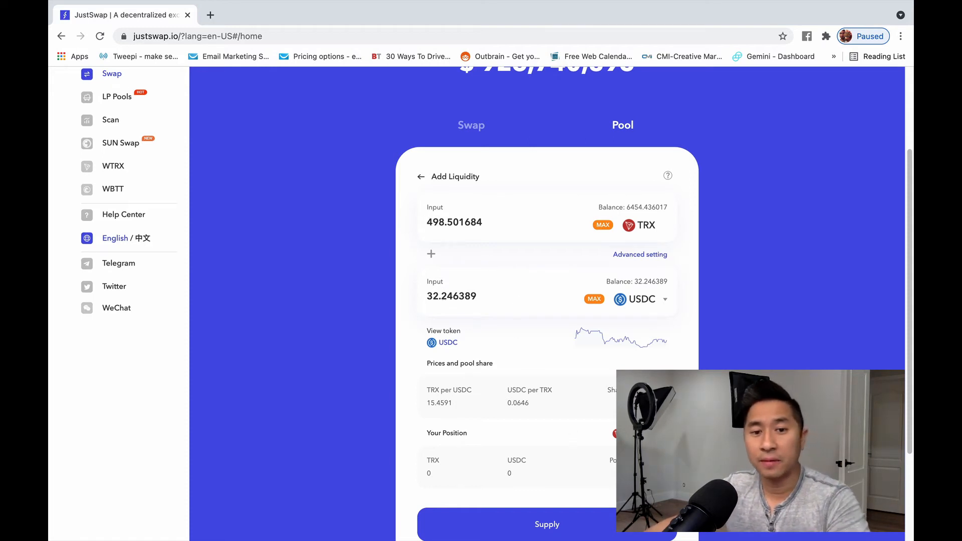
{"action": "mouse_move", "coordinate": [501, 287]}
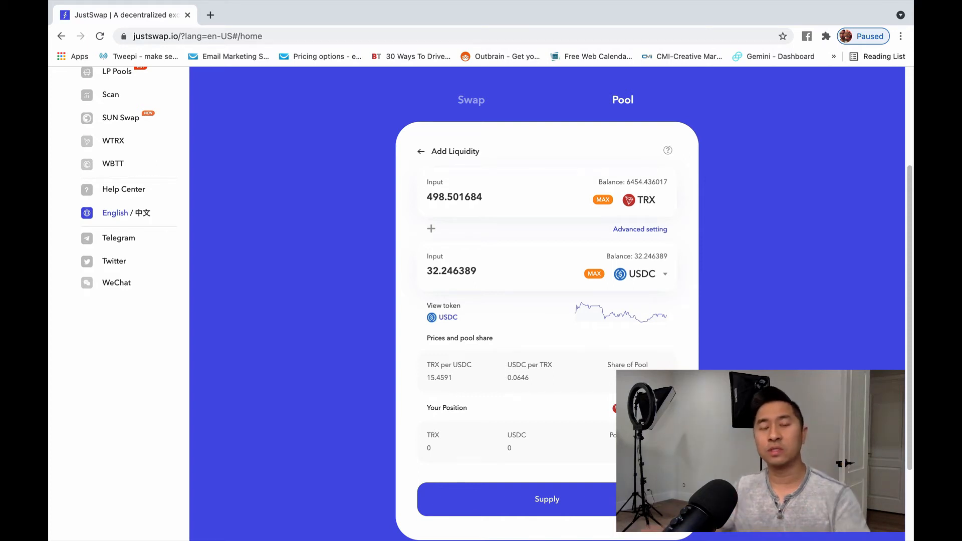
{"action": "mouse_move", "coordinate": [555, 501]}
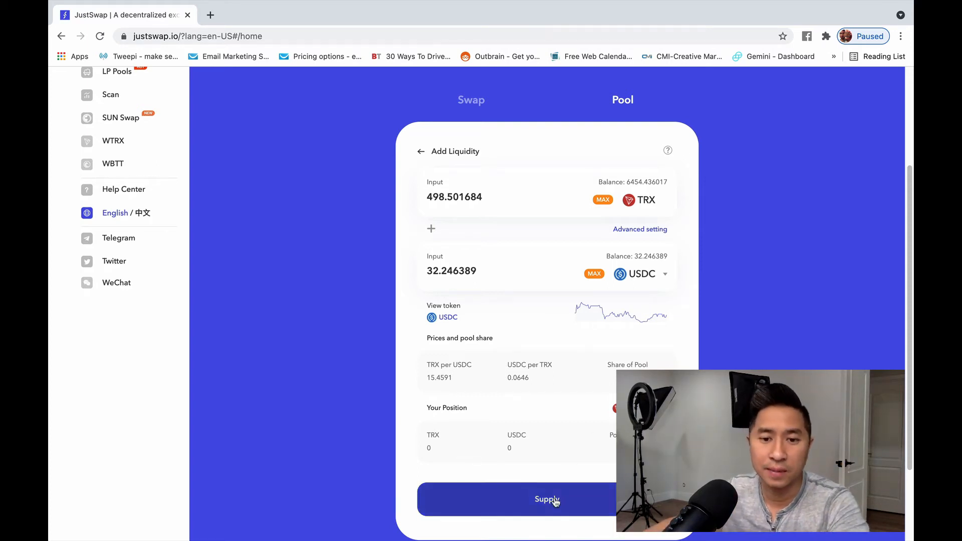
Step: Supply 498.501684 TRX with 32.246389 USDC and sign the addLiquidity request
{"action": "left_click", "coordinate": [546, 499]}
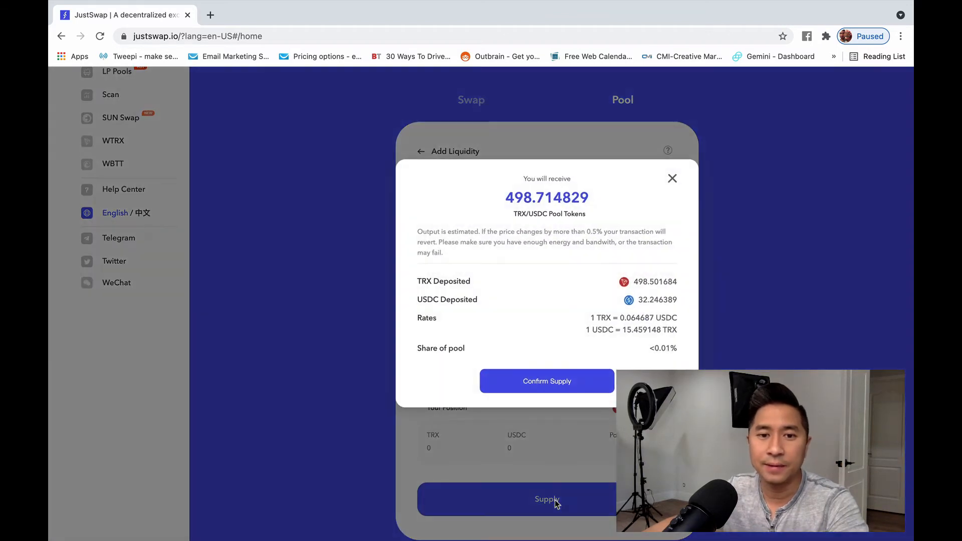
{"action": "mouse_move", "coordinate": [693, 363]}
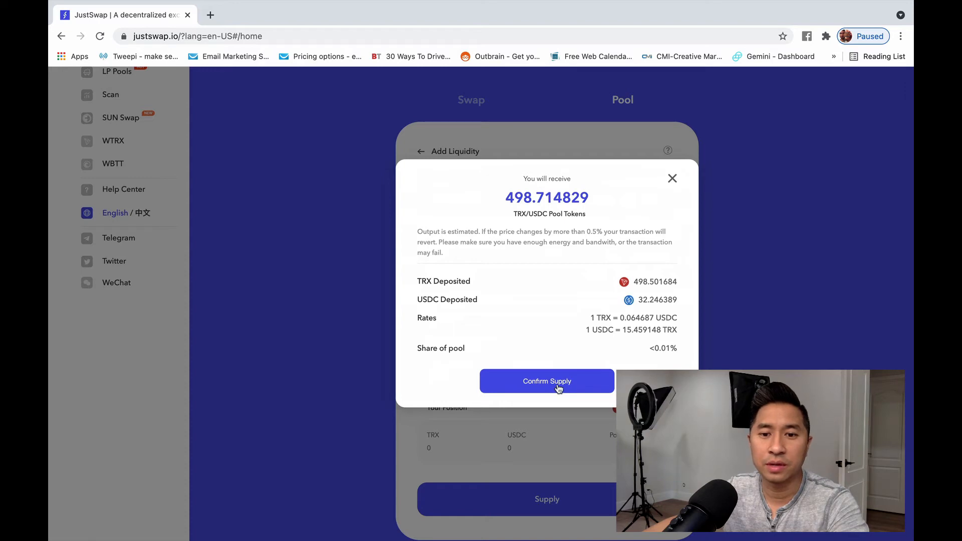
{"action": "left_click", "coordinate": [546, 381]}
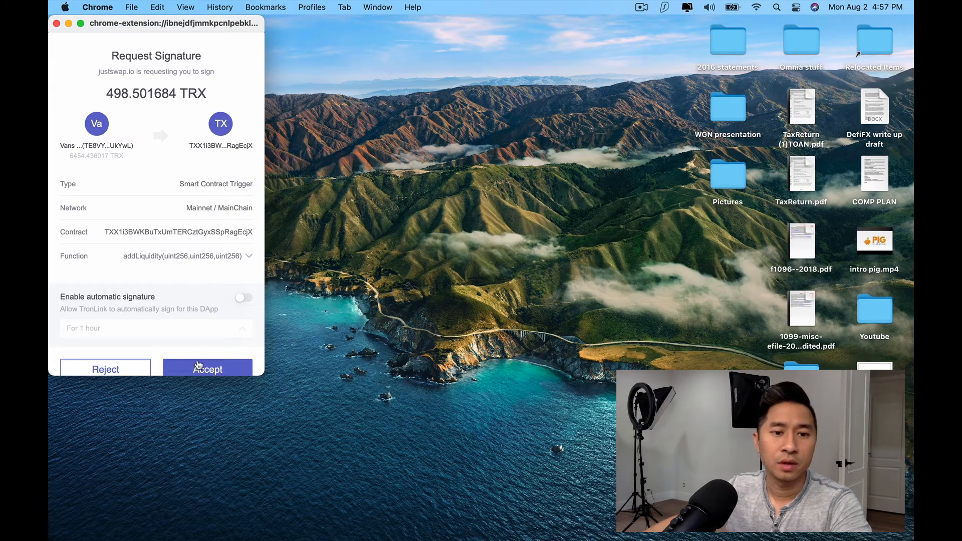
{"action": "left_click", "coordinate": [207, 369]}
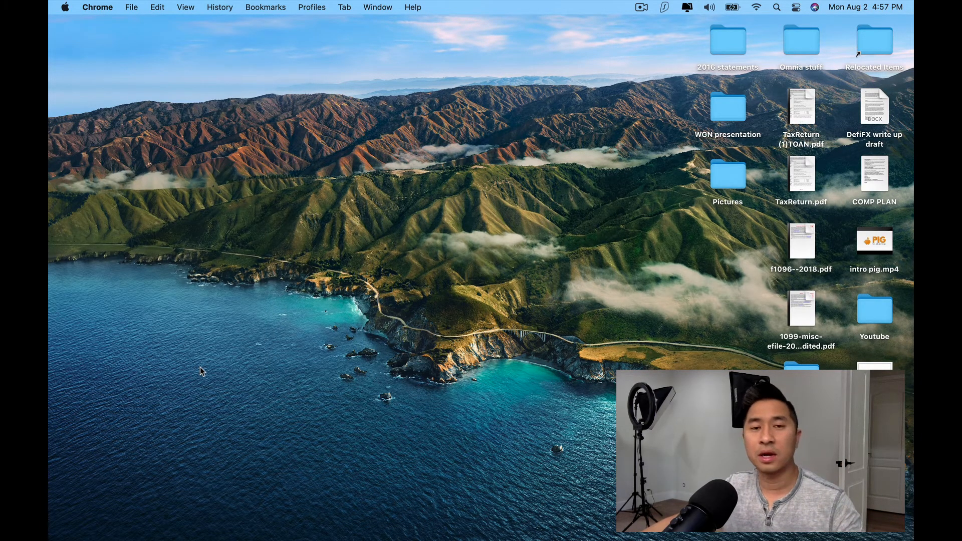
{"action": "mouse_move", "coordinate": [292, 373]}
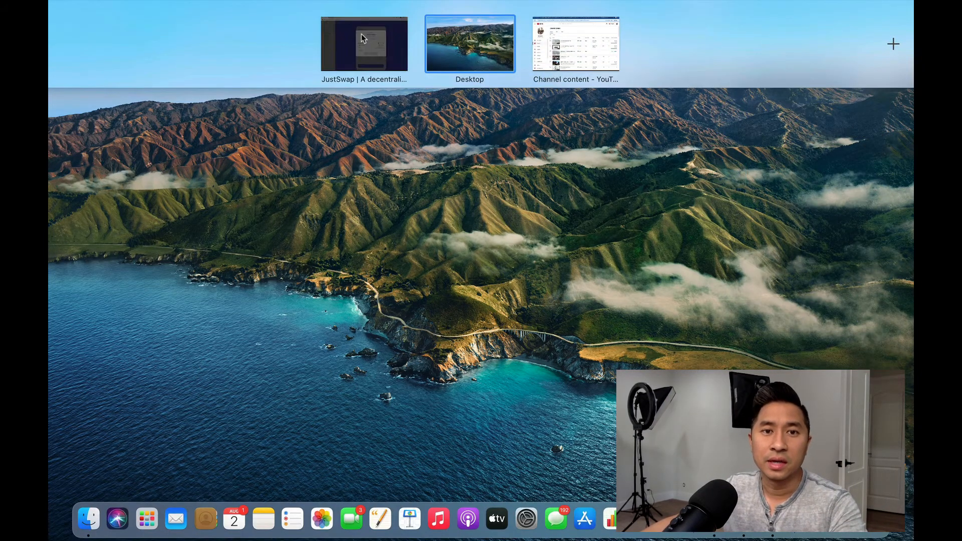
{"action": "left_click", "coordinate": [364, 43]}
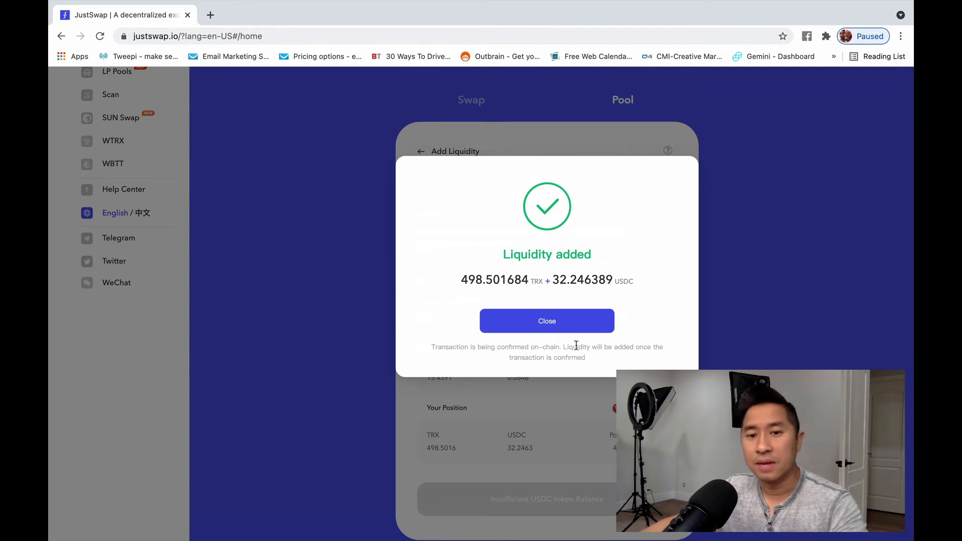
{"action": "mouse_move", "coordinate": [547, 320]}
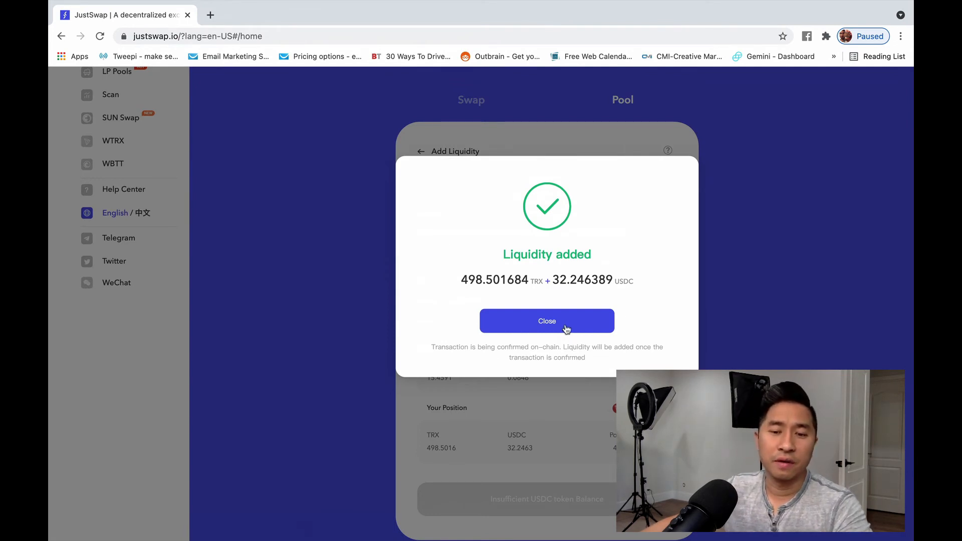
{"action": "mouse_move", "coordinate": [563, 323]}
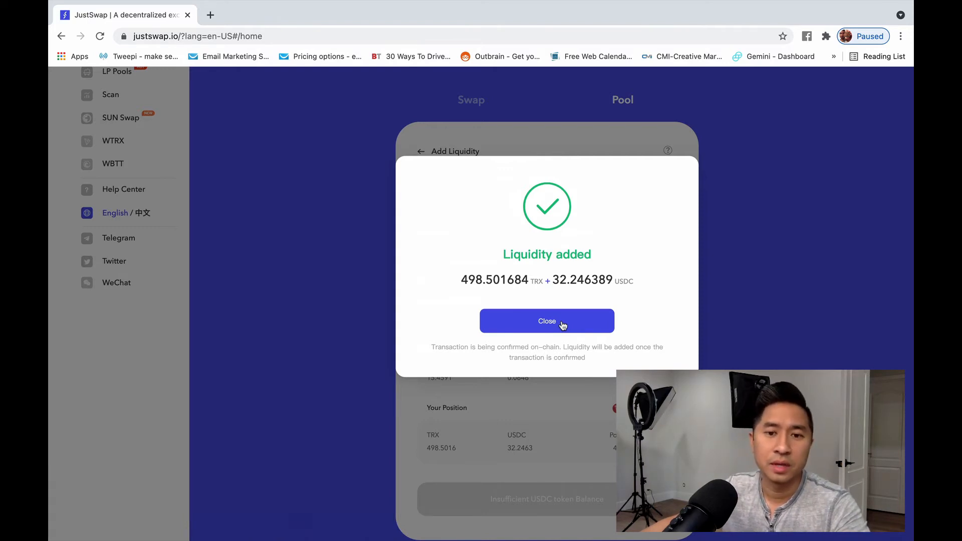
Step: Find the USDC/TRX position (32.2463/498.5016) on page two of Your Liquidity
{"action": "left_click", "coordinate": [547, 321]}
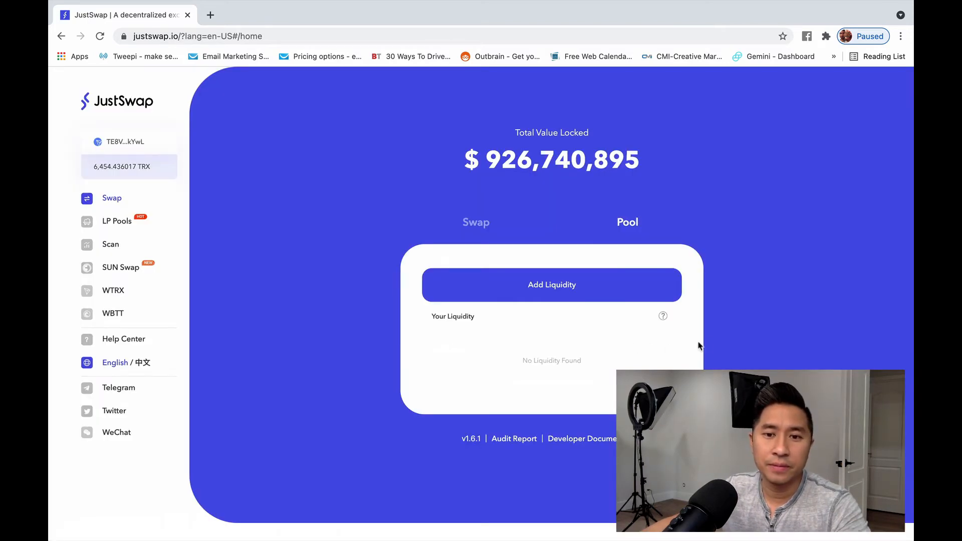
{"action": "scroll", "scroll_direction": "down", "scroll_amount": 3}
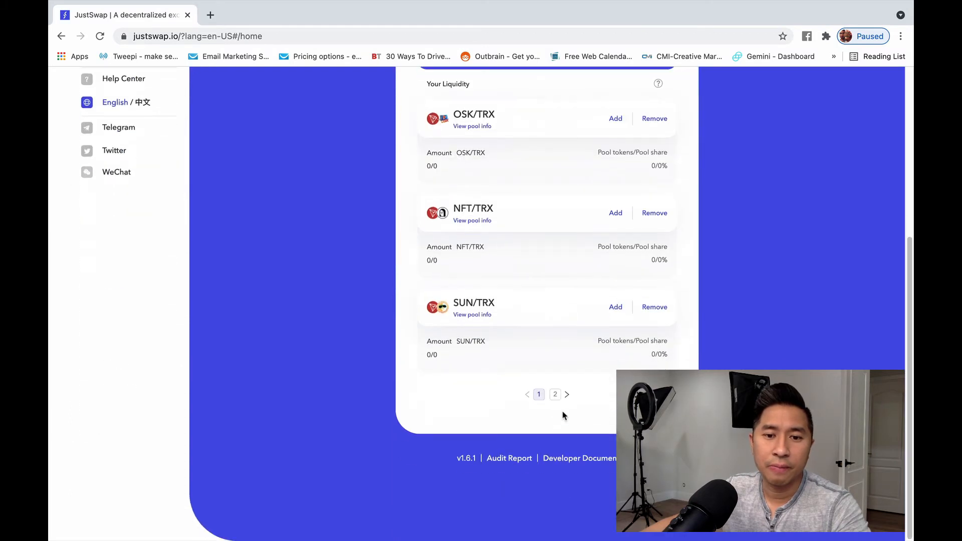
{"action": "left_click", "coordinate": [555, 394]}
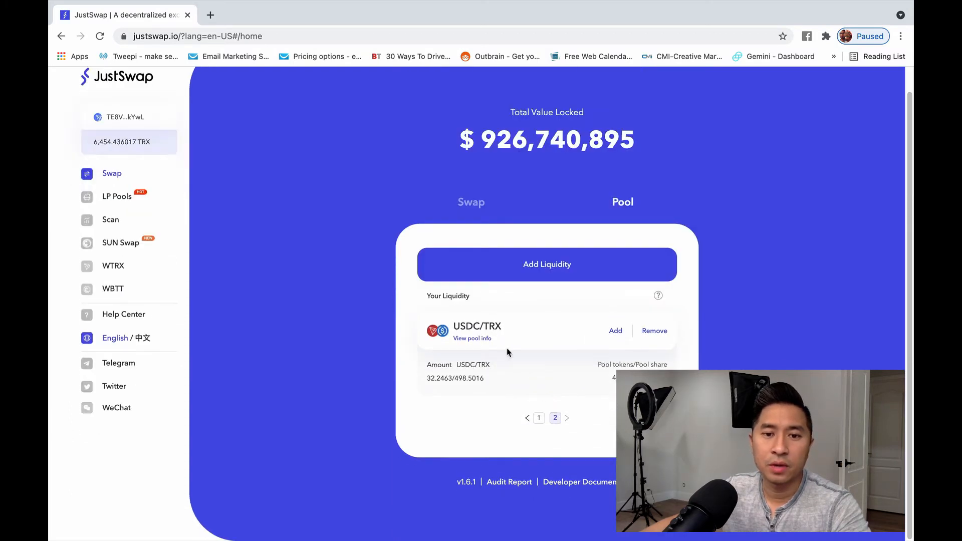
{"action": "mouse_move", "coordinate": [505, 387]}
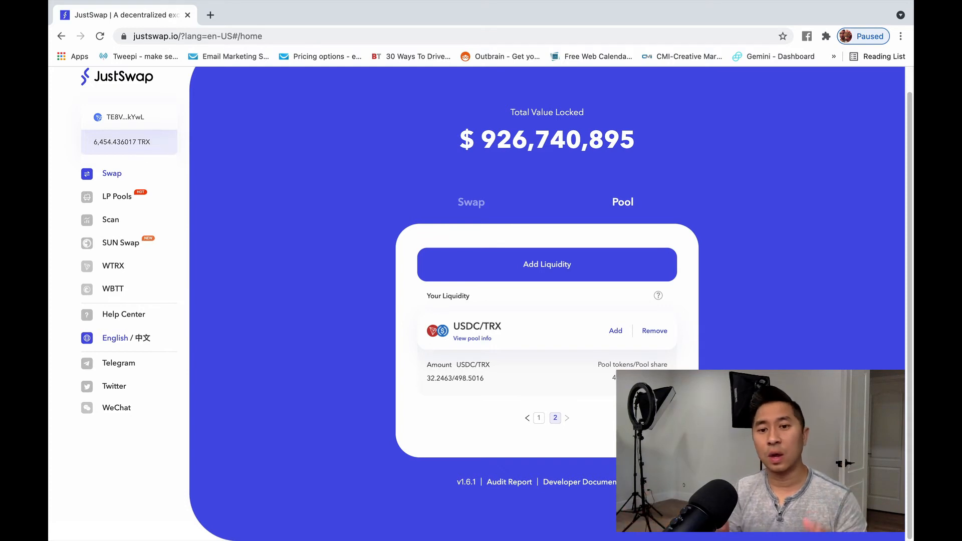
{"action": "mouse_move", "coordinate": [669, 356]}
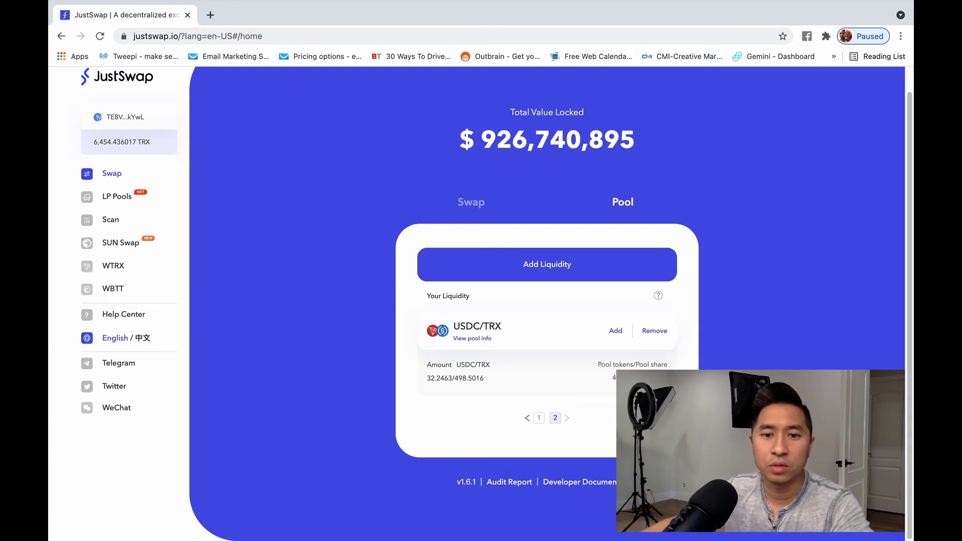
{"action": "mouse_move", "coordinate": [730, 302]}
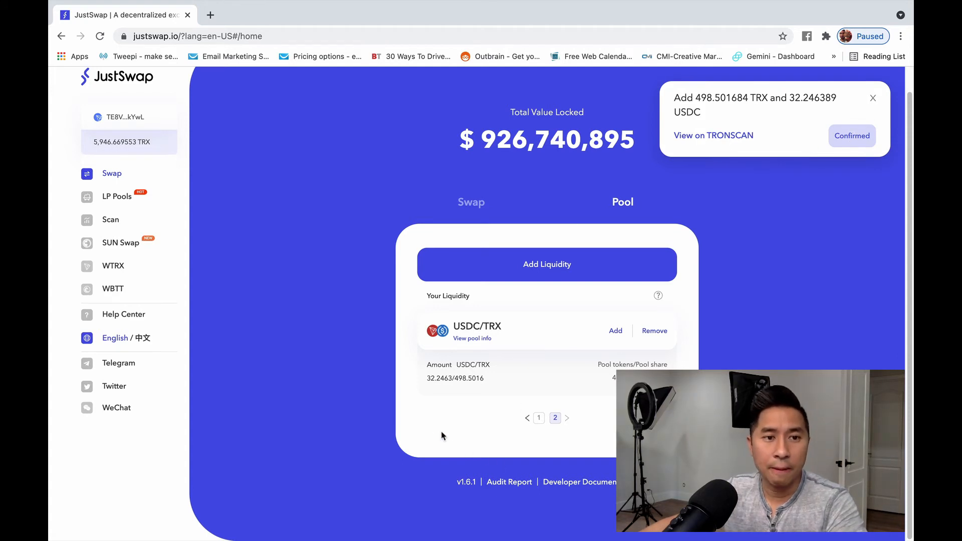
{"action": "mouse_move", "coordinate": [110, 199]}
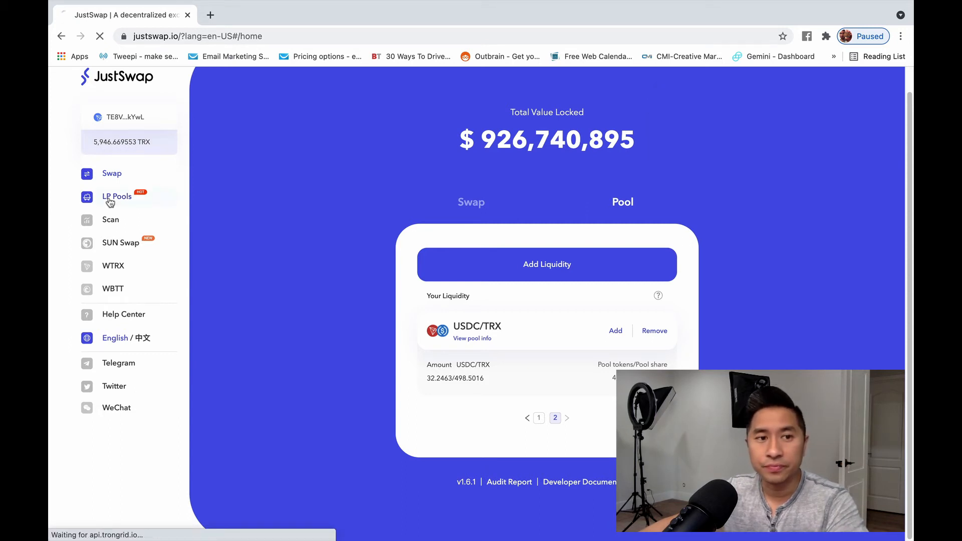
Step: Open LP Pools with the wallet connected and inspect the 78.29% APY USDC-TRX LP card
{"action": "left_click", "coordinate": [116, 197]}
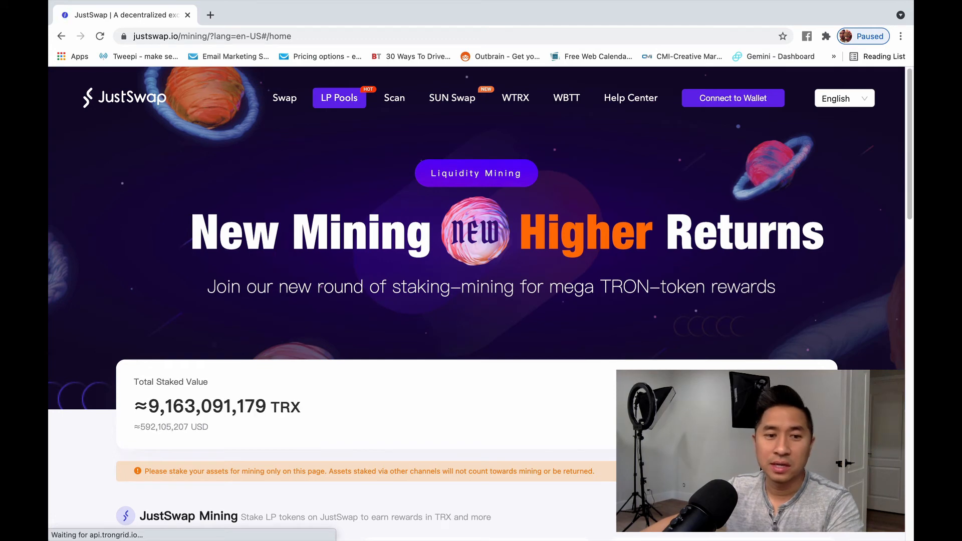
{"action": "left_click", "coordinate": [732, 98]}
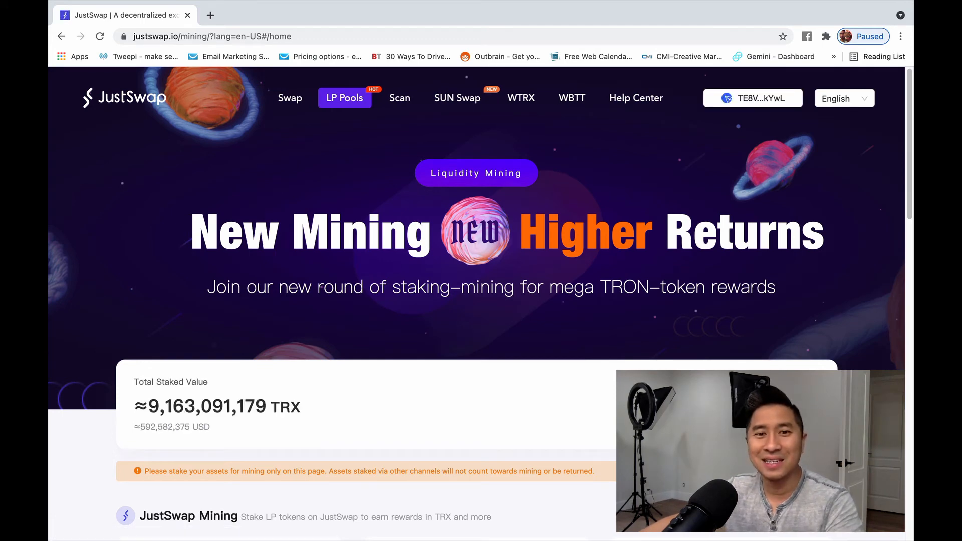
{"action": "scroll", "scroll_direction": "down", "scroll_amount": 3}
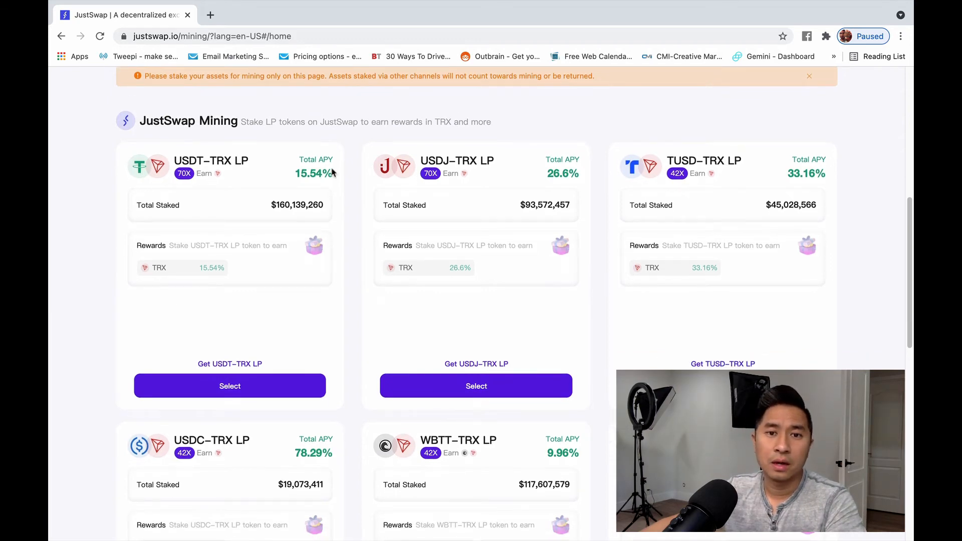
{"action": "scroll", "scroll_direction": "down", "scroll_amount": 3}
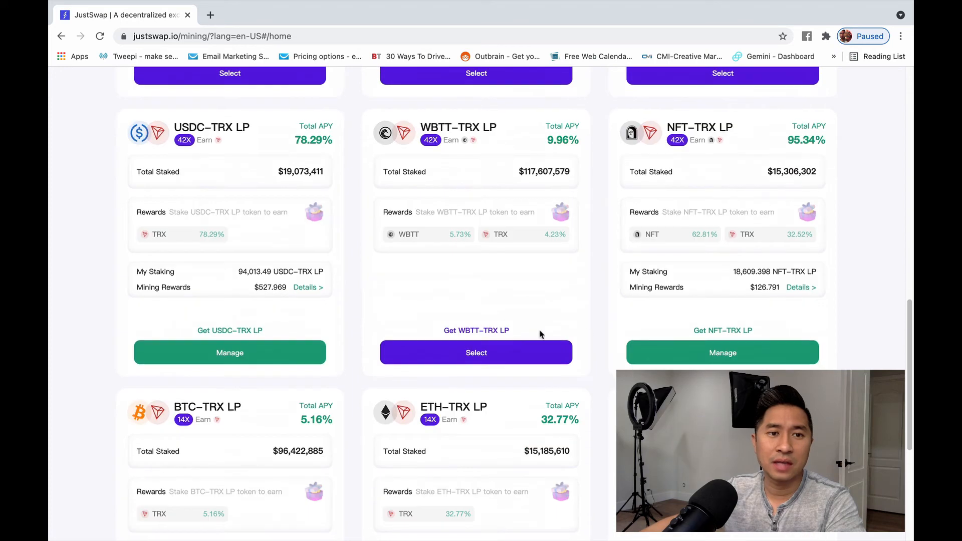
{"action": "mouse_move", "coordinate": [208, 131]}
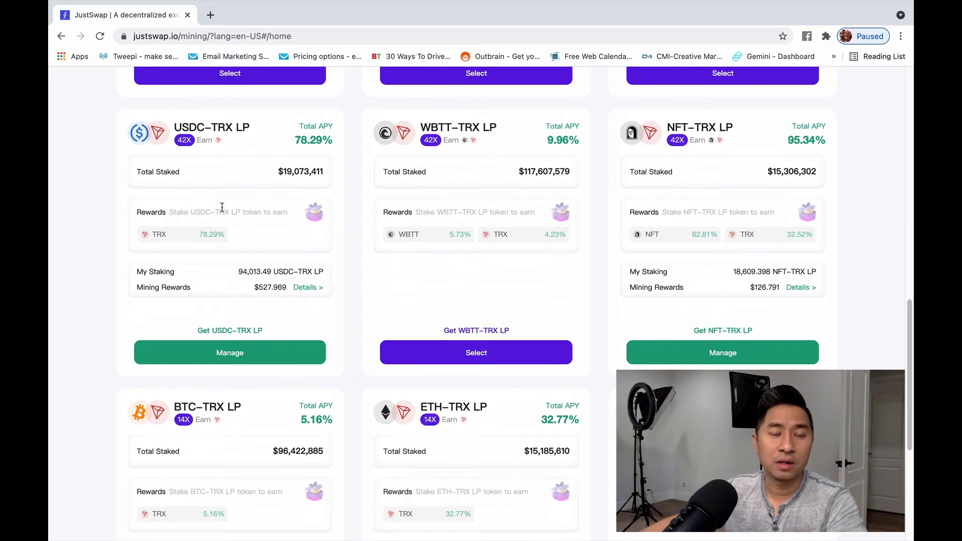
{"action": "mouse_move", "coordinate": [249, 298]}
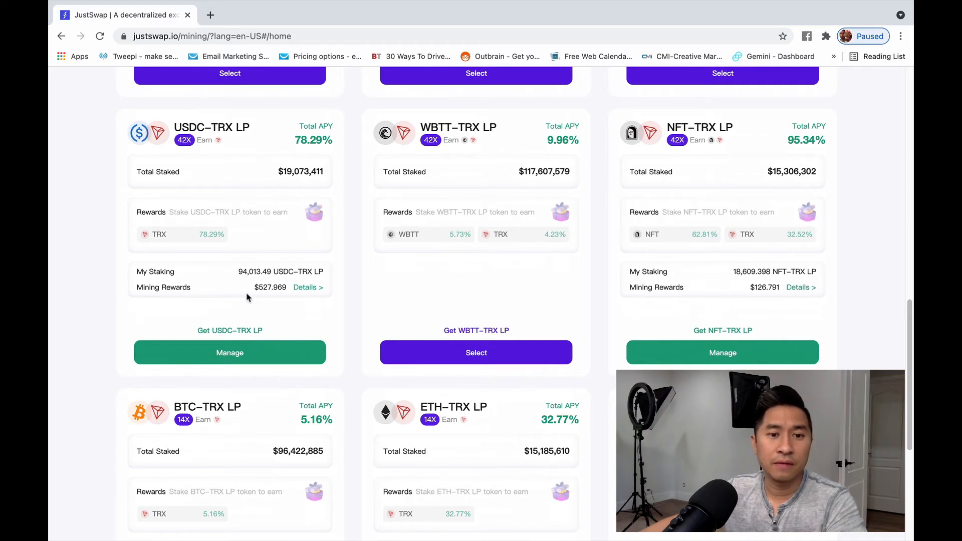
{"action": "mouse_move", "coordinate": [232, 272]}
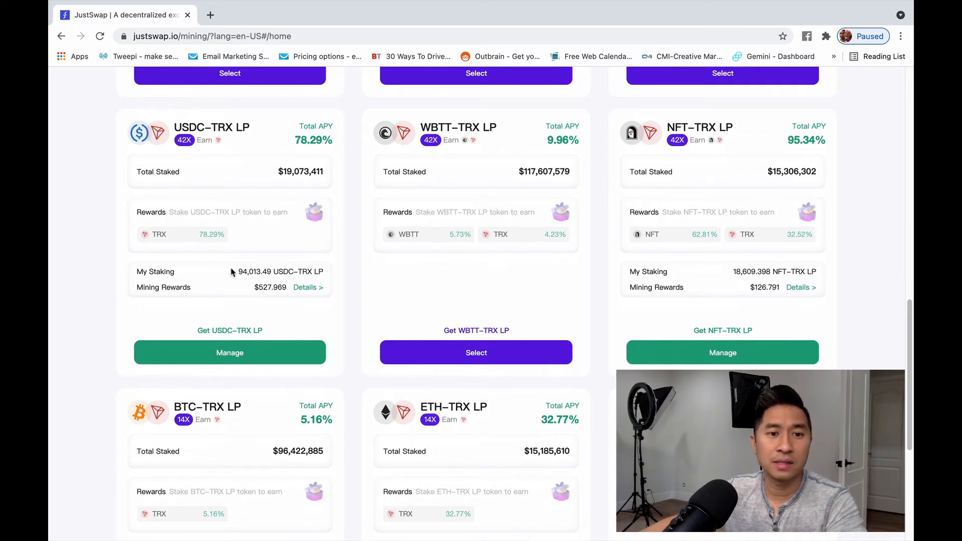
{"action": "double_click", "coordinate": [270, 287]}
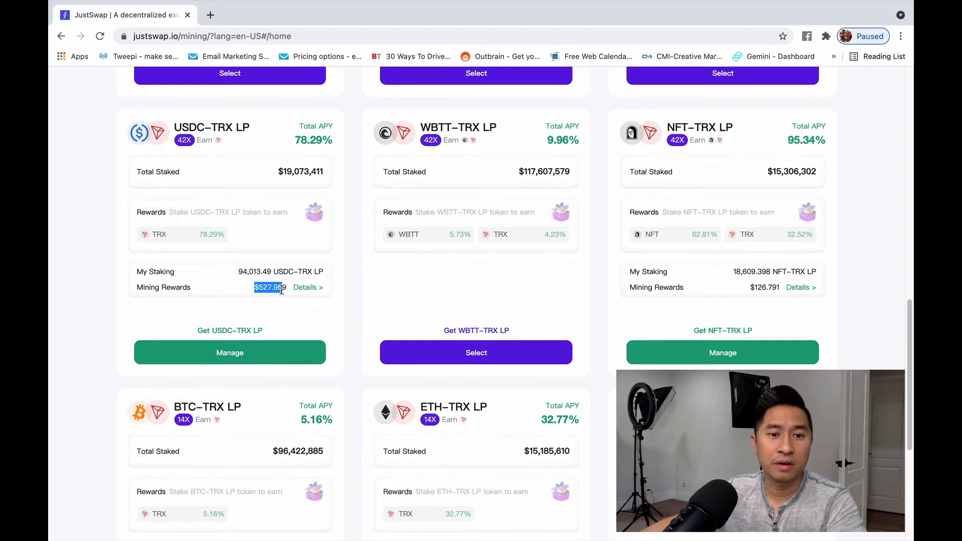
{"action": "mouse_move", "coordinate": [285, 312]}
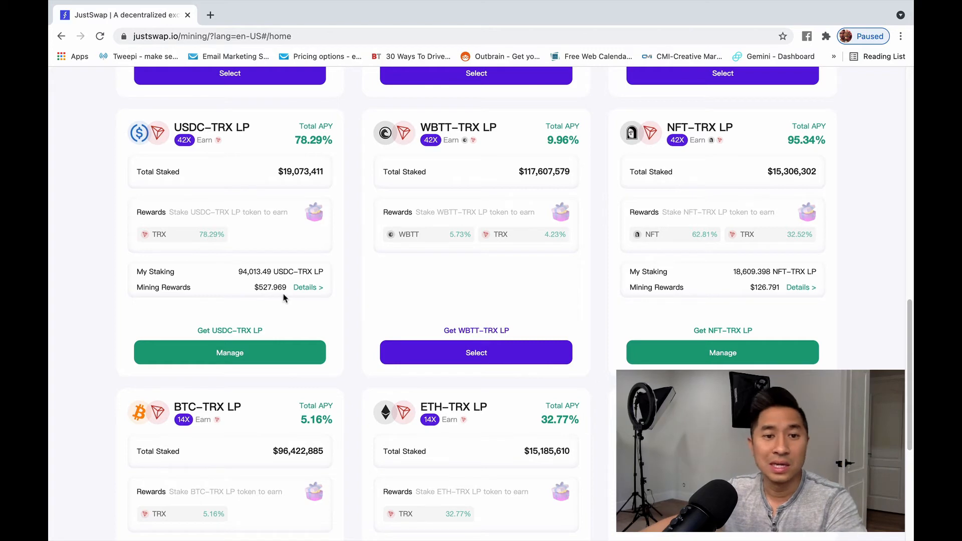
{"action": "mouse_move", "coordinate": [310, 312]}
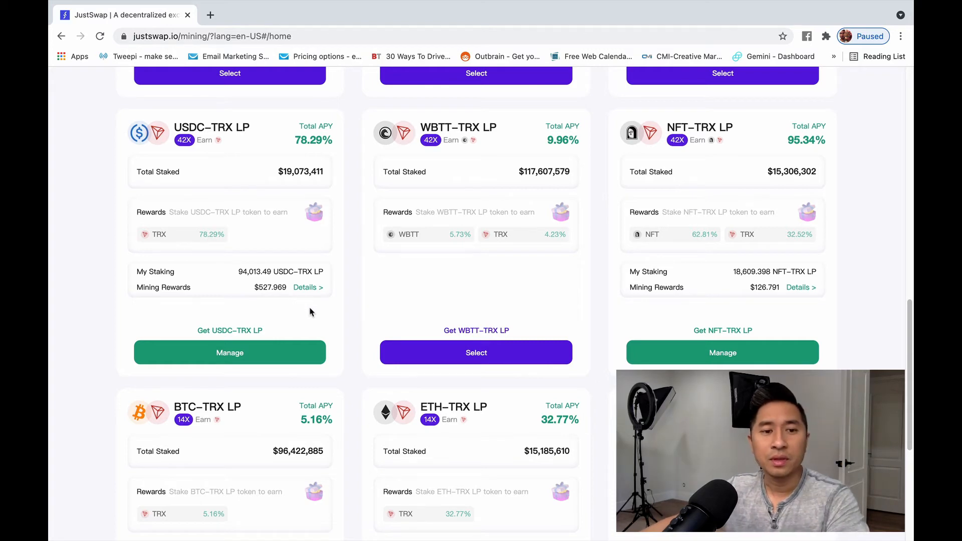
{"action": "mouse_move", "coordinate": [310, 291]}
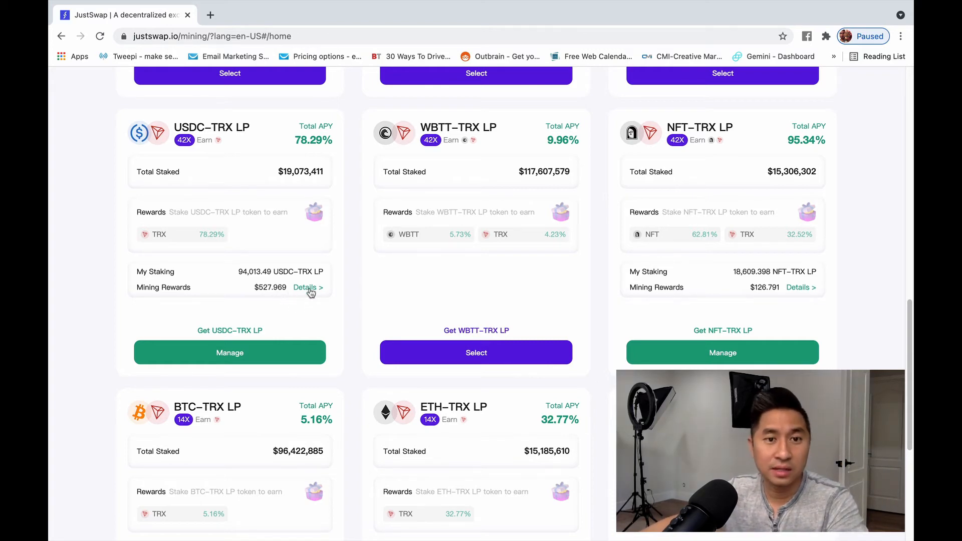
{"action": "mouse_move", "coordinate": [313, 140]}
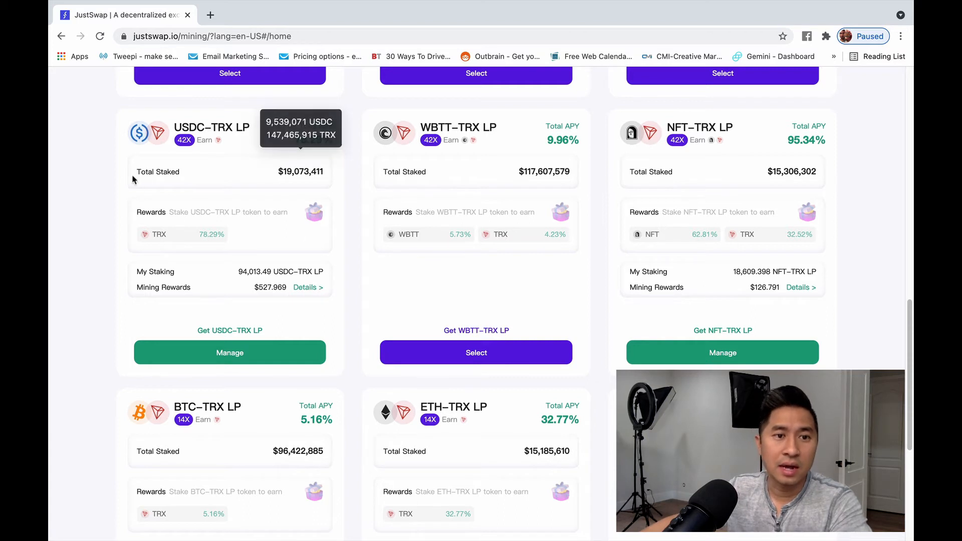
{"action": "mouse_move", "coordinate": [333, 175]}
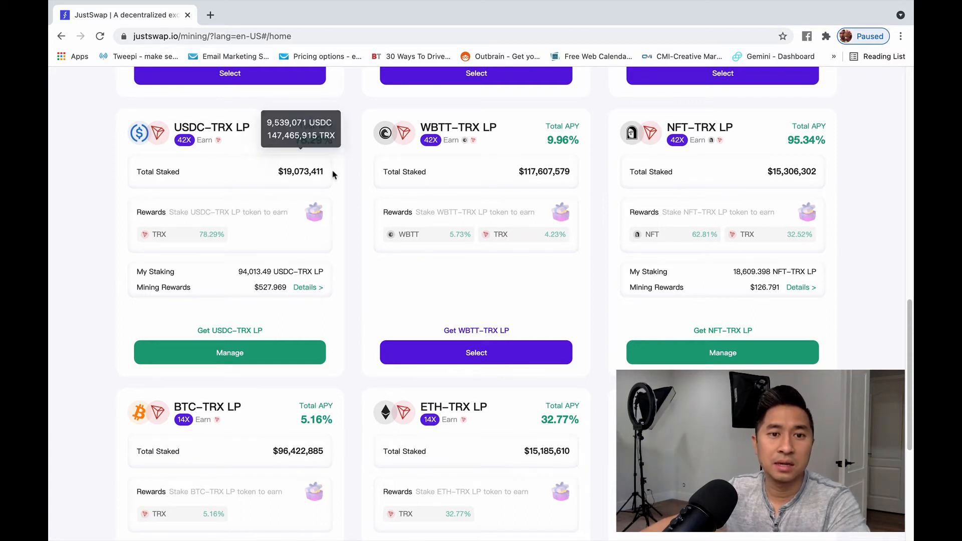
{"action": "mouse_move", "coordinate": [300, 211]}
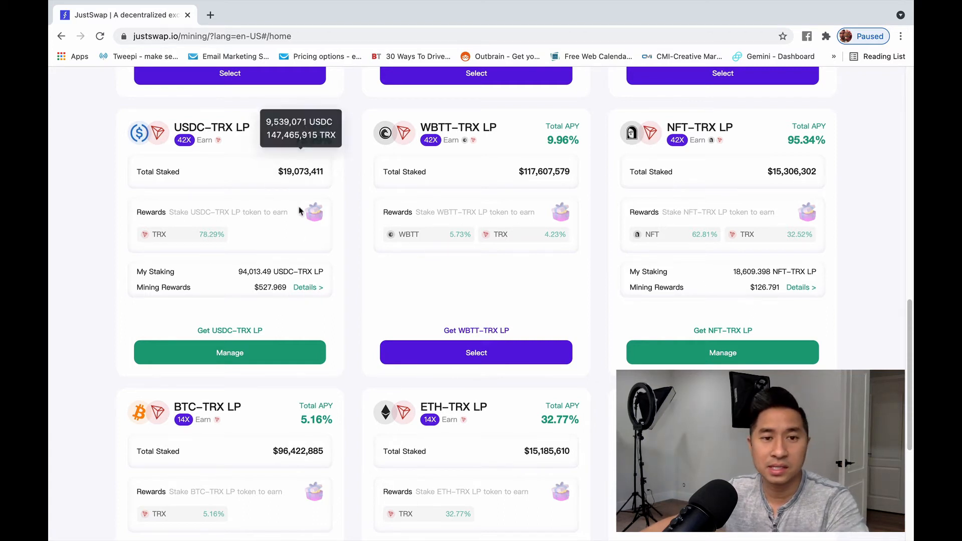
{"action": "mouse_move", "coordinate": [259, 281]}
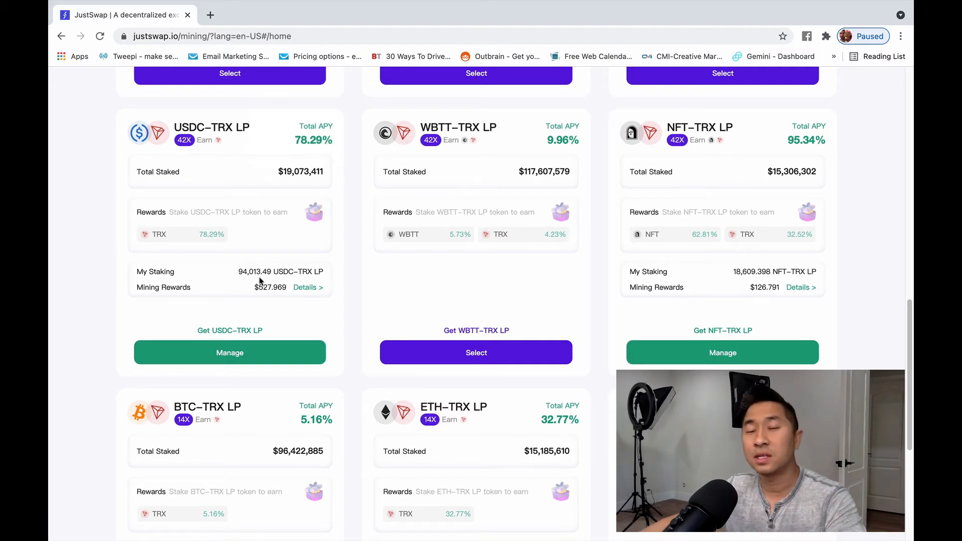
{"action": "mouse_move", "coordinate": [216, 348]}
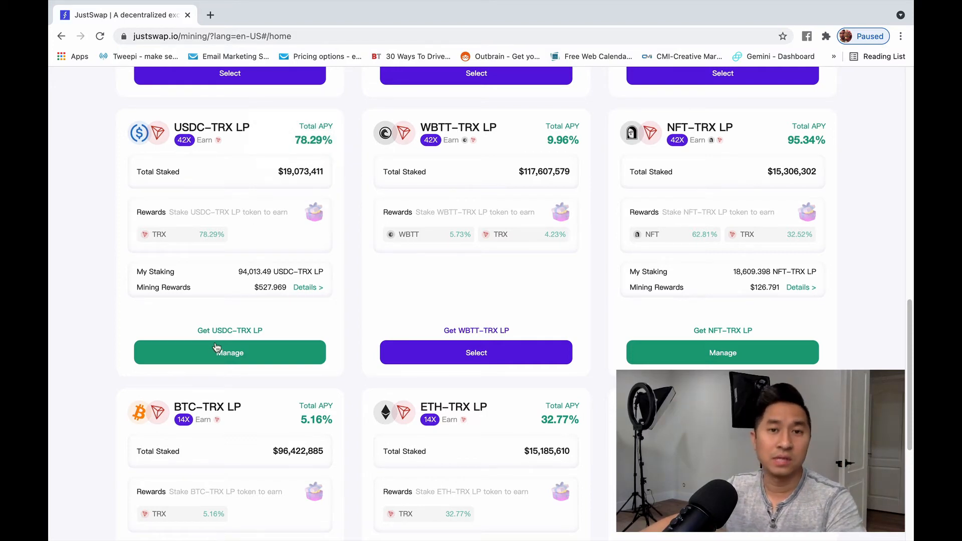
{"action": "mouse_move", "coordinate": [239, 362]}
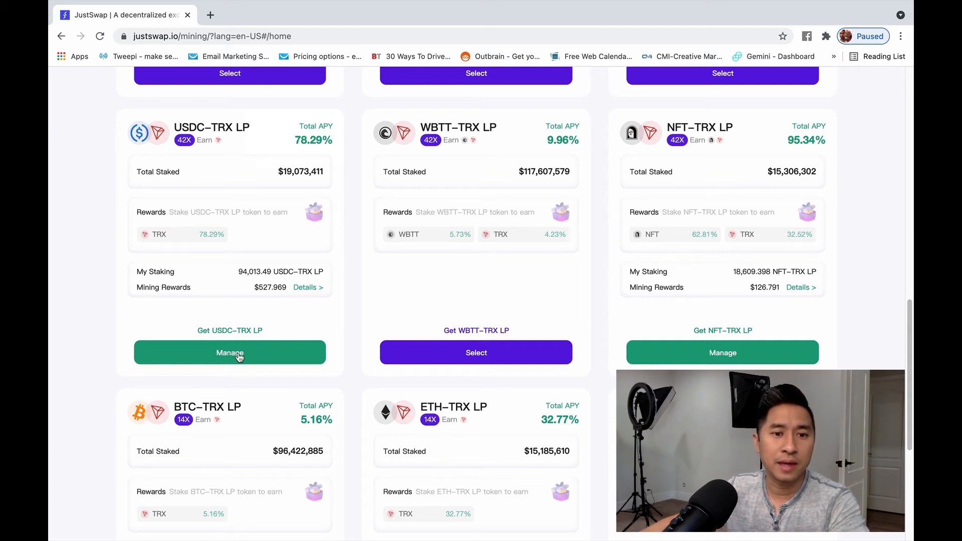
Step: Stake the full 498.714829 USDC-TRX LP balance
{"action": "left_click", "coordinate": [229, 352]}
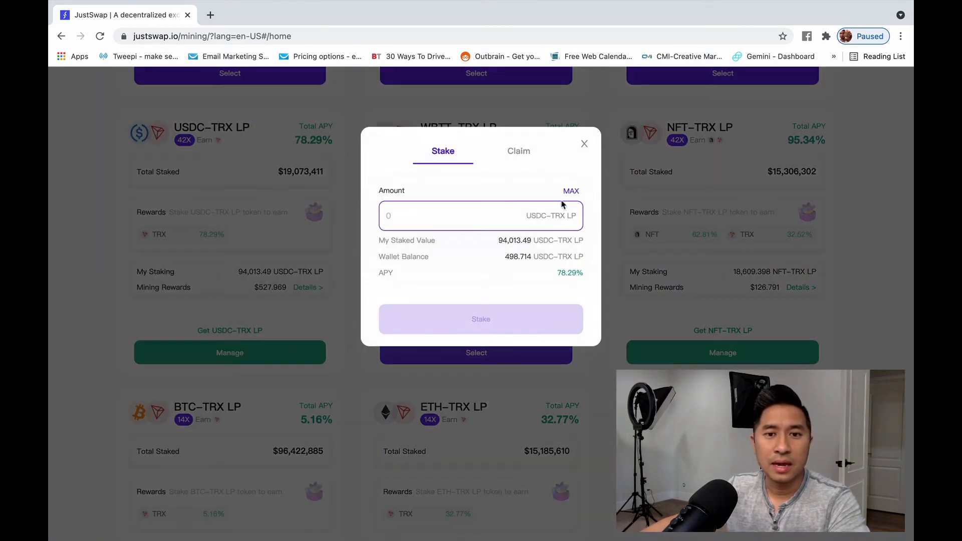
{"action": "left_click", "coordinate": [570, 191]}
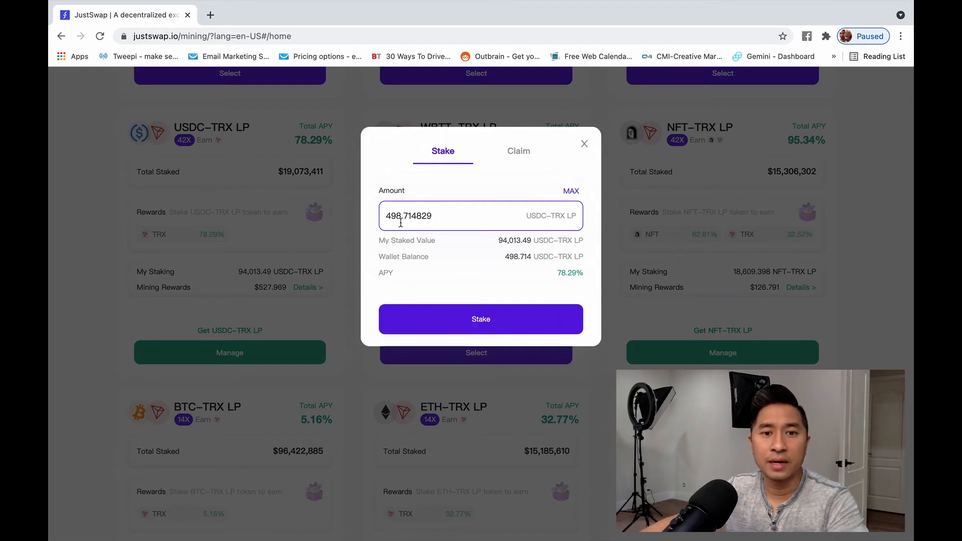
{"action": "mouse_move", "coordinate": [531, 229]}
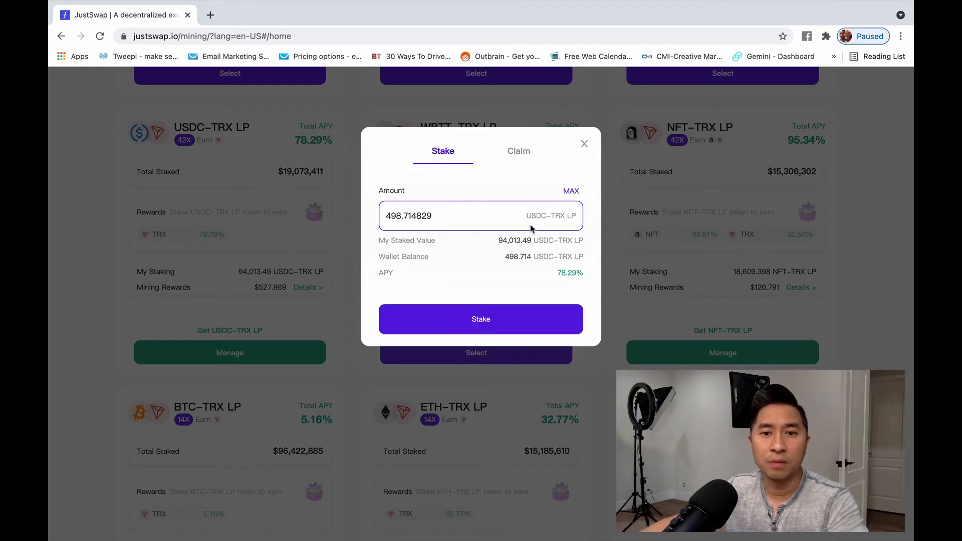
{"action": "mouse_move", "coordinate": [528, 240]}
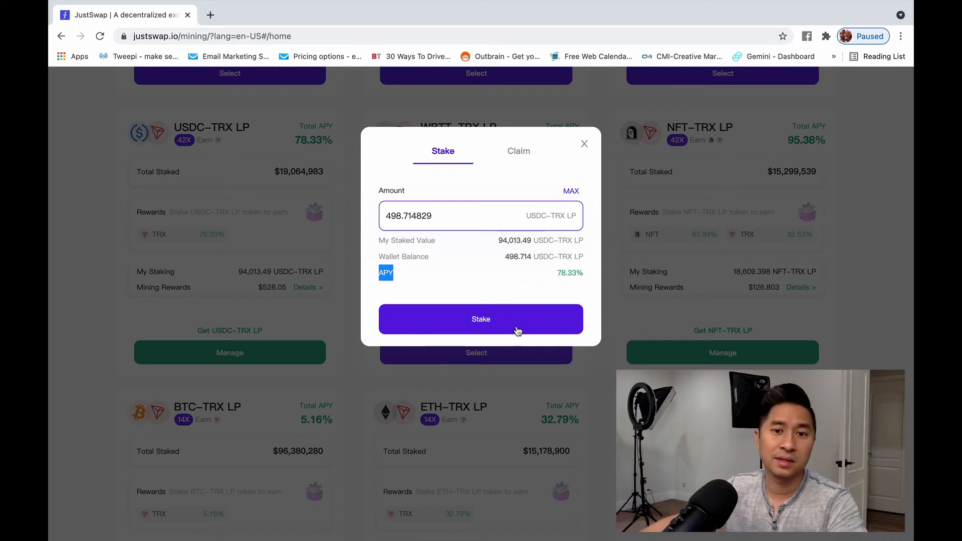
{"action": "mouse_move", "coordinate": [516, 324]}
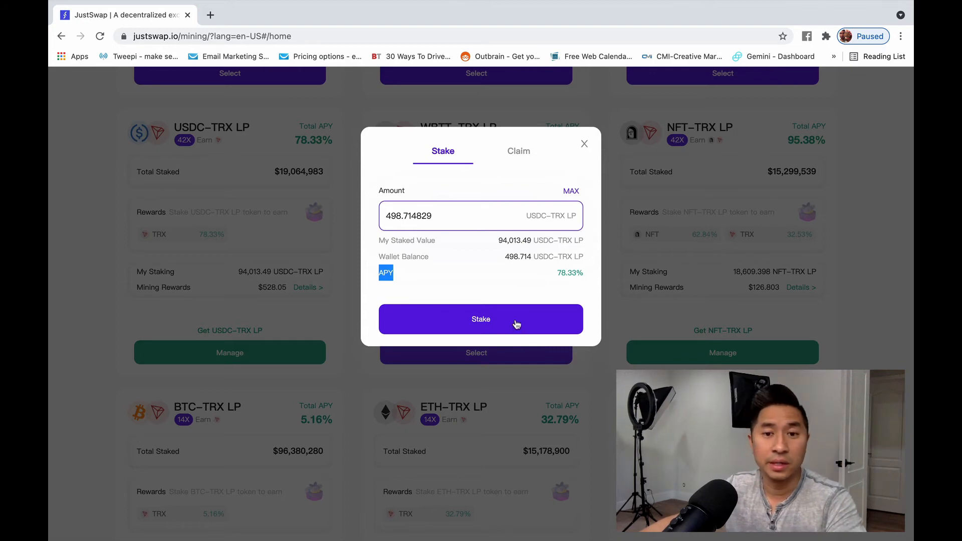
{"action": "mouse_move", "coordinate": [498, 323]}
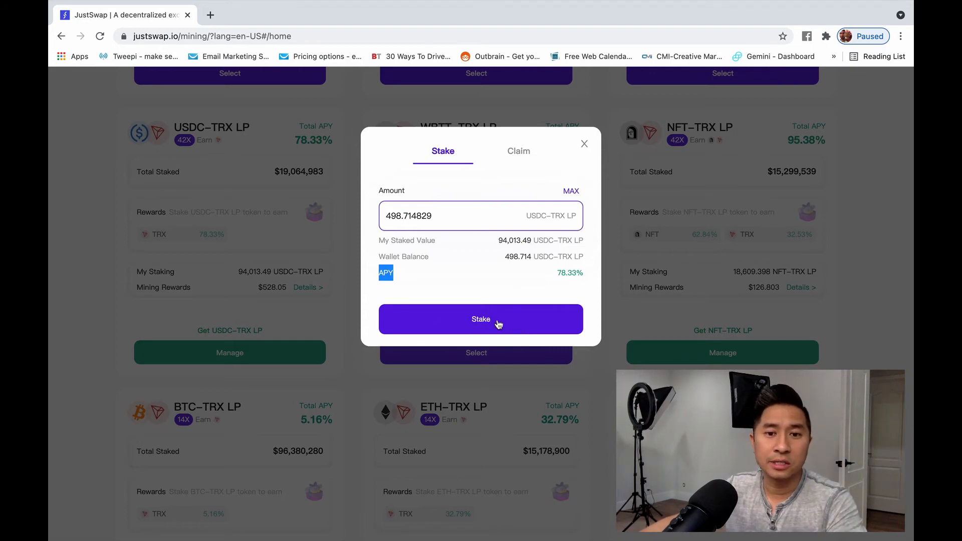
{"action": "left_click", "coordinate": [481, 319]}
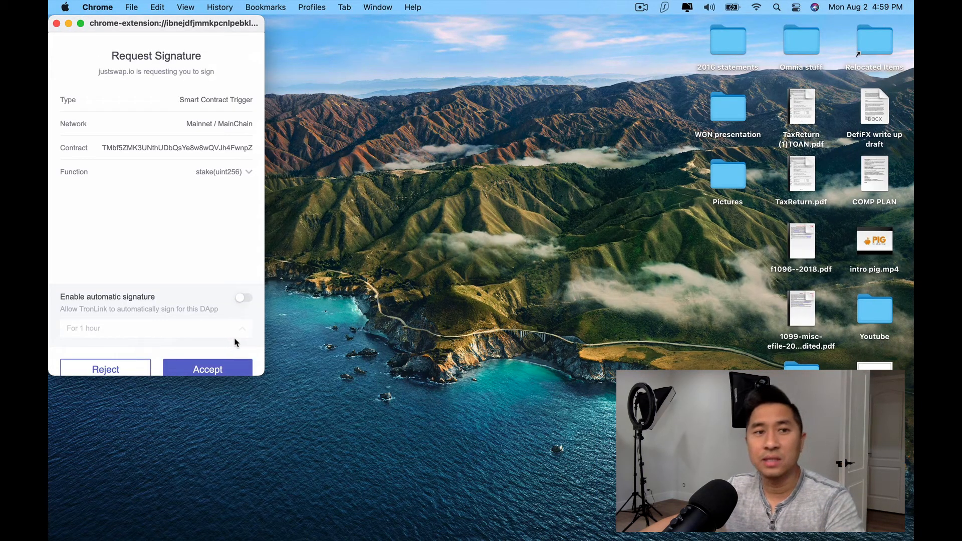
{"action": "mouse_move", "coordinate": [215, 330]}
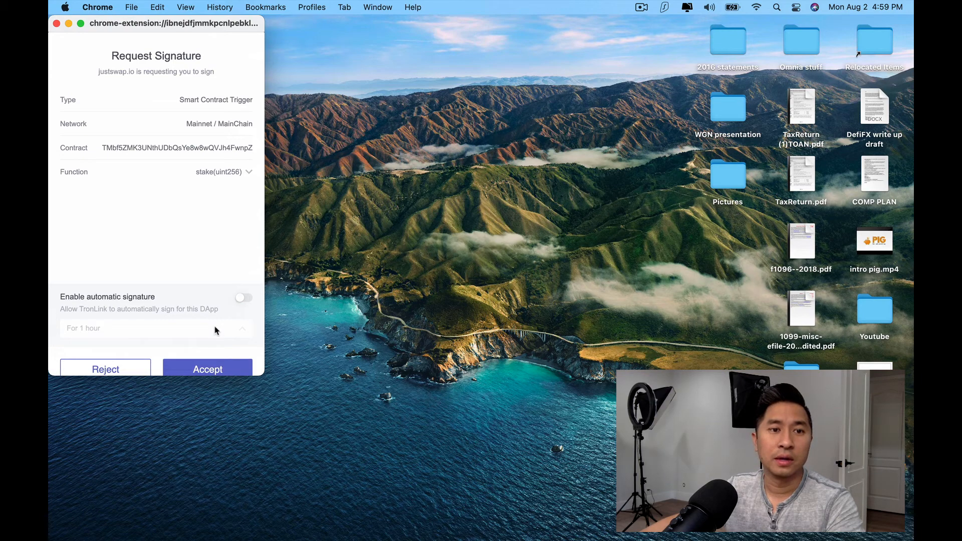
{"action": "mouse_move", "coordinate": [213, 332]}
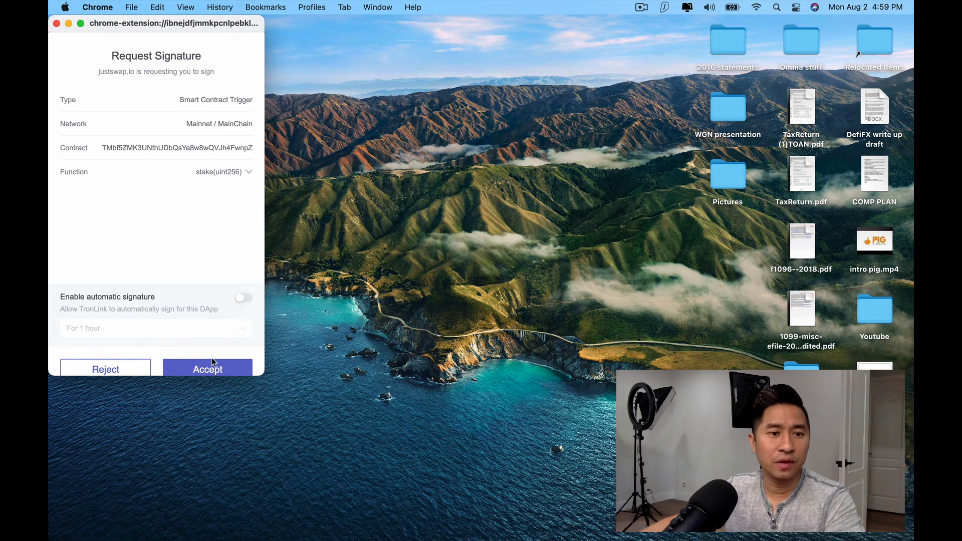
Step: Accept the TronLink stake(uint256) signature request for the 498.714829 USDC-TRX LP deposit
{"action": "left_click", "coordinate": [208, 369]}
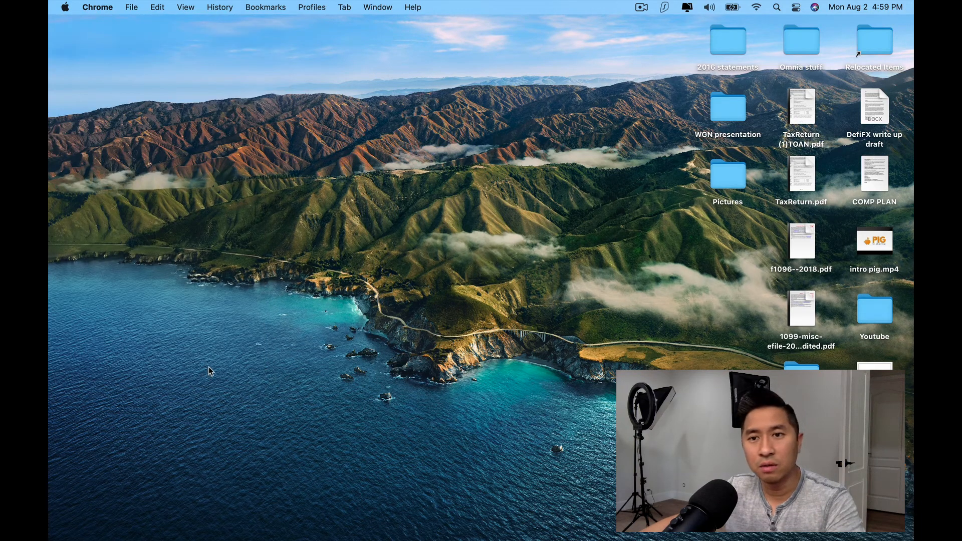
{"action": "mouse_move", "coordinate": [411, 450]}
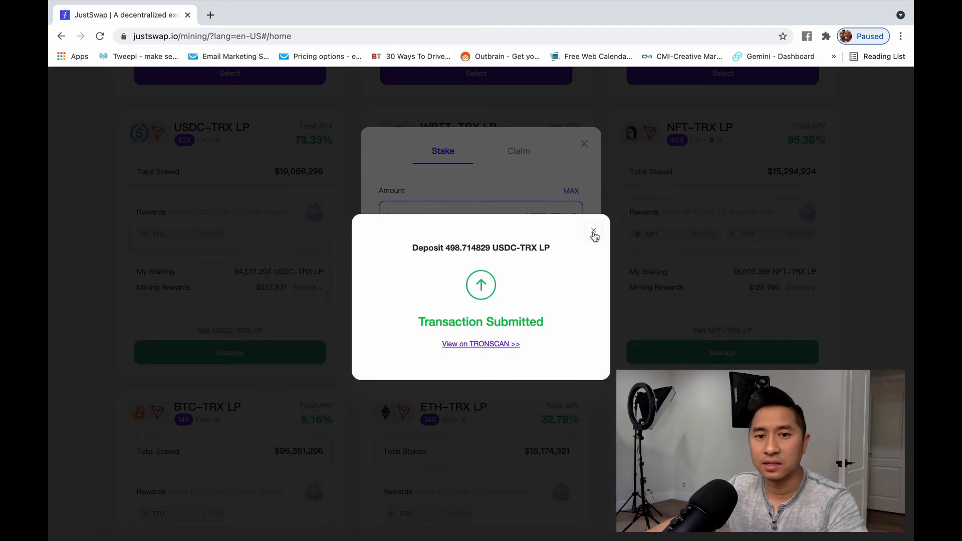
Step: Dismiss the submitted notice, decline the TronLink reward claim, and fill 94,512.204955 LP to unstake
{"action": "left_click", "coordinate": [593, 232]}
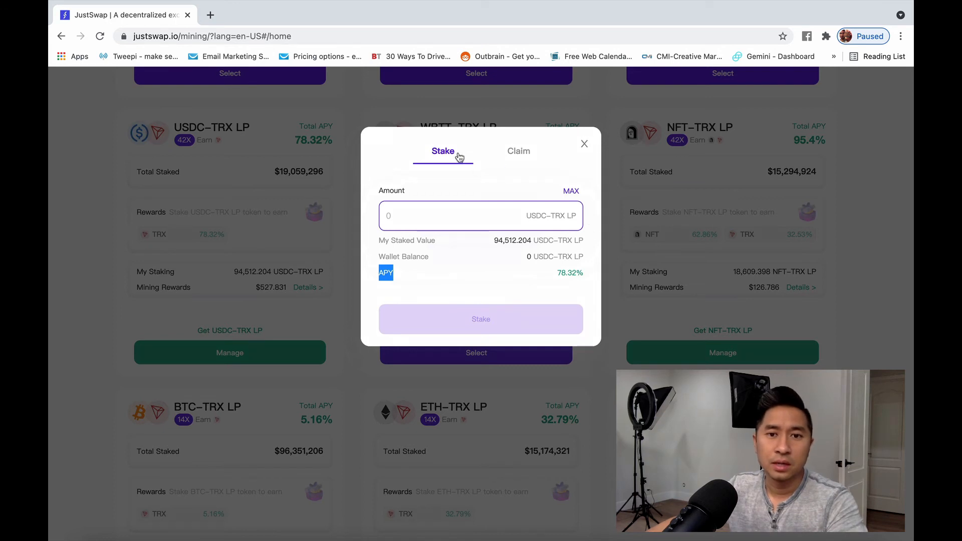
{"action": "mouse_move", "coordinate": [517, 161]}
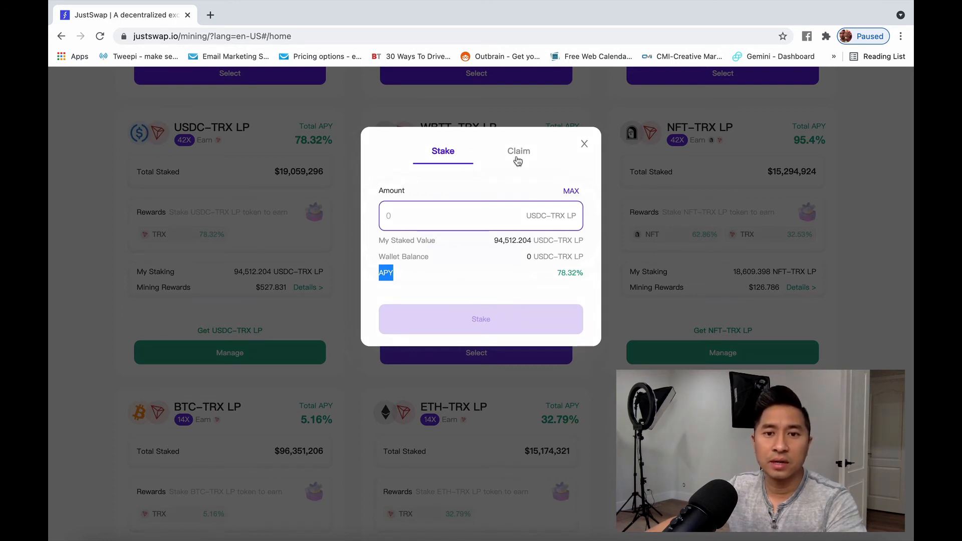
{"action": "left_click", "coordinate": [518, 151]}
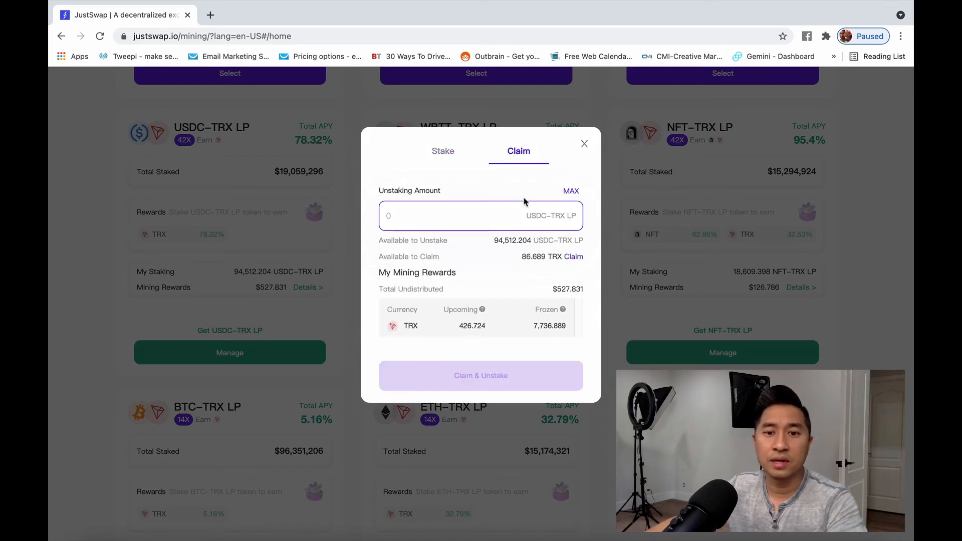
{"action": "mouse_move", "coordinate": [571, 305]}
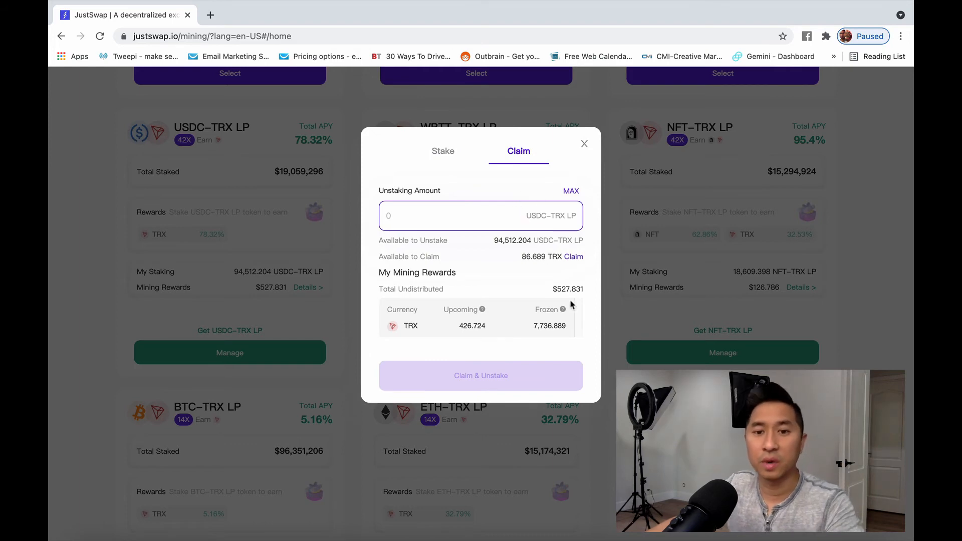
{"action": "left_click", "coordinate": [574, 257]}
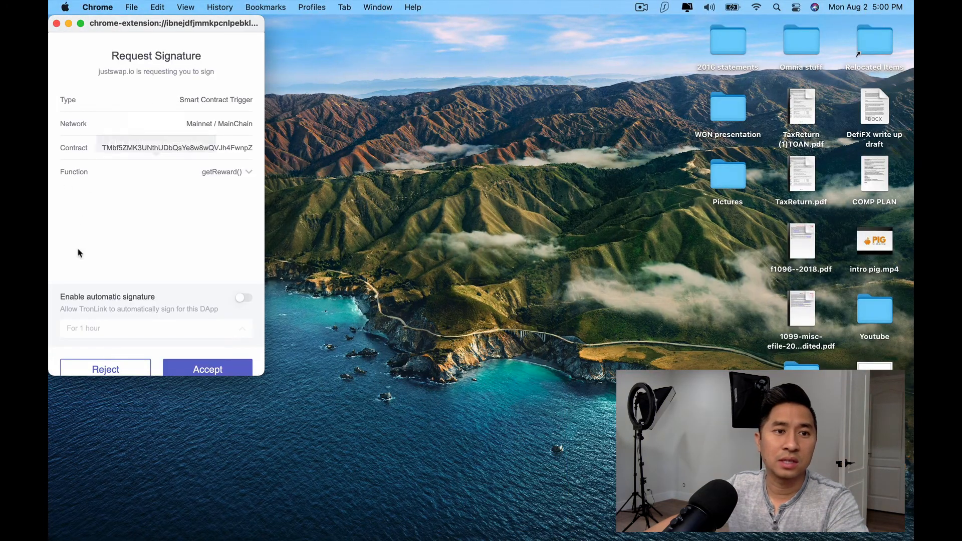
{"action": "left_click", "coordinate": [208, 369]}
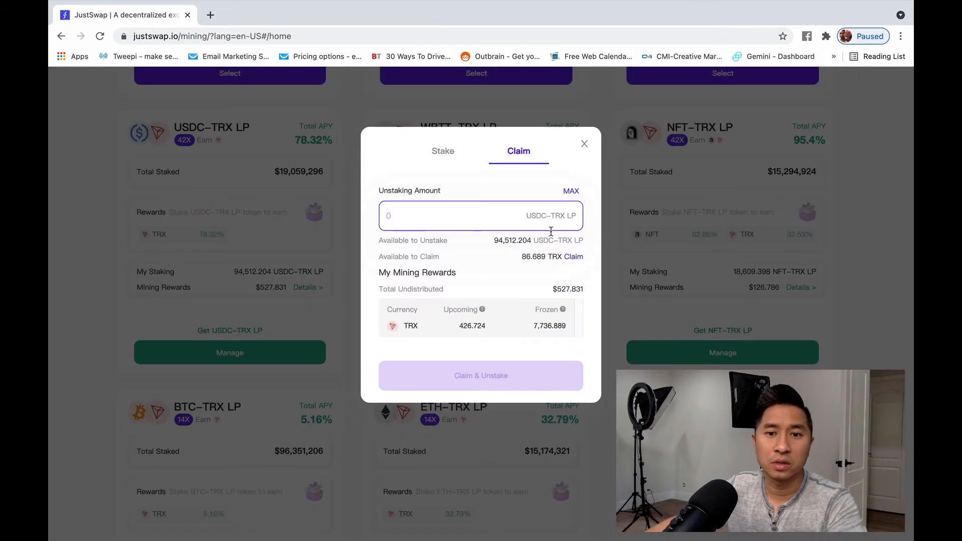
{"action": "left_click", "coordinate": [570, 191]}
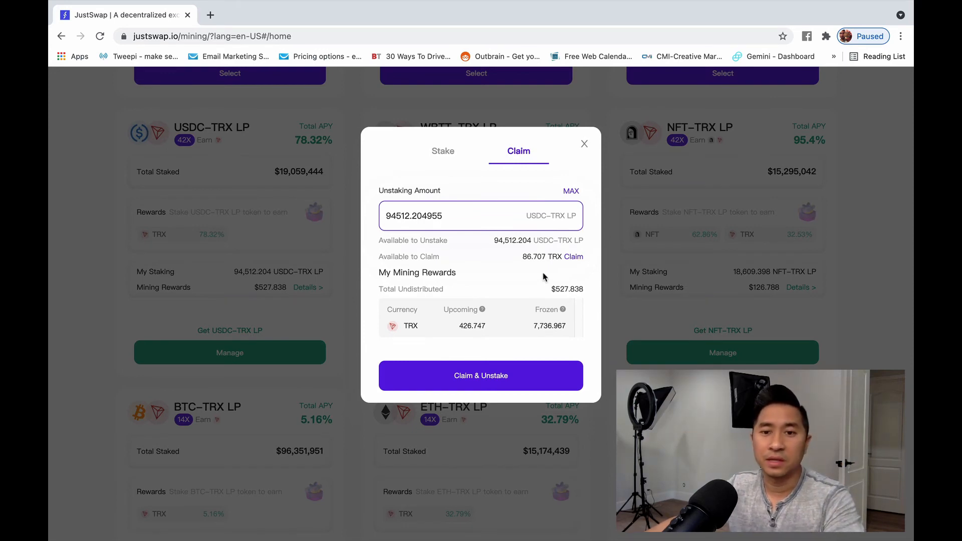
{"action": "mouse_move", "coordinate": [566, 167]}
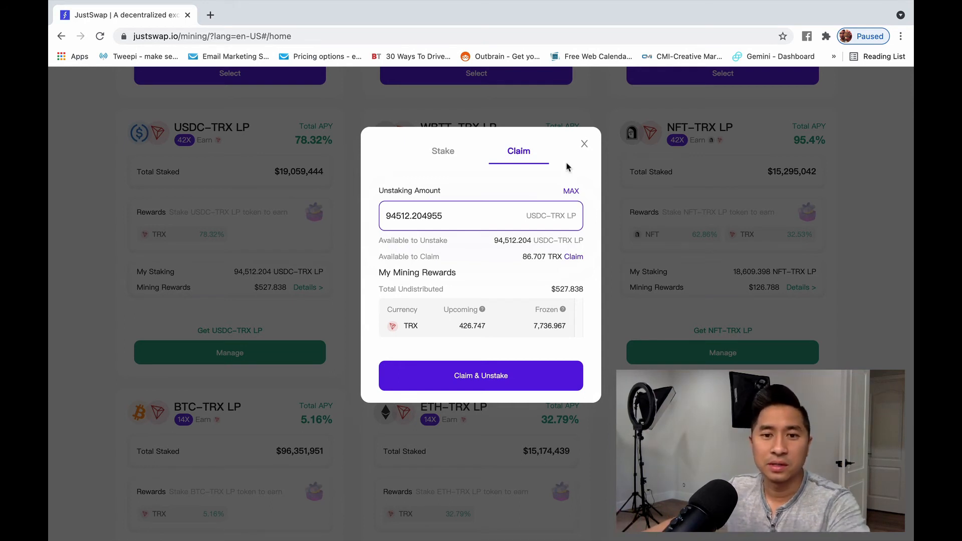
{"action": "mouse_move", "coordinate": [577, 227]}
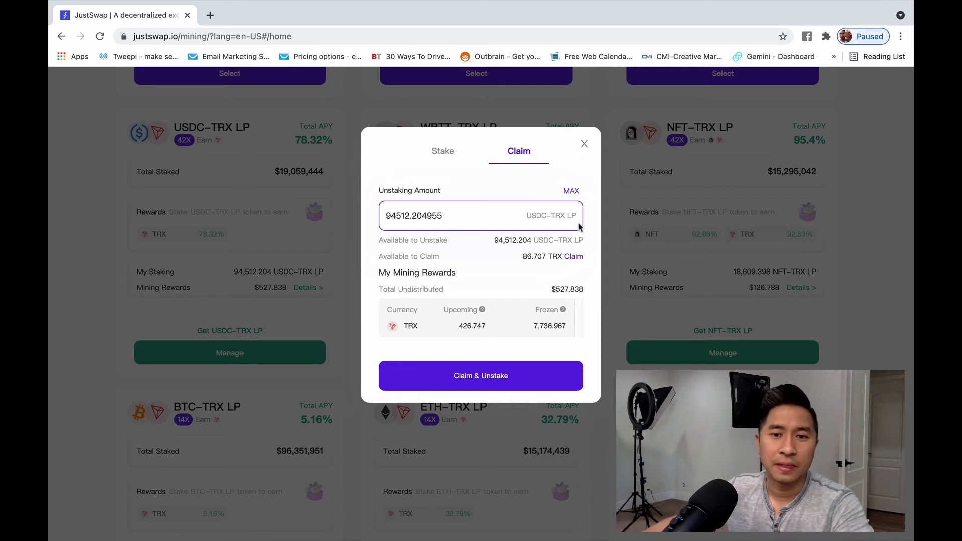
{"action": "mouse_move", "coordinate": [569, 147]}
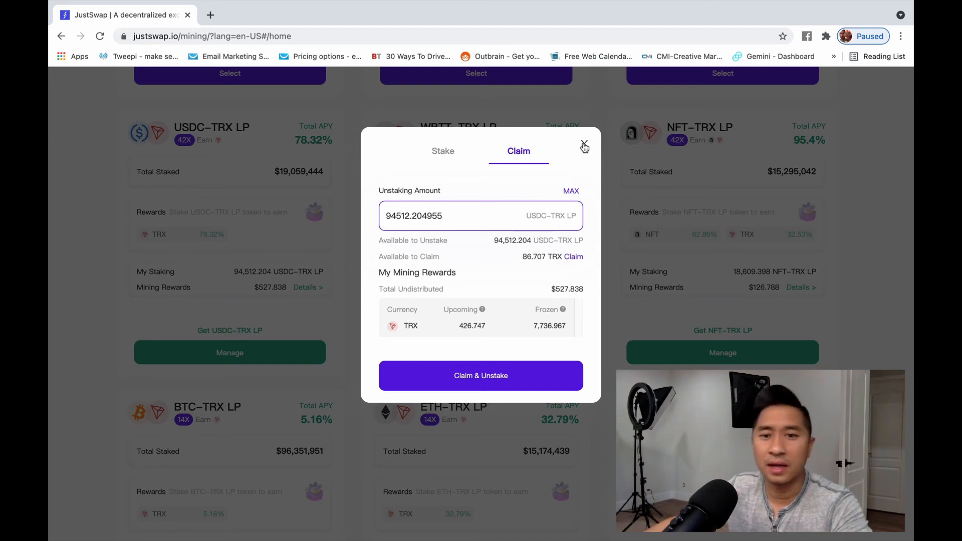
Step: Open the 498.714829 USDC-TRX LP deposit transaction on TRONSCAN from the broadcast notice
{"action": "left_click", "coordinate": [480, 376]}
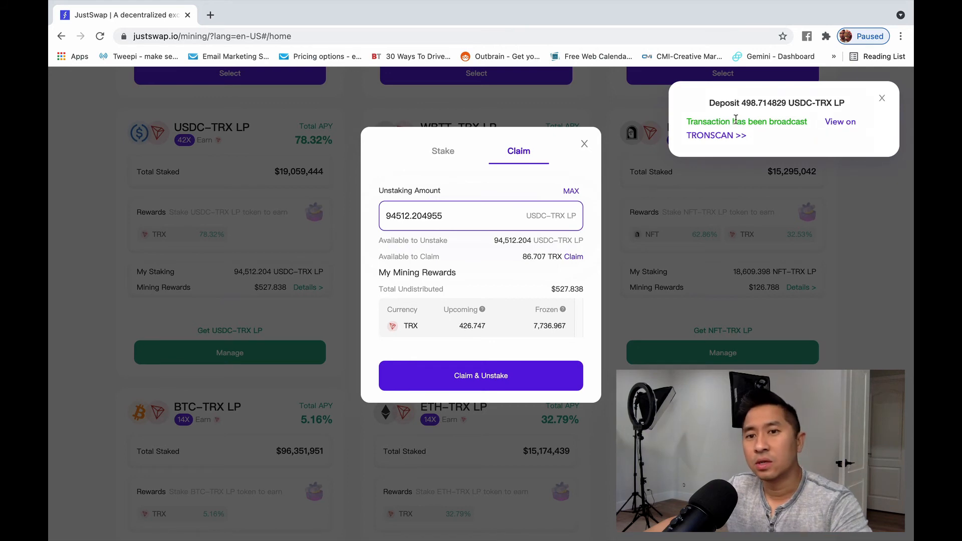
{"action": "mouse_move", "coordinate": [735, 136]}
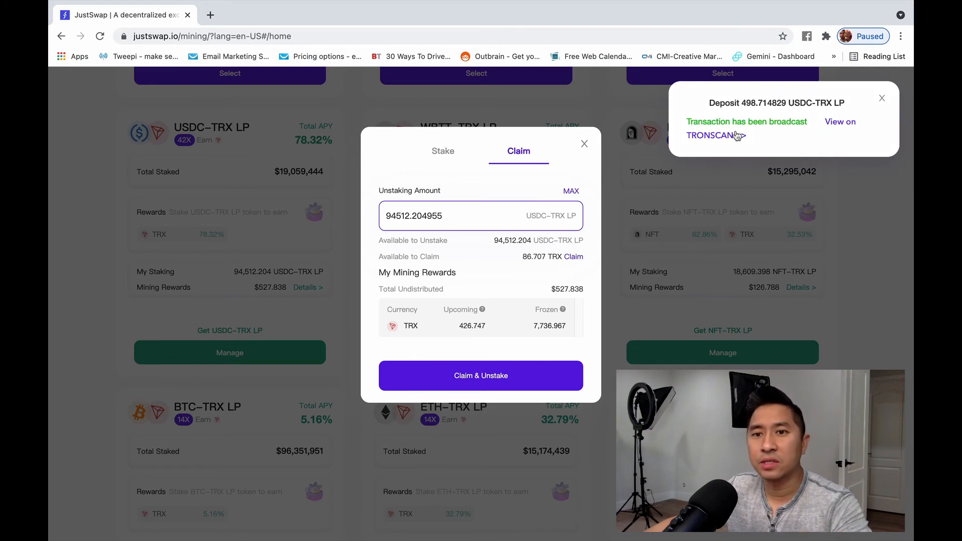
{"action": "mouse_move", "coordinate": [844, 126]}
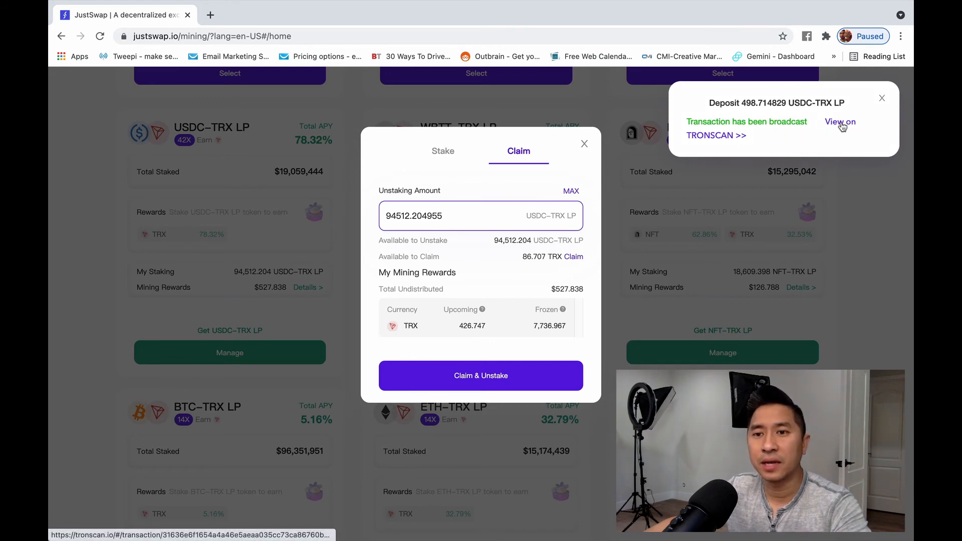
{"action": "left_click", "coordinate": [840, 121]}
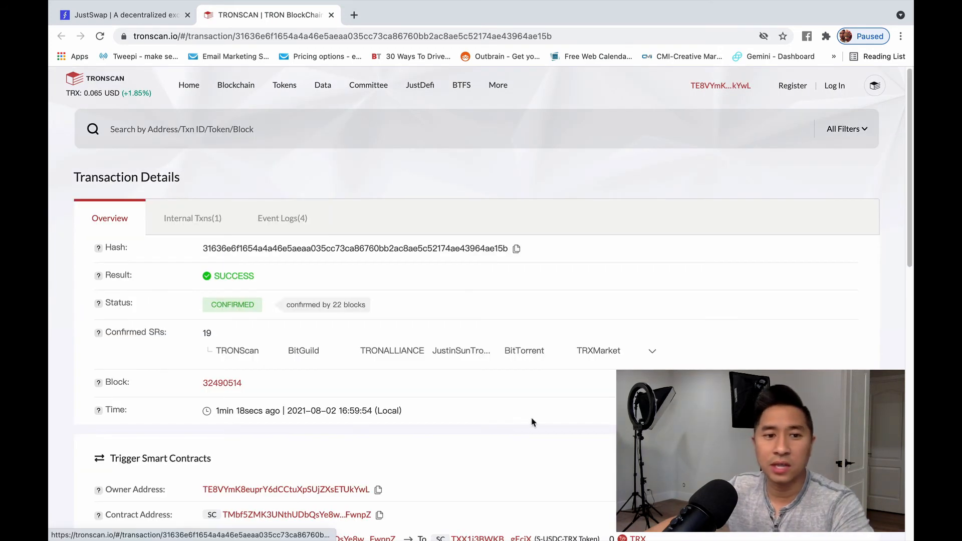
Step: Check the transaction's confirmed status and its 498.714829 S-USDC-TRX transfer on TRONSCAN
{"action": "scroll", "scroll_direction": "down", "scroll_amount": 3}
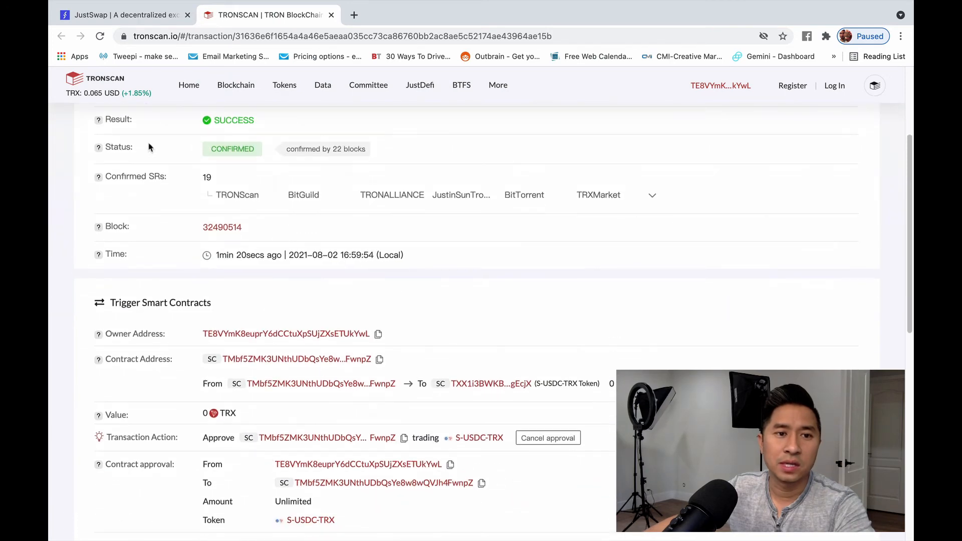
{"action": "double_click", "coordinate": [234, 120]}
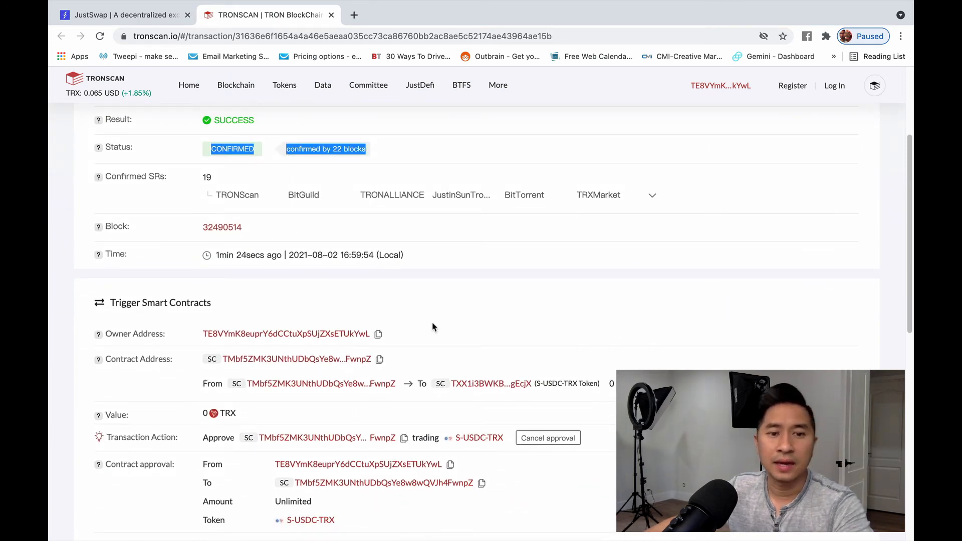
{"action": "scroll", "scroll_direction": "down", "scroll_amount": 3}
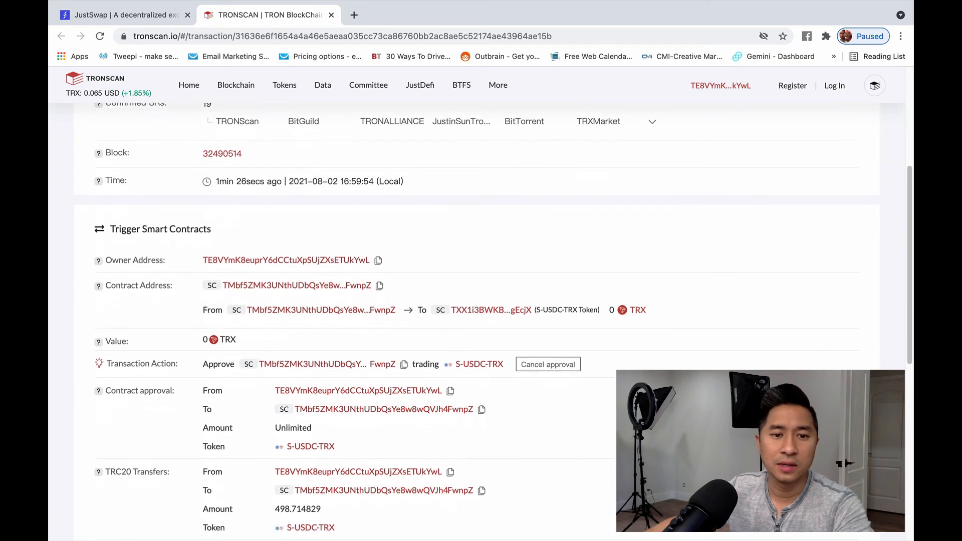
{"action": "scroll", "scroll_direction": "down", "scroll_amount": 3}
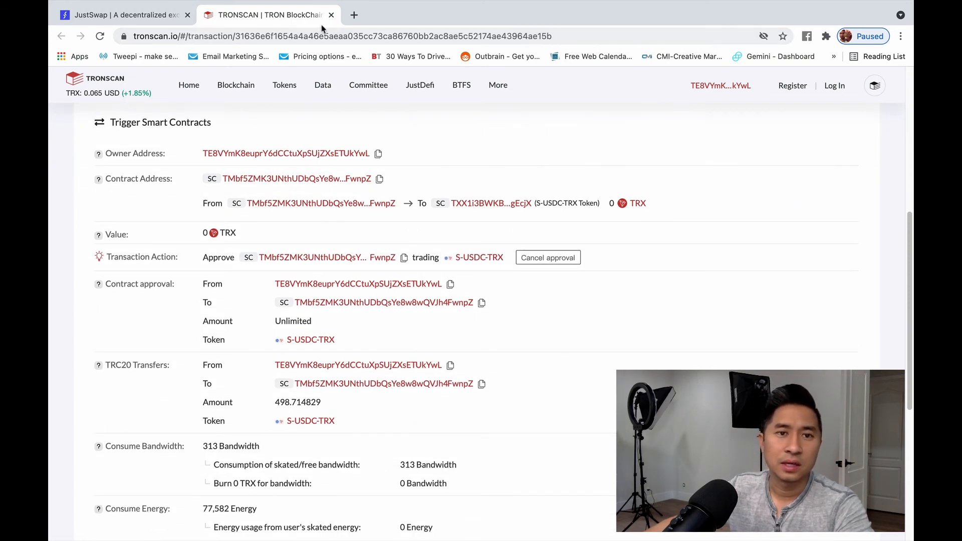
{"action": "mouse_move", "coordinate": [226, 44]}
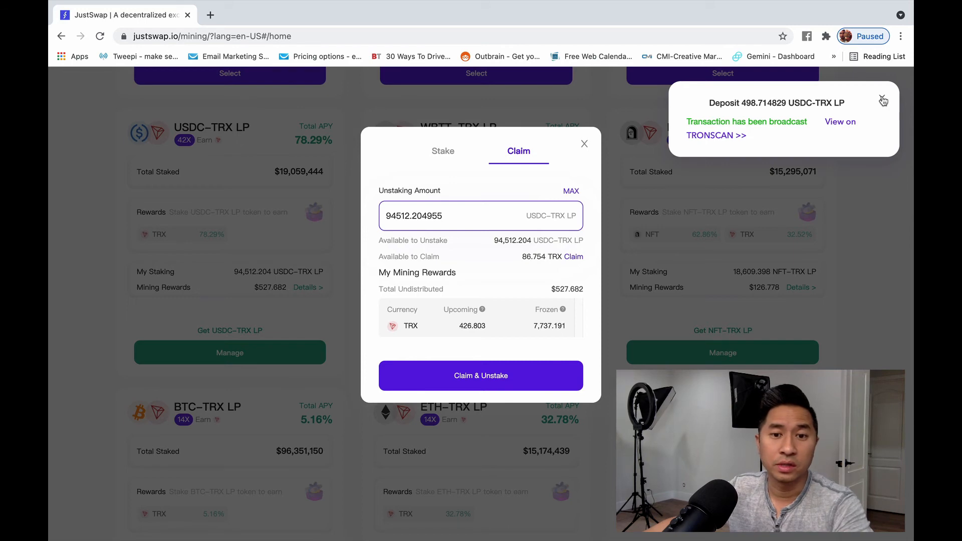
Step: Dismiss the deposit notice, fill the full unstake amount, and view 94,512.204 LP staked, wallet 0
{"action": "left_click", "coordinate": [884, 100]}
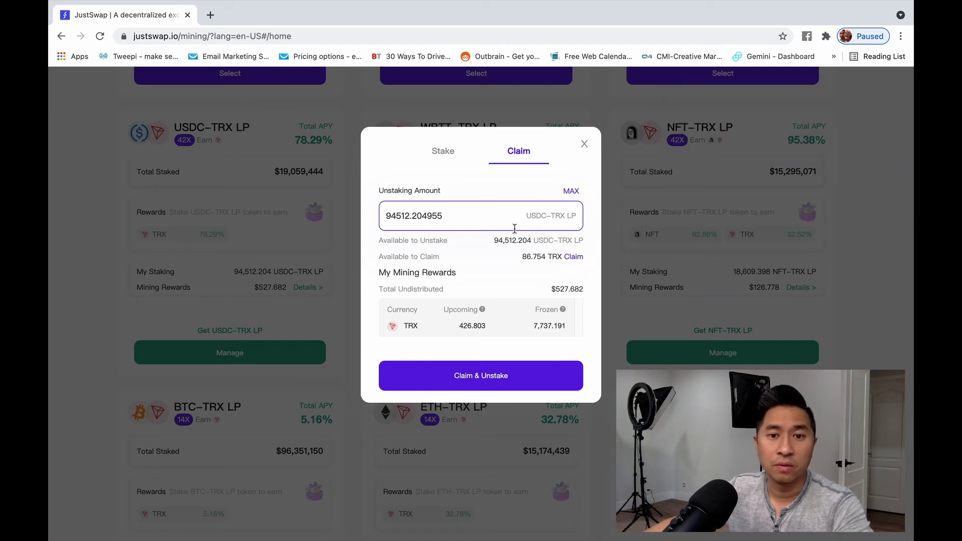
{"action": "mouse_move", "coordinate": [576, 239]}
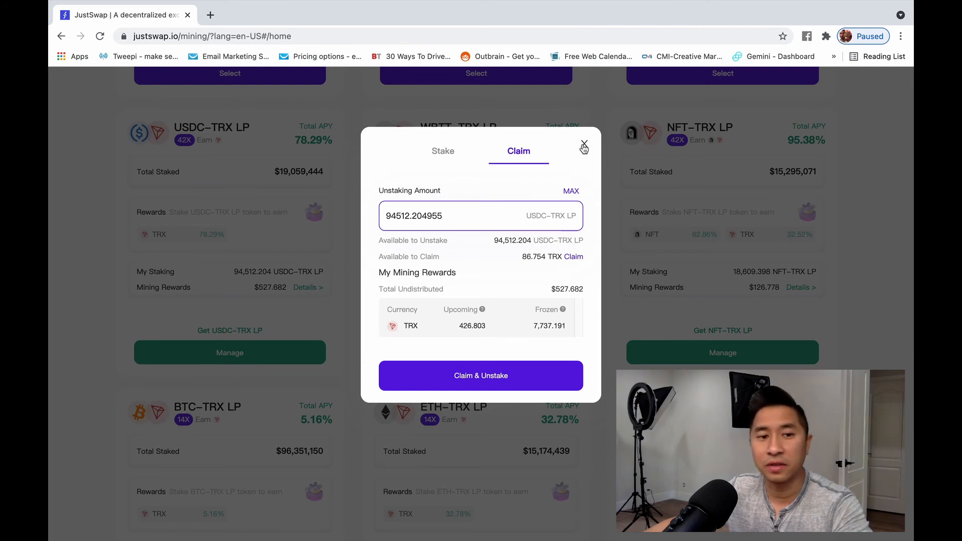
{"action": "left_click", "coordinate": [584, 146]}
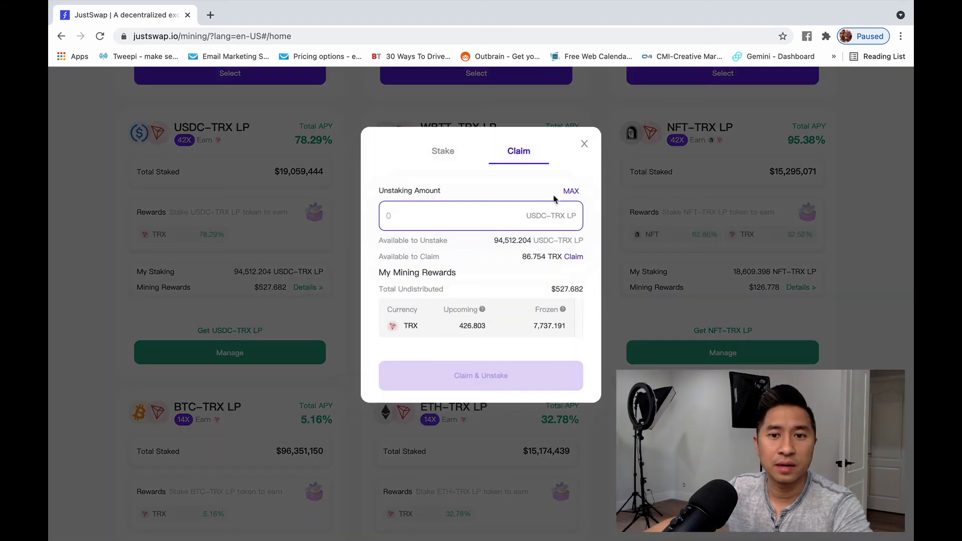
{"action": "left_click", "coordinate": [570, 191]}
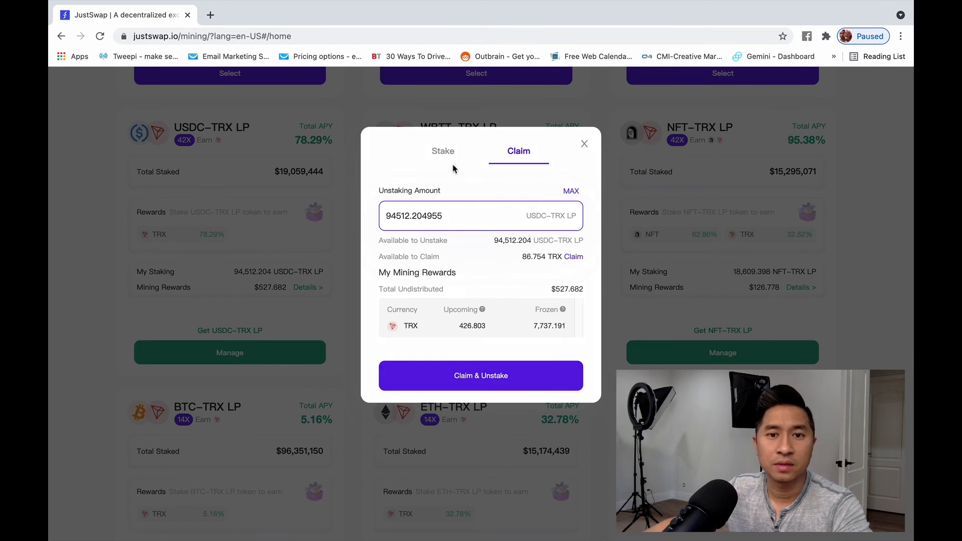
{"action": "left_click", "coordinate": [442, 151]}
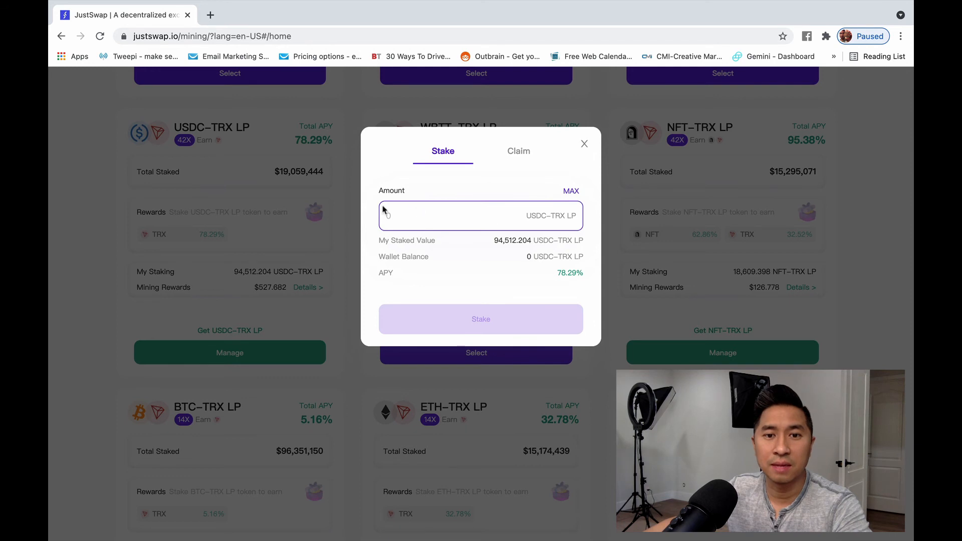
{"action": "mouse_move", "coordinate": [521, 293]}
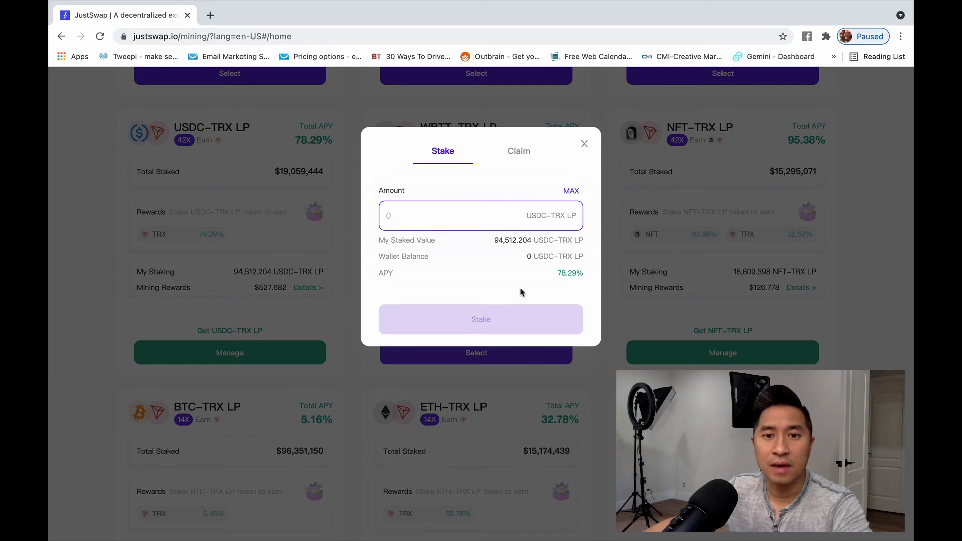
{"action": "left_click", "coordinate": [827, 36]}
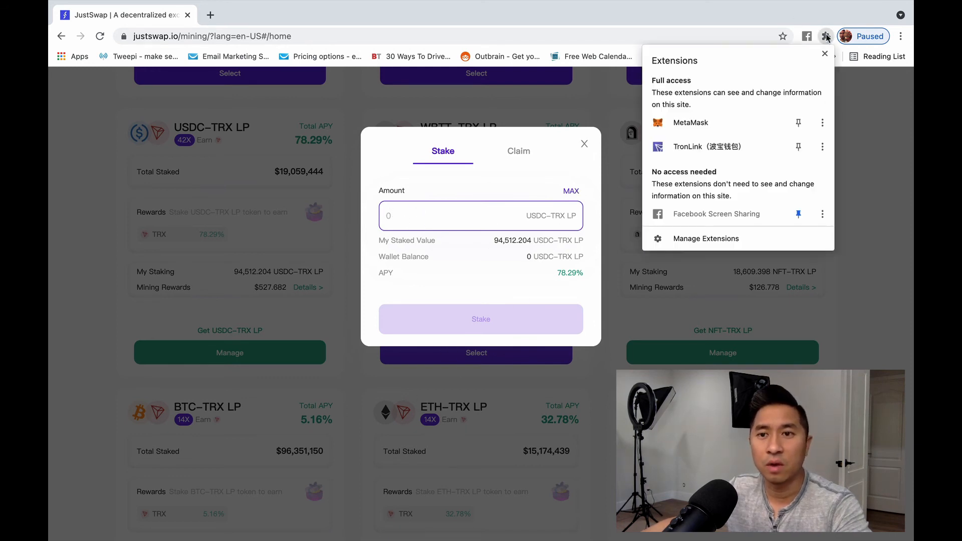
{"action": "mouse_move", "coordinate": [775, 152]}
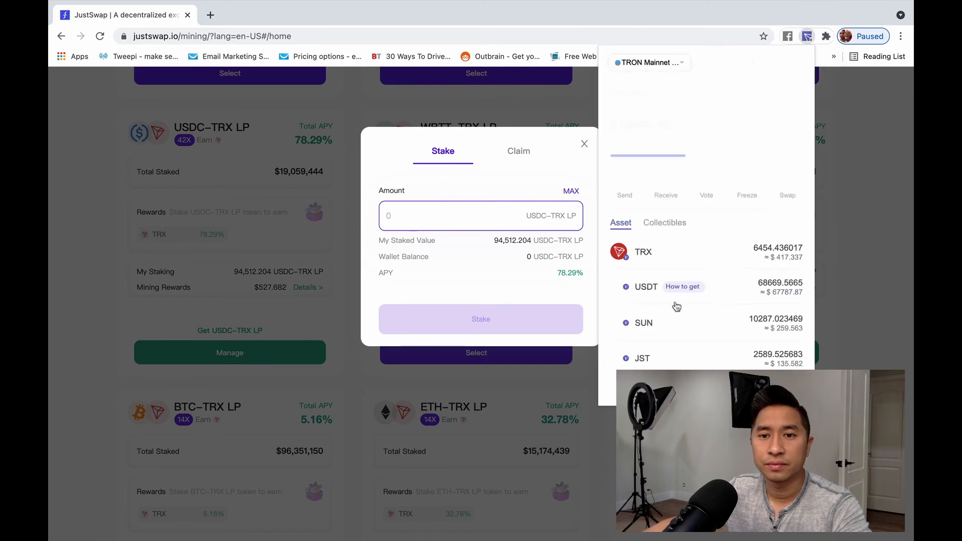
{"action": "scroll", "scroll_direction": "down", "scroll_amount": 3}
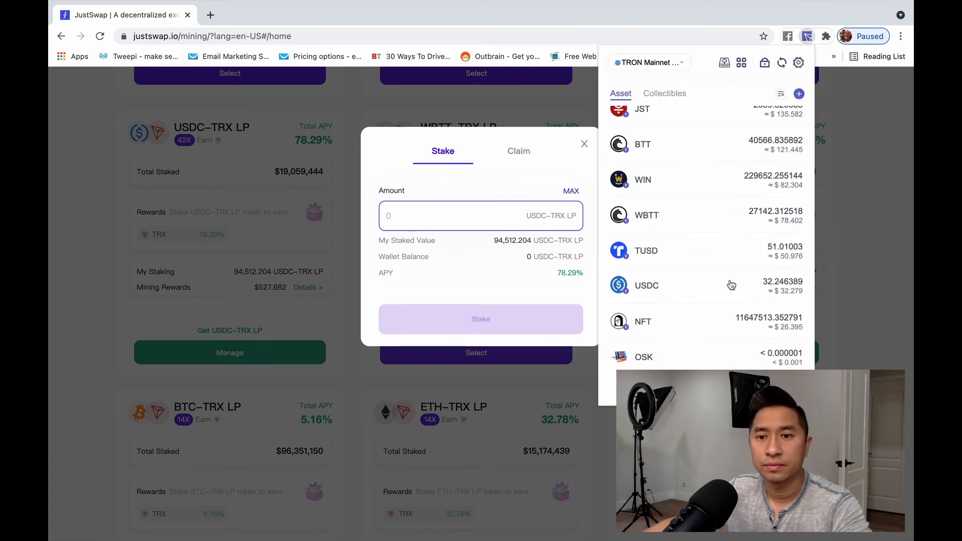
{"action": "scroll", "scroll_direction": "down", "scroll_amount": 3}
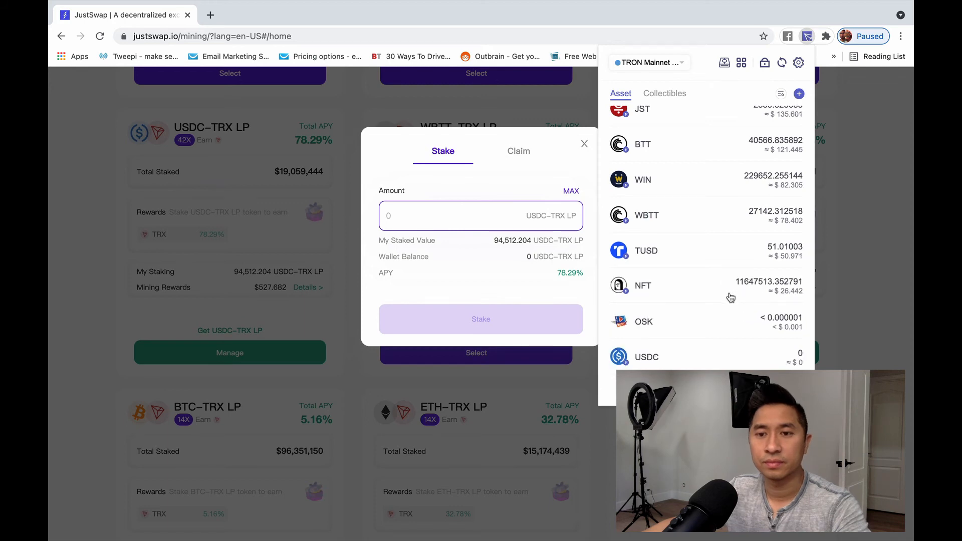
{"action": "mouse_move", "coordinate": [776, 364]}
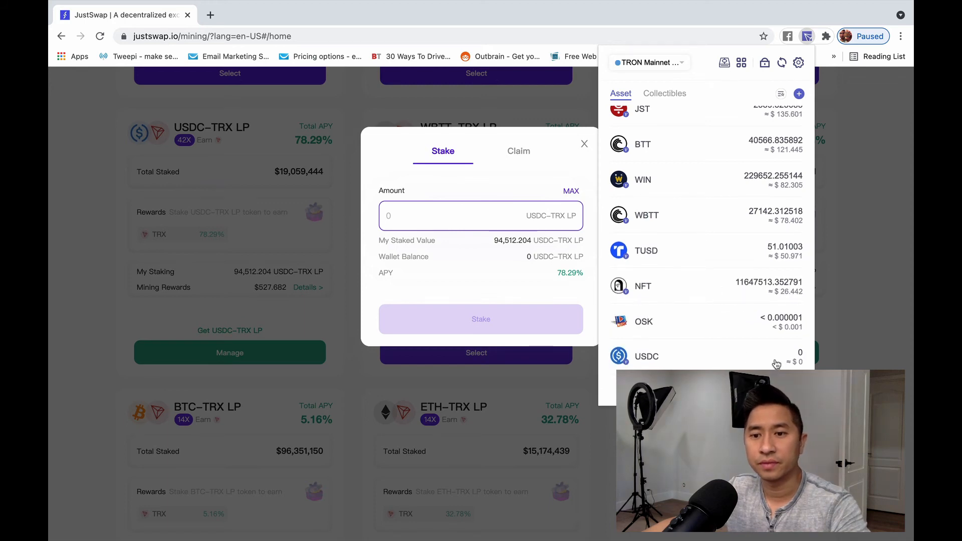
{"action": "mouse_move", "coordinate": [877, 192]}
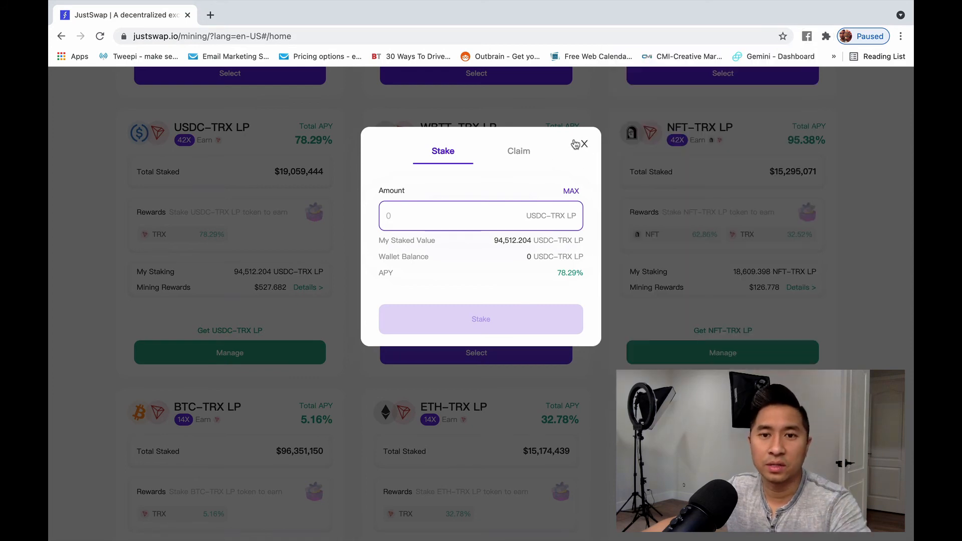
Step: Close the USDC-TRX LP pool dialog and browse the mining pools showing 94,512.204 LP staked
{"action": "left_click", "coordinate": [582, 144]}
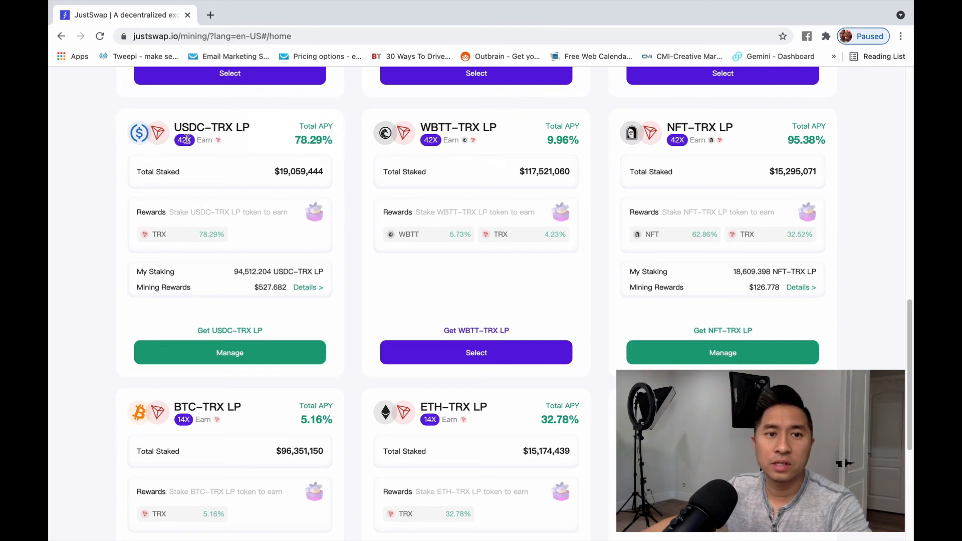
{"action": "scroll", "scroll_direction": "up", "scroll_amount": 3}
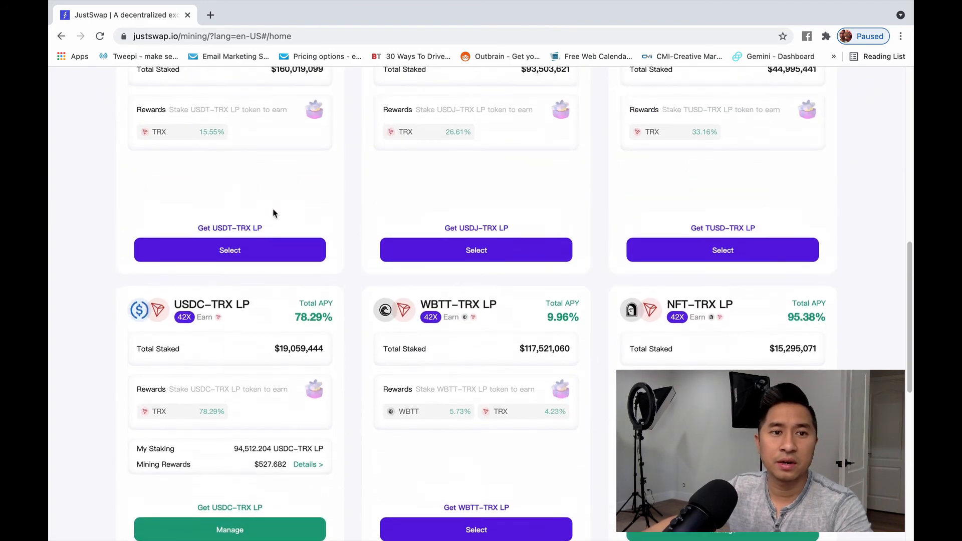
{"action": "scroll", "scroll_direction": "up", "scroll_amount": 3}
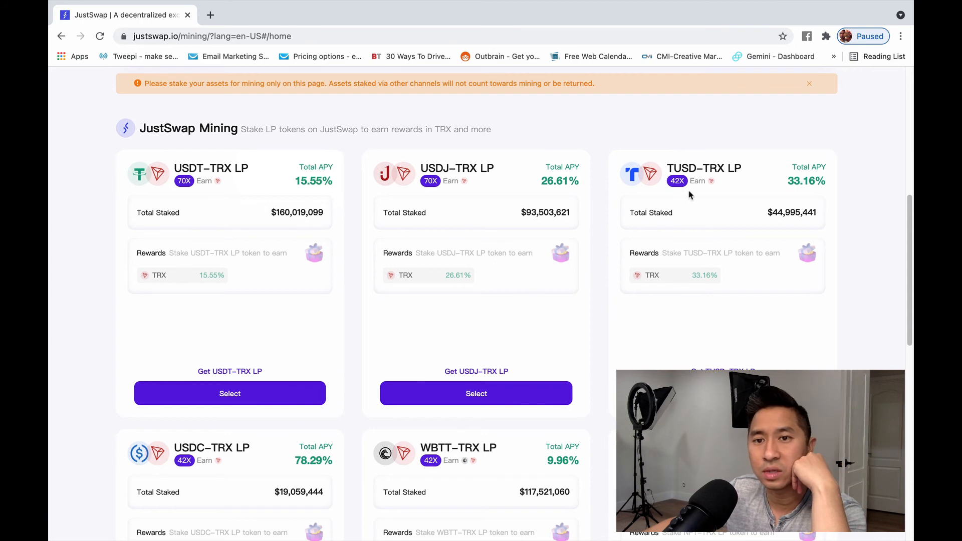
{"action": "scroll", "scroll_direction": "down", "scroll_amount": 3}
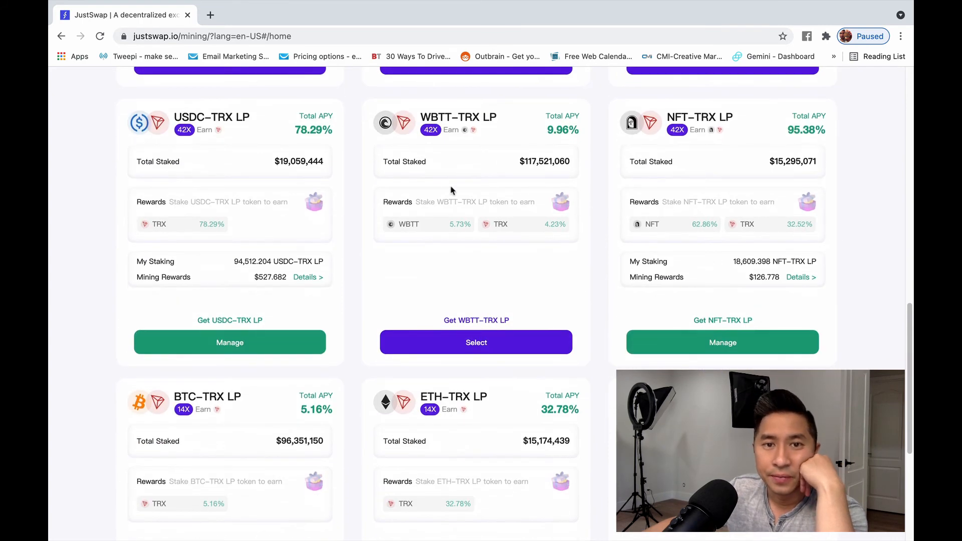
{"action": "mouse_move", "coordinate": [697, 281]}
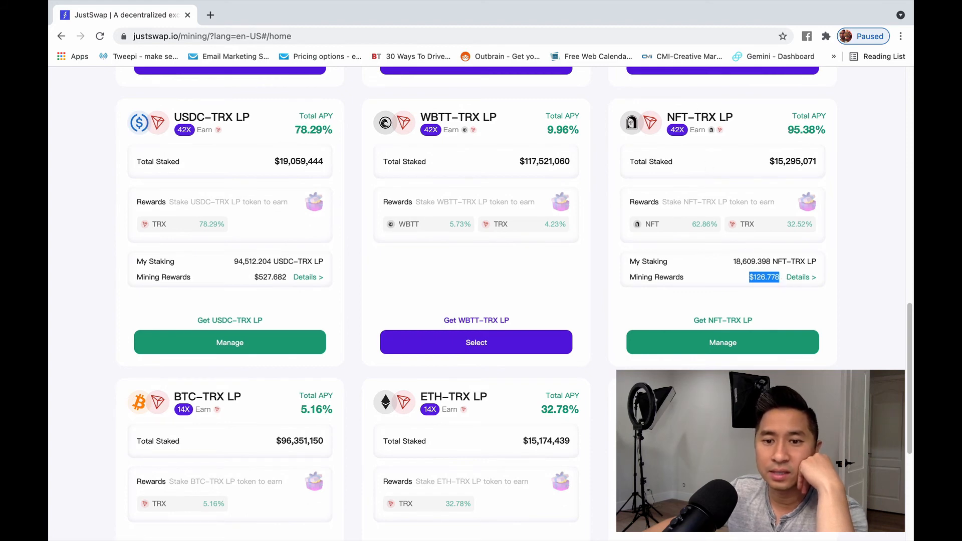
{"action": "scroll", "scroll_direction": "down", "scroll_amount": 3}
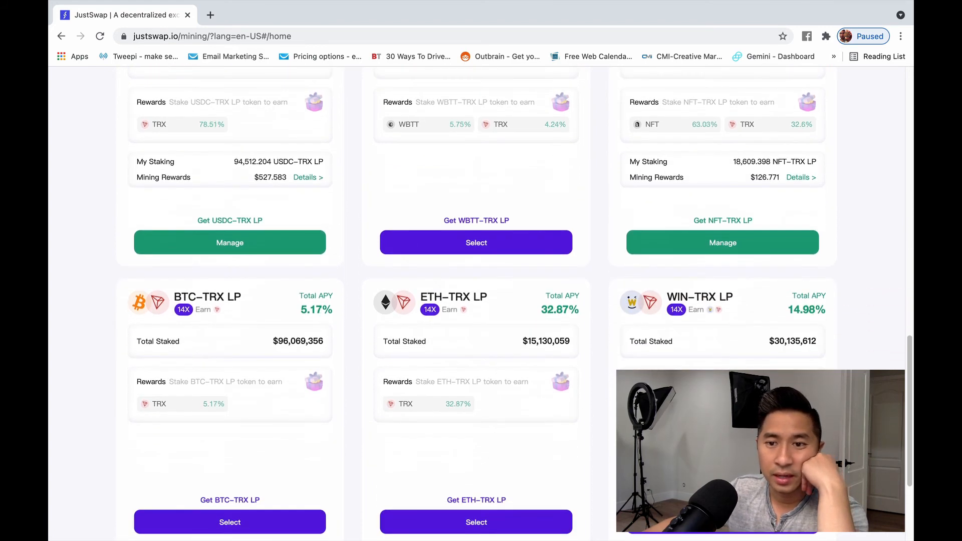
{"action": "scroll", "scroll_direction": "up", "scroll_amount": 3}
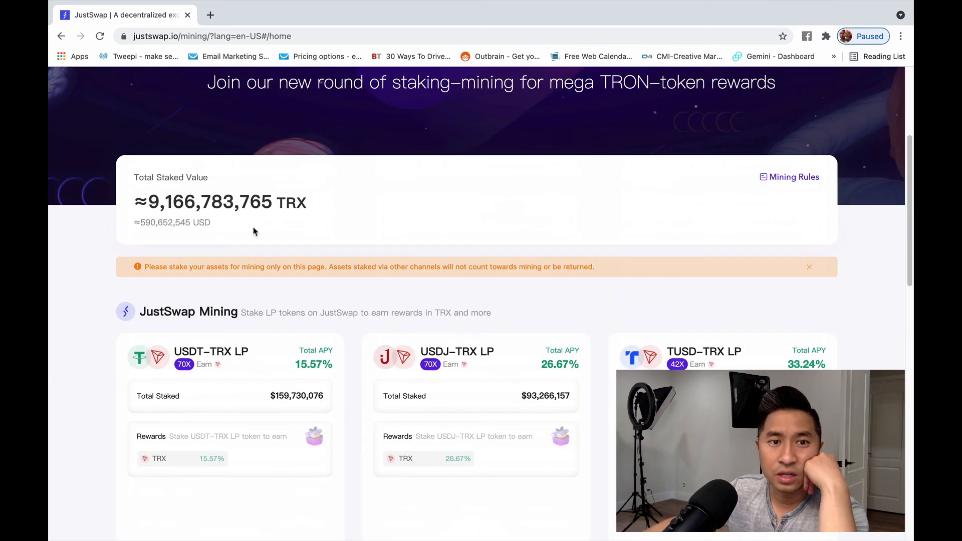
{"action": "scroll", "scroll_direction": "down", "scroll_amount": 3}
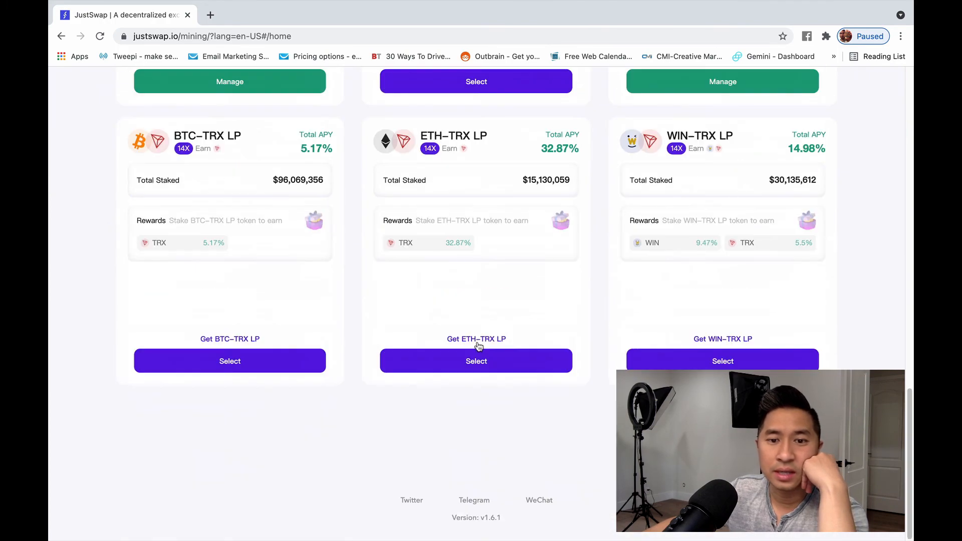
{"action": "scroll", "scroll_direction": "up", "scroll_amount": 3}
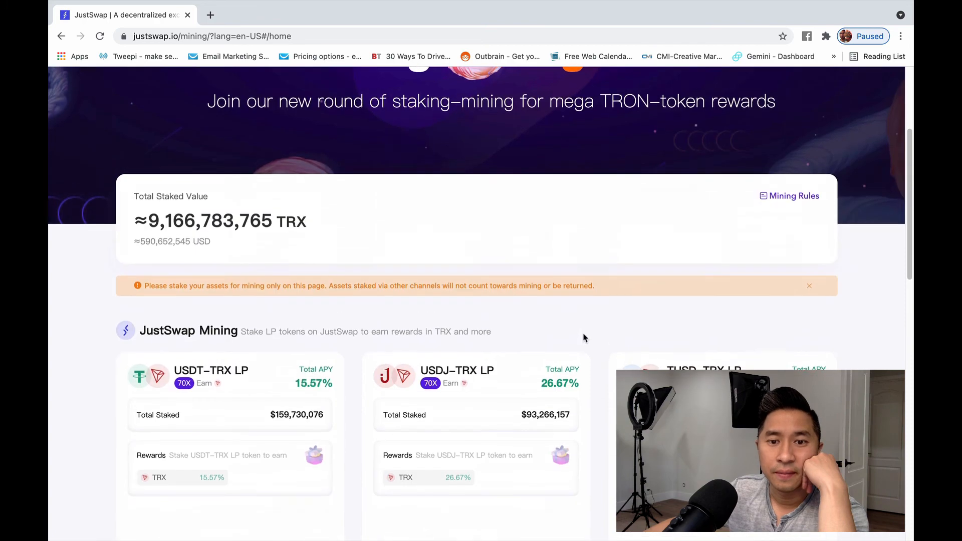
{"action": "scroll", "scroll_direction": "down", "scroll_amount": 3}
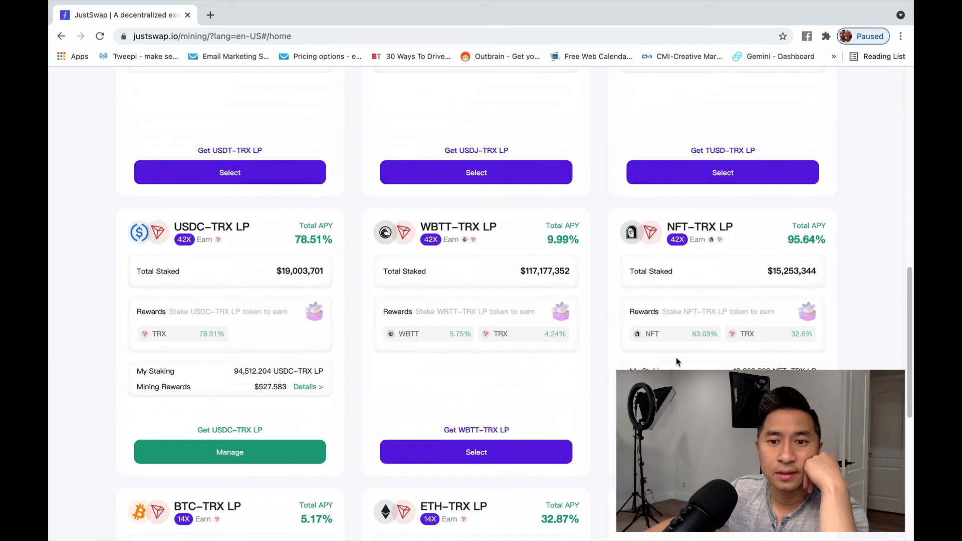
{"action": "scroll", "scroll_direction": "up", "scroll_amount": 3}
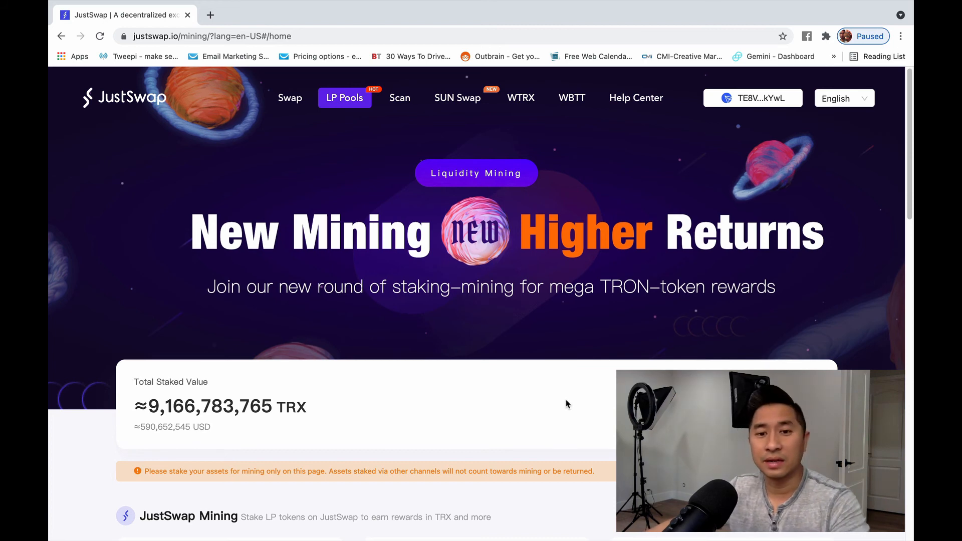
{"action": "mouse_move", "coordinate": [551, 411]}
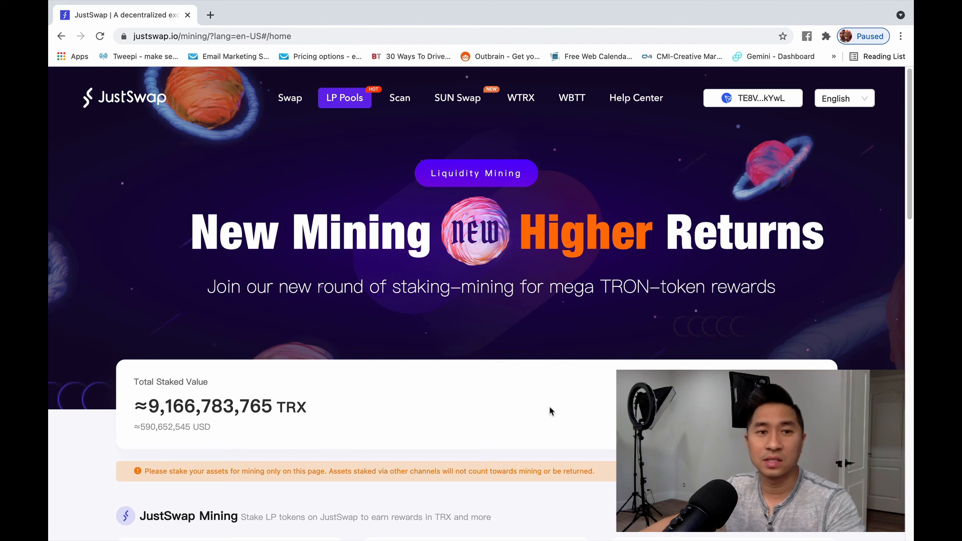
{"action": "mouse_move", "coordinate": [605, 389]}
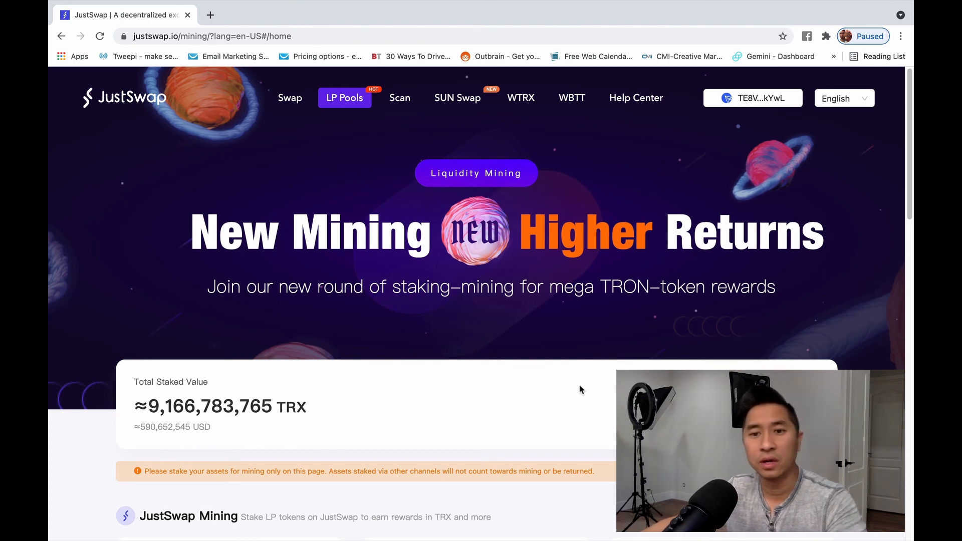
{"action": "mouse_move", "coordinate": [145, 401]}
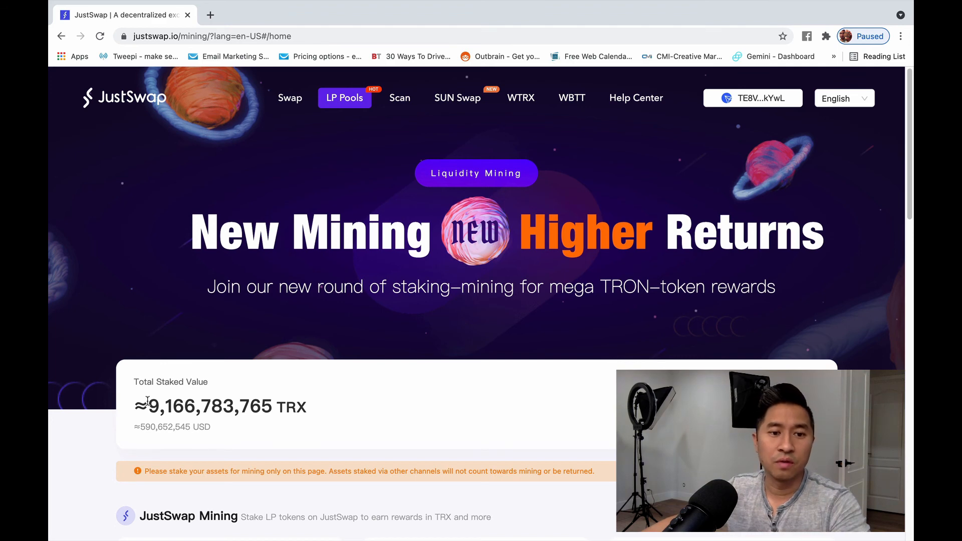
{"action": "mouse_move", "coordinate": [249, 405]}
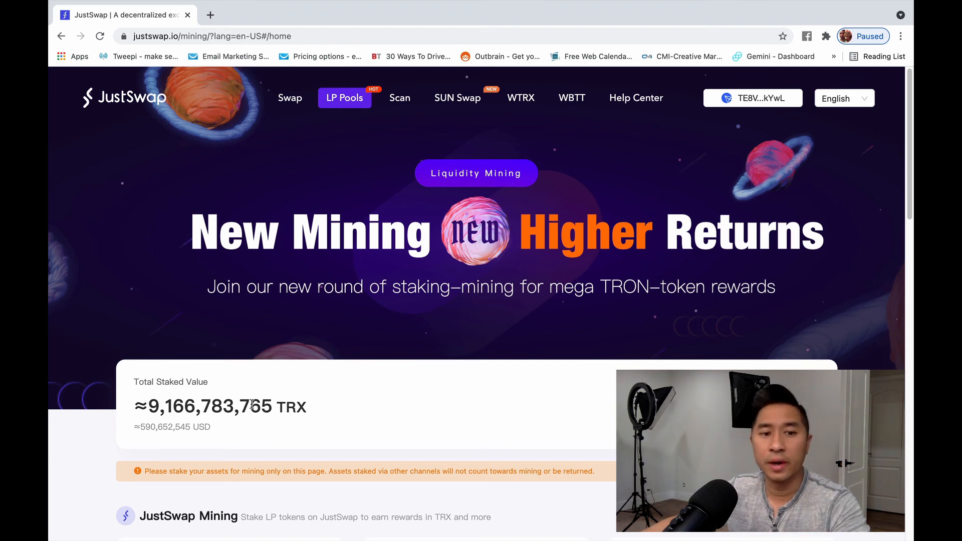
{"action": "mouse_move", "coordinate": [122, 414]}
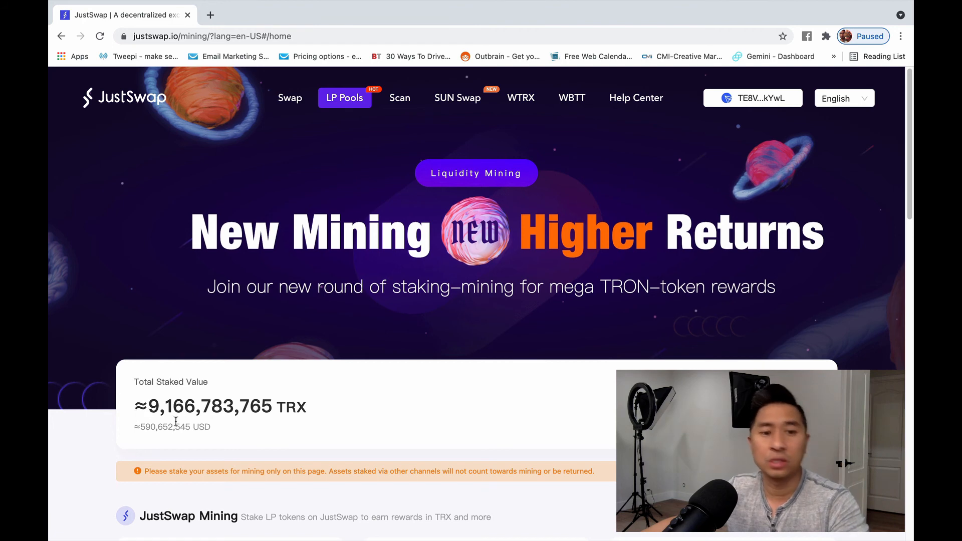
{"action": "mouse_move", "coordinate": [268, 432]}
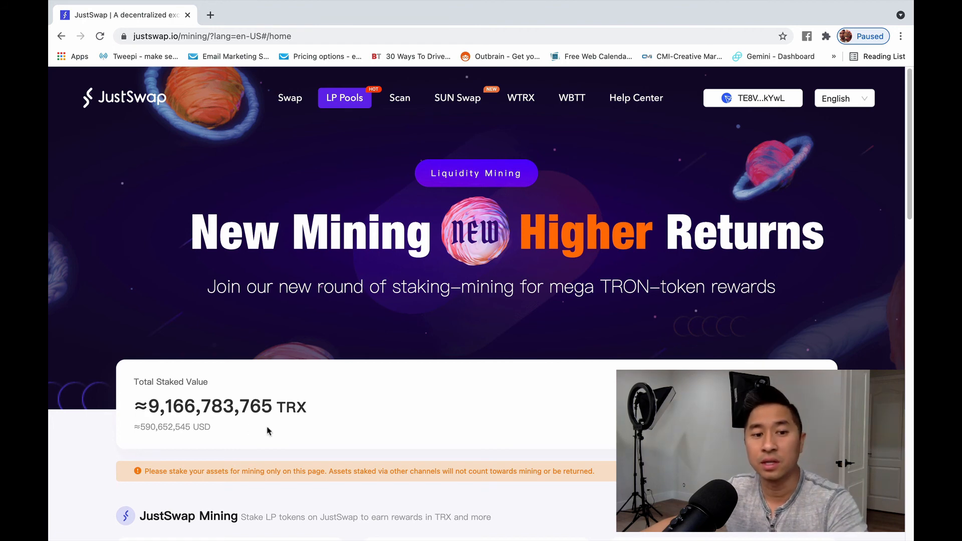
{"action": "mouse_move", "coordinate": [591, 393]}
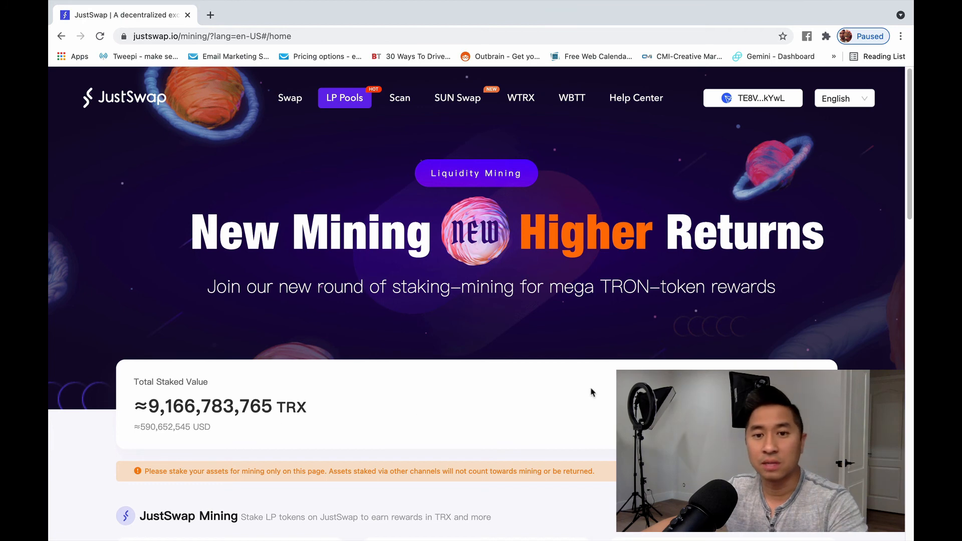
{"action": "mouse_move", "coordinate": [597, 397]}
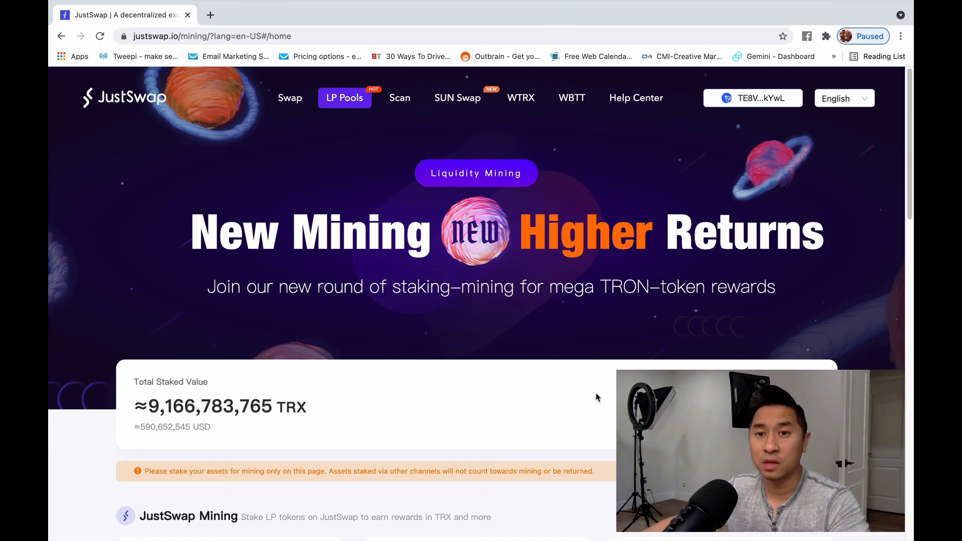
{"action": "mouse_move", "coordinate": [428, 338]}
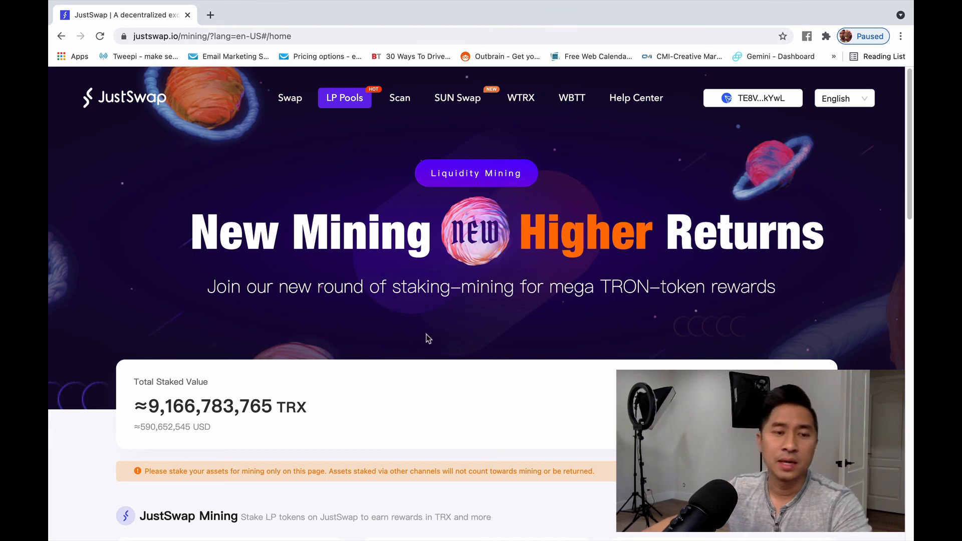
{"action": "mouse_move", "coordinate": [362, 379]}
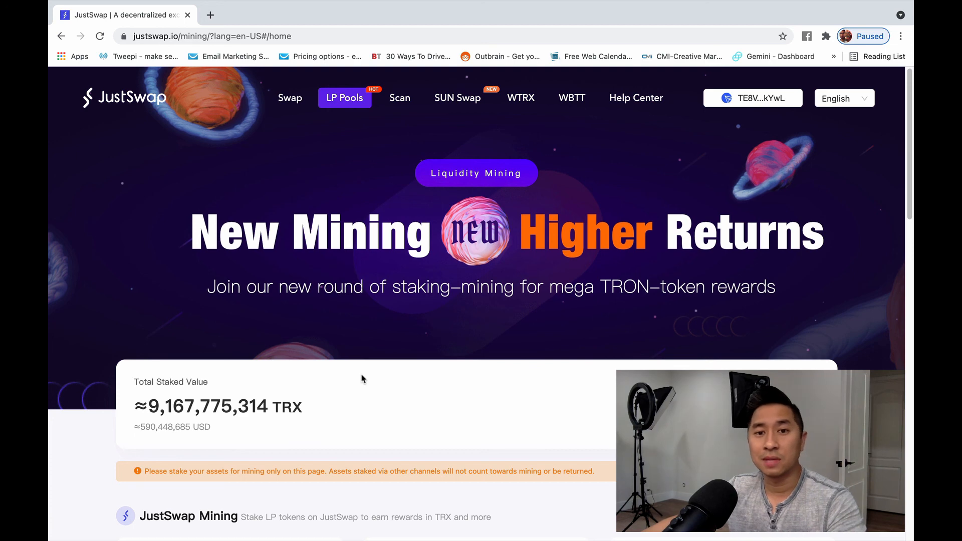
{"action": "scroll", "scroll_direction": "down", "scroll_amount": 3}
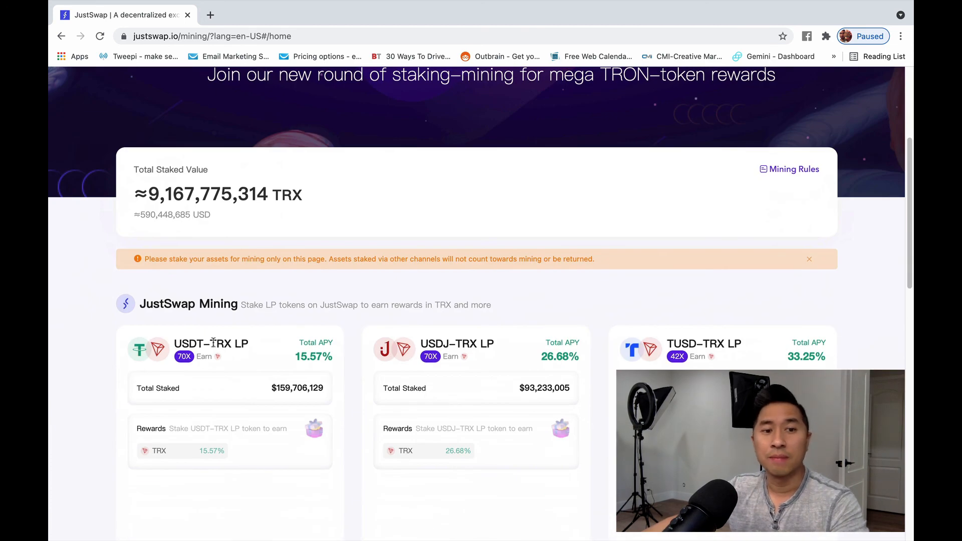
{"action": "mouse_move", "coordinate": [417, 369]}
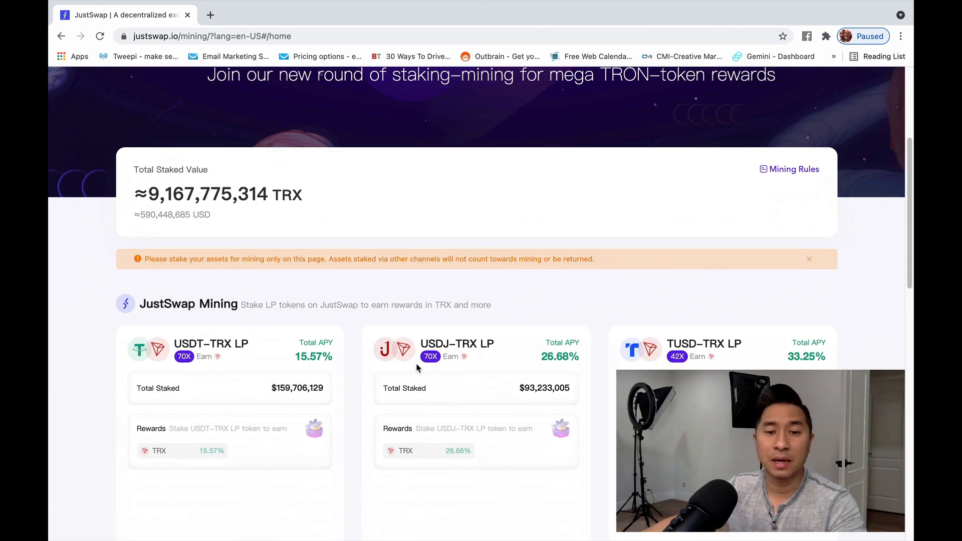
{"action": "mouse_move", "coordinate": [334, 417]}
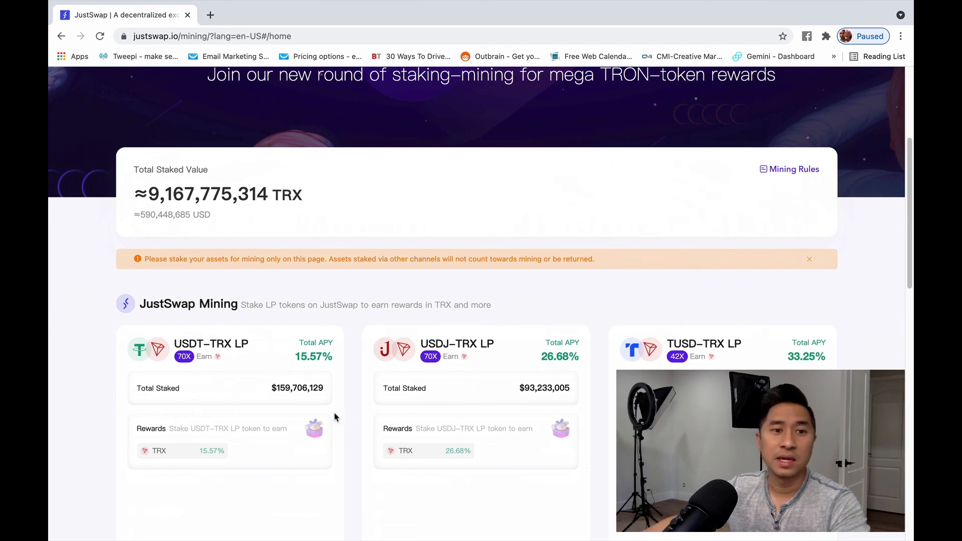
{"action": "scroll", "scroll_direction": "up", "scroll_amount": 3}
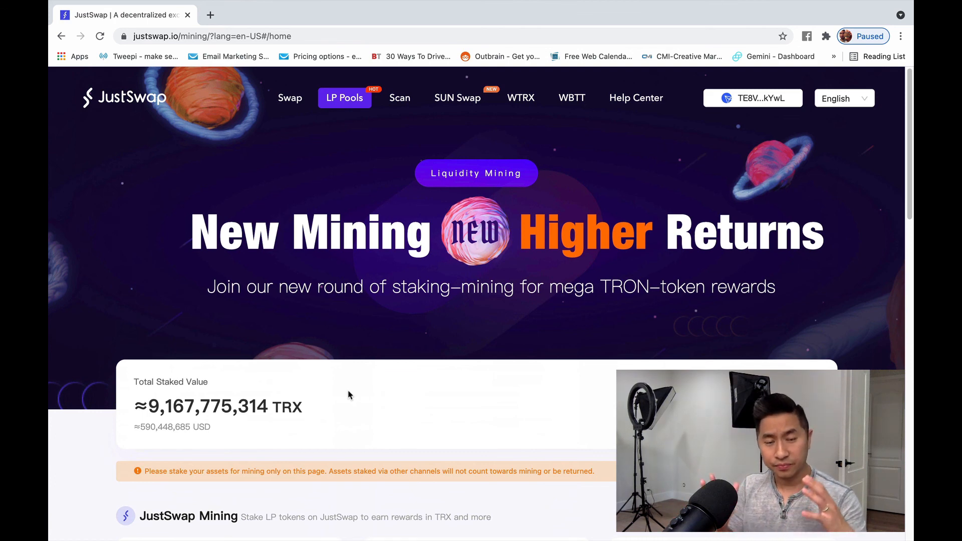
{"action": "mouse_move", "coordinate": [448, 370]}
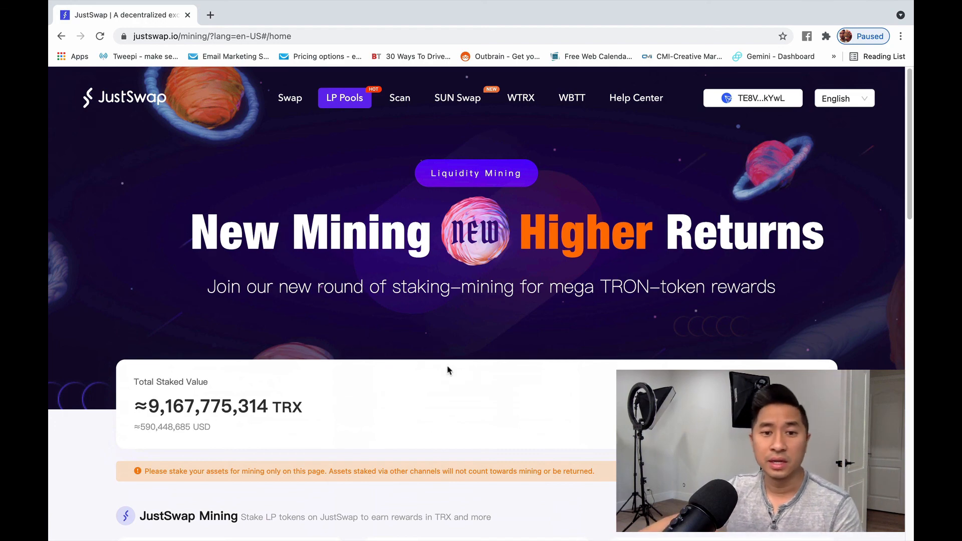
{"action": "scroll", "scroll_direction": "down", "scroll_amount": 3}
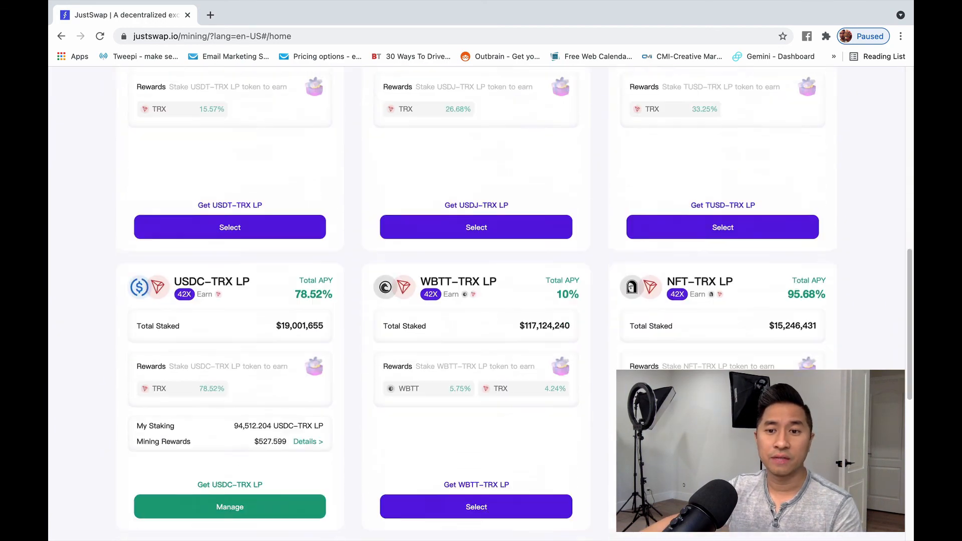
{"action": "scroll", "scroll_direction": "down", "scroll_amount": 3}
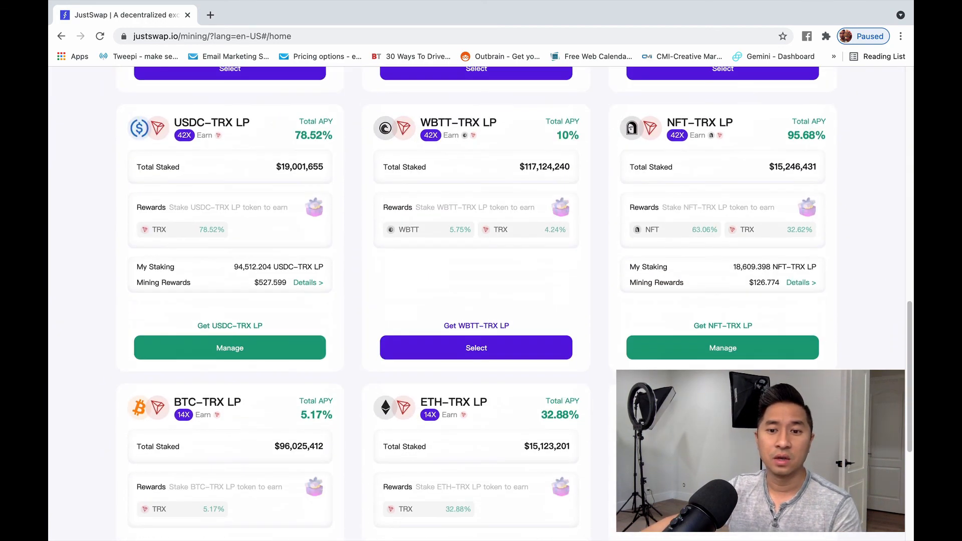
{"action": "mouse_move", "coordinate": [122, 424]}
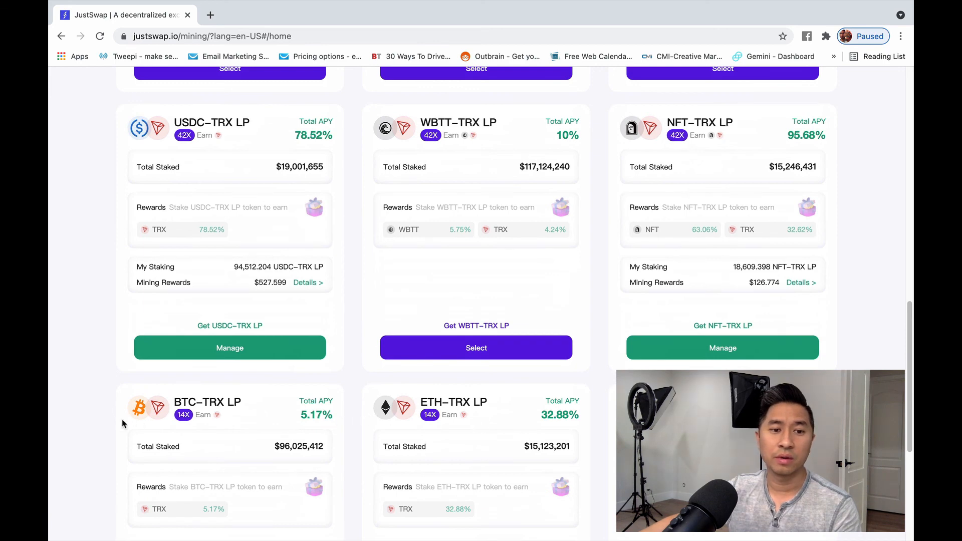
{"action": "scroll", "scroll_direction": "up", "scroll_amount": 3}
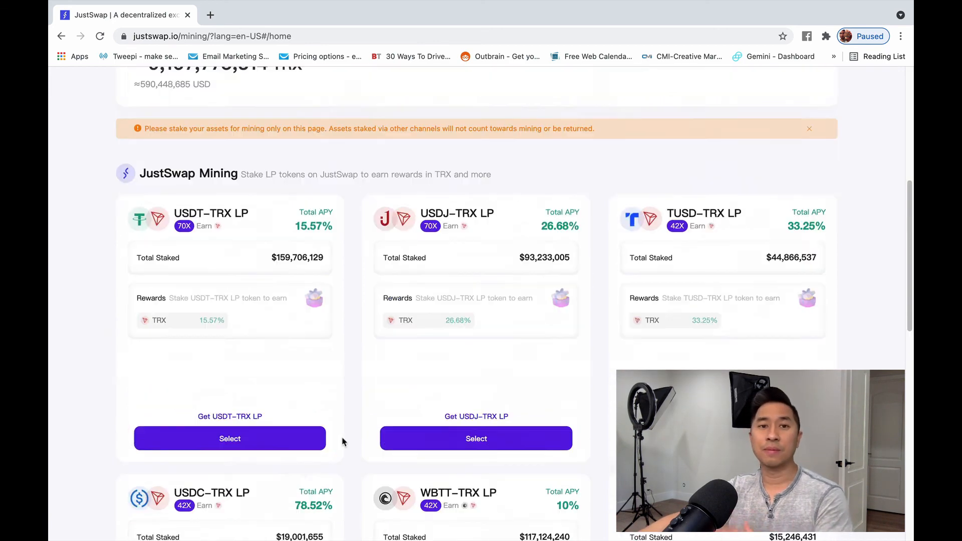
{"action": "scroll", "scroll_direction": "up", "scroll_amount": 3}
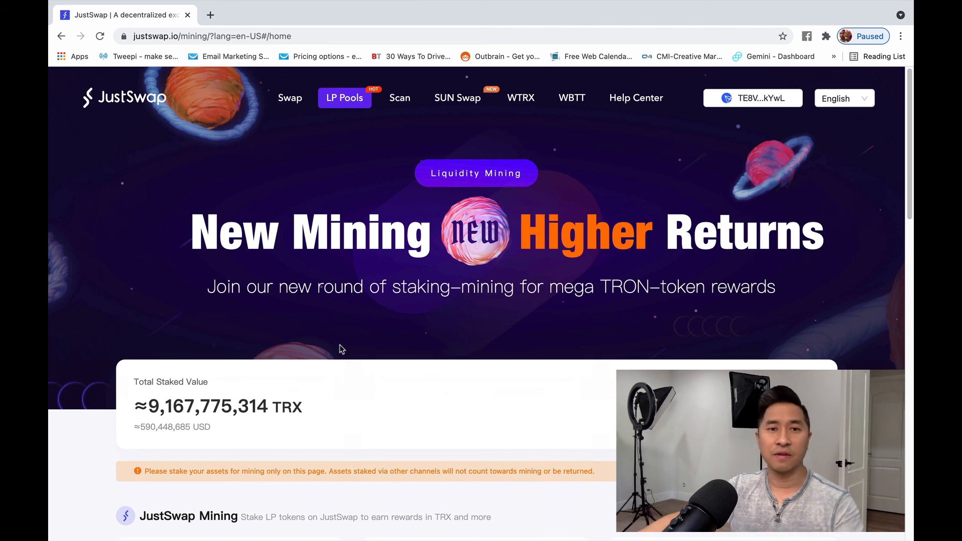
{"action": "mouse_move", "coordinate": [307, 381]}
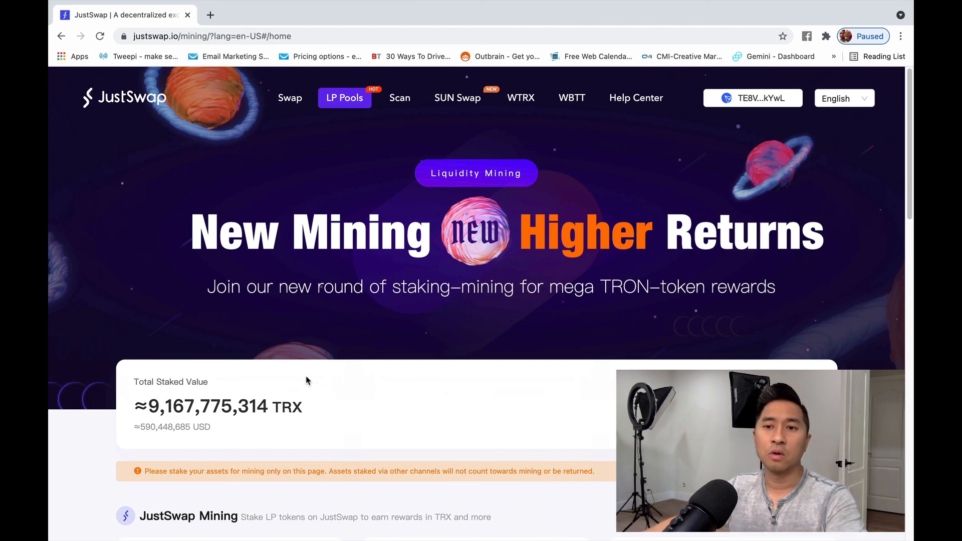
{"action": "mouse_move", "coordinate": [479, 328]}
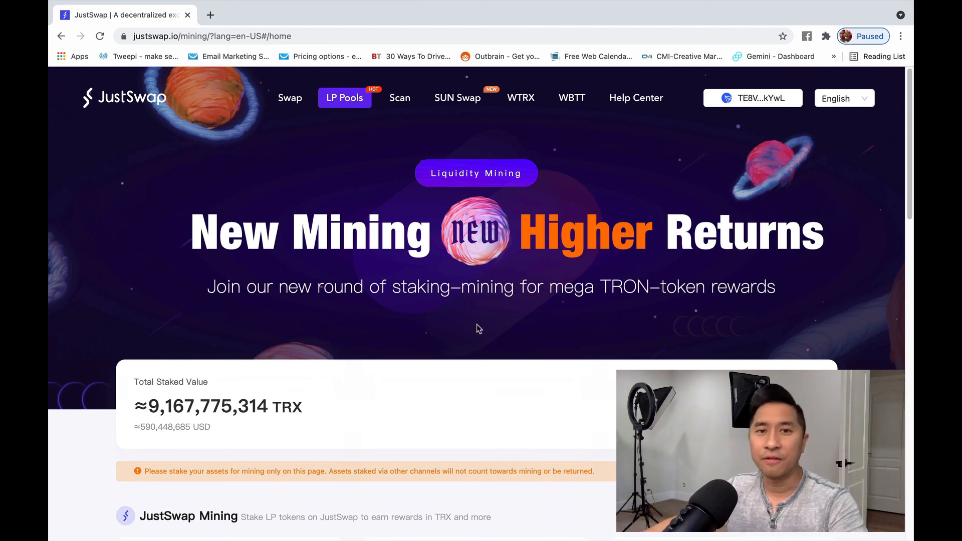
{"action": "mouse_move", "coordinate": [460, 287]}
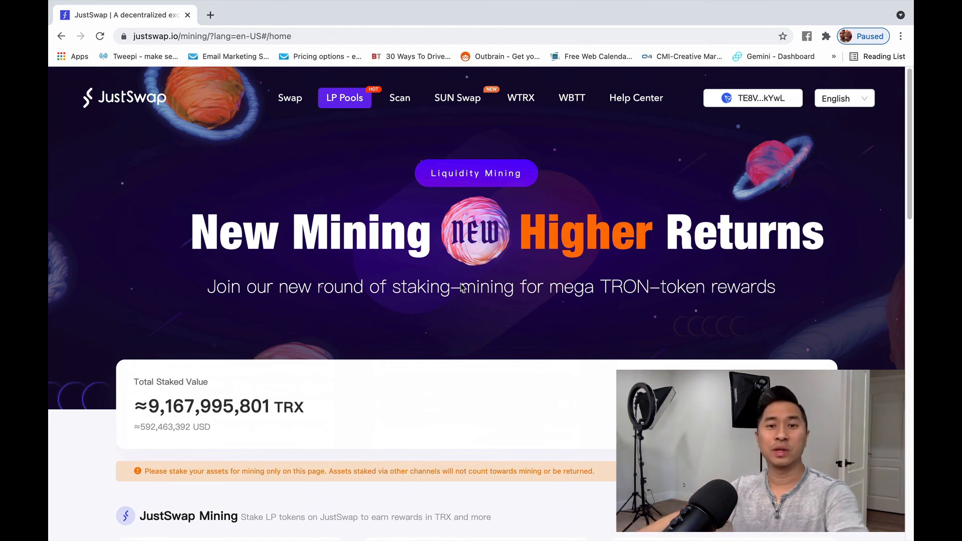
{"action": "mouse_move", "coordinate": [404, 203]}
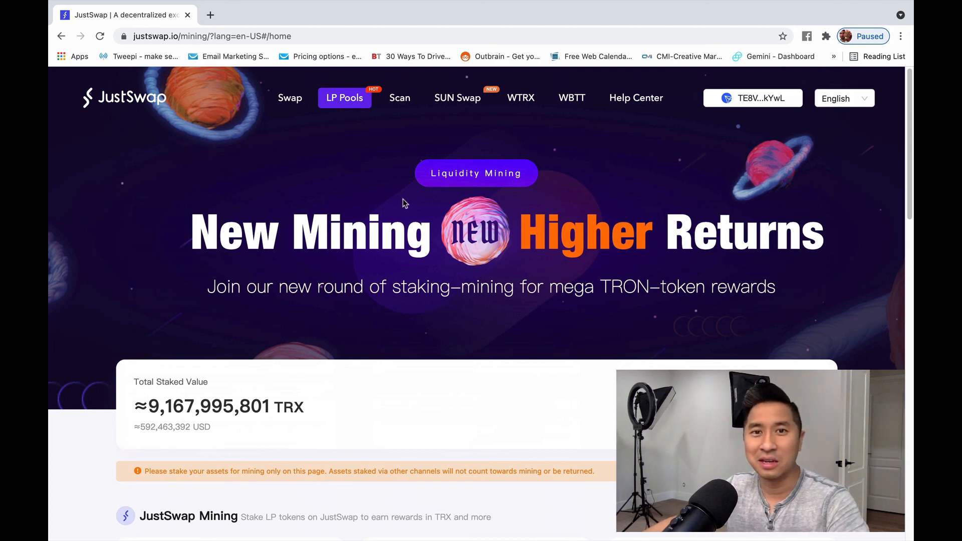
{"action": "mouse_move", "coordinate": [584, 177]}
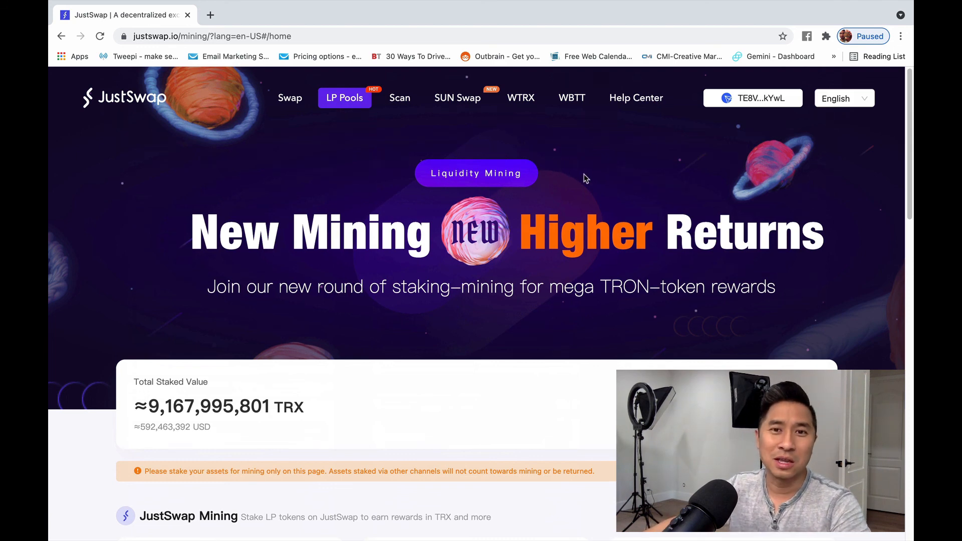
{"action": "mouse_move", "coordinate": [600, 176]}
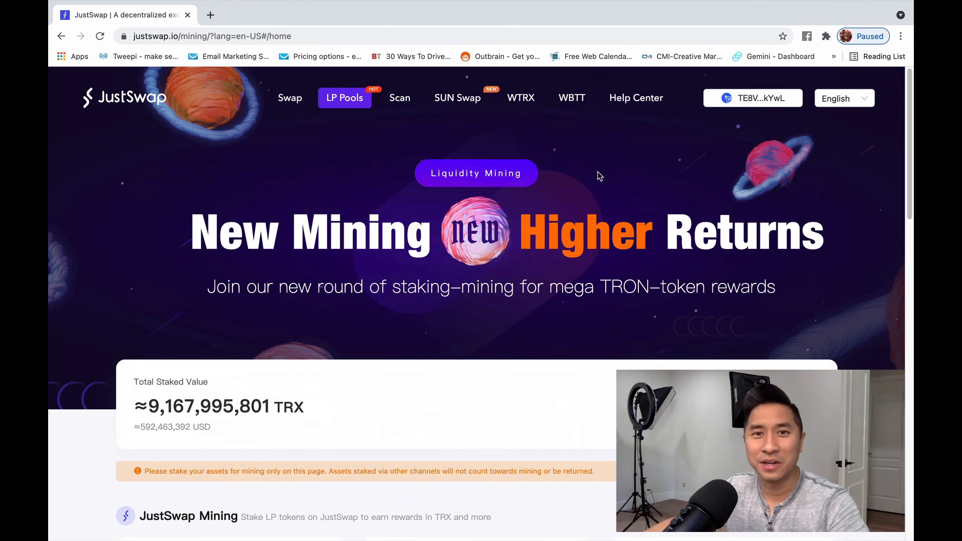